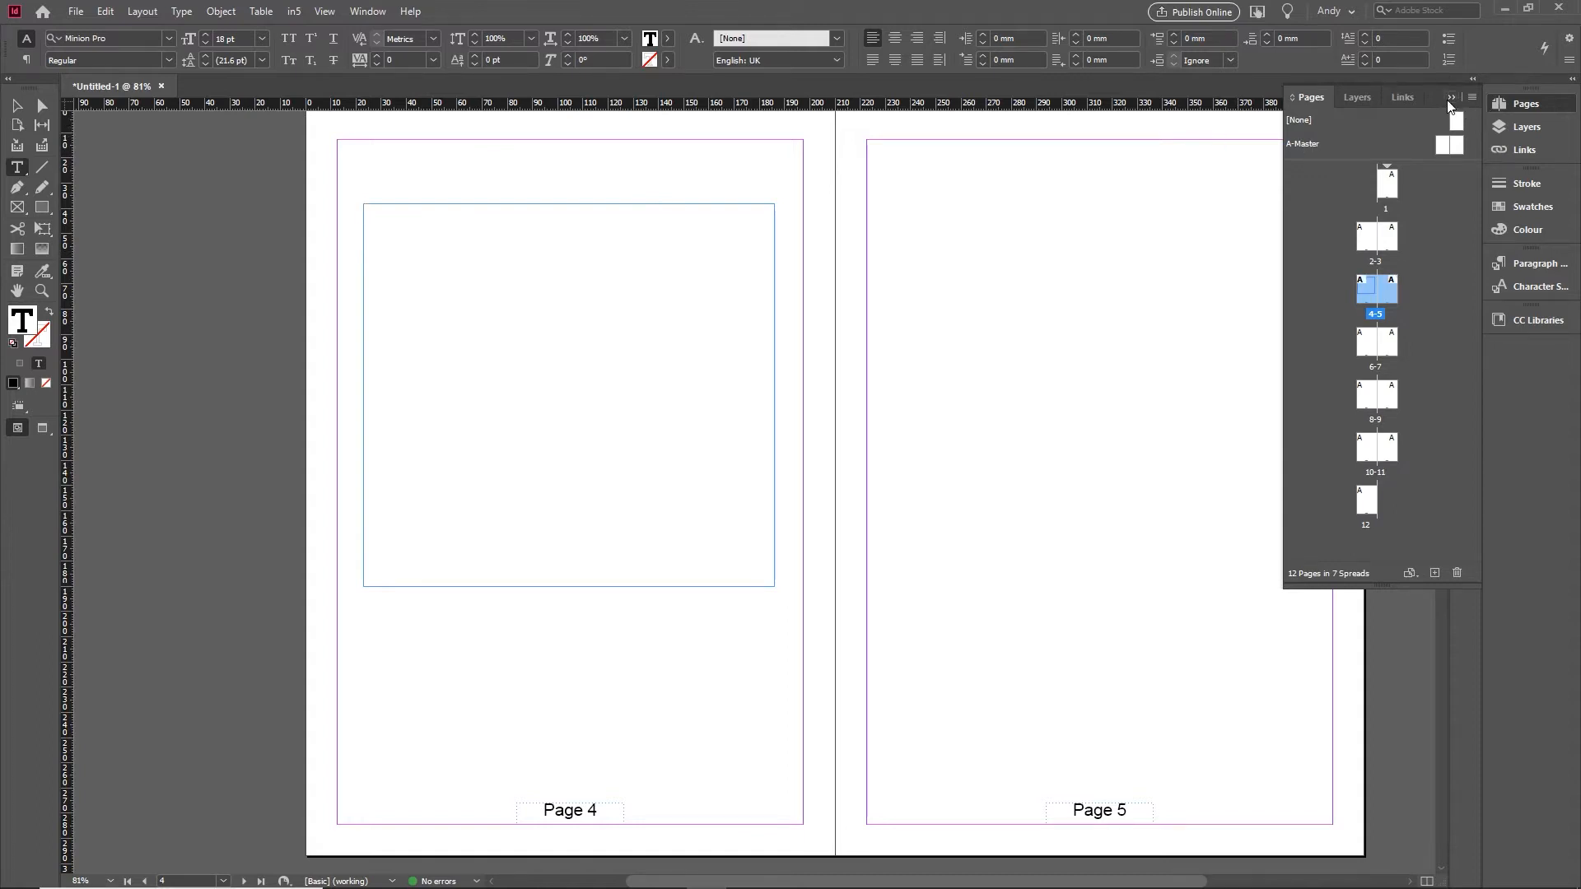
Collapse the Pages panel so the page 4–5 spread is fully visible
{"action": "left_click", "coordinate": [1449, 97]}
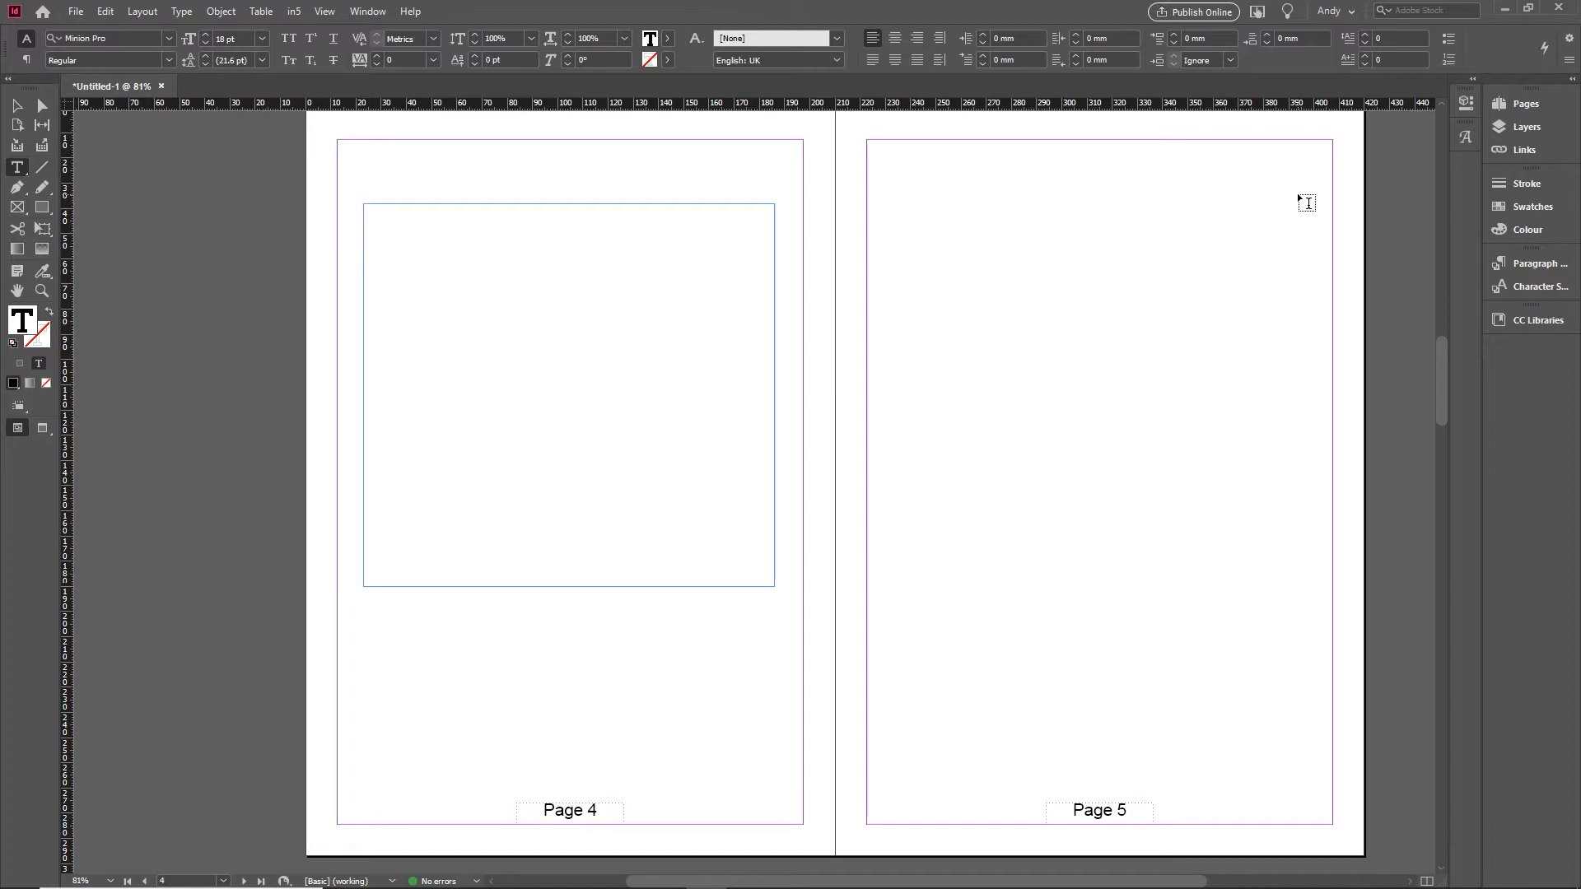
{"action": "mouse_move", "coordinate": [1236, 200]}
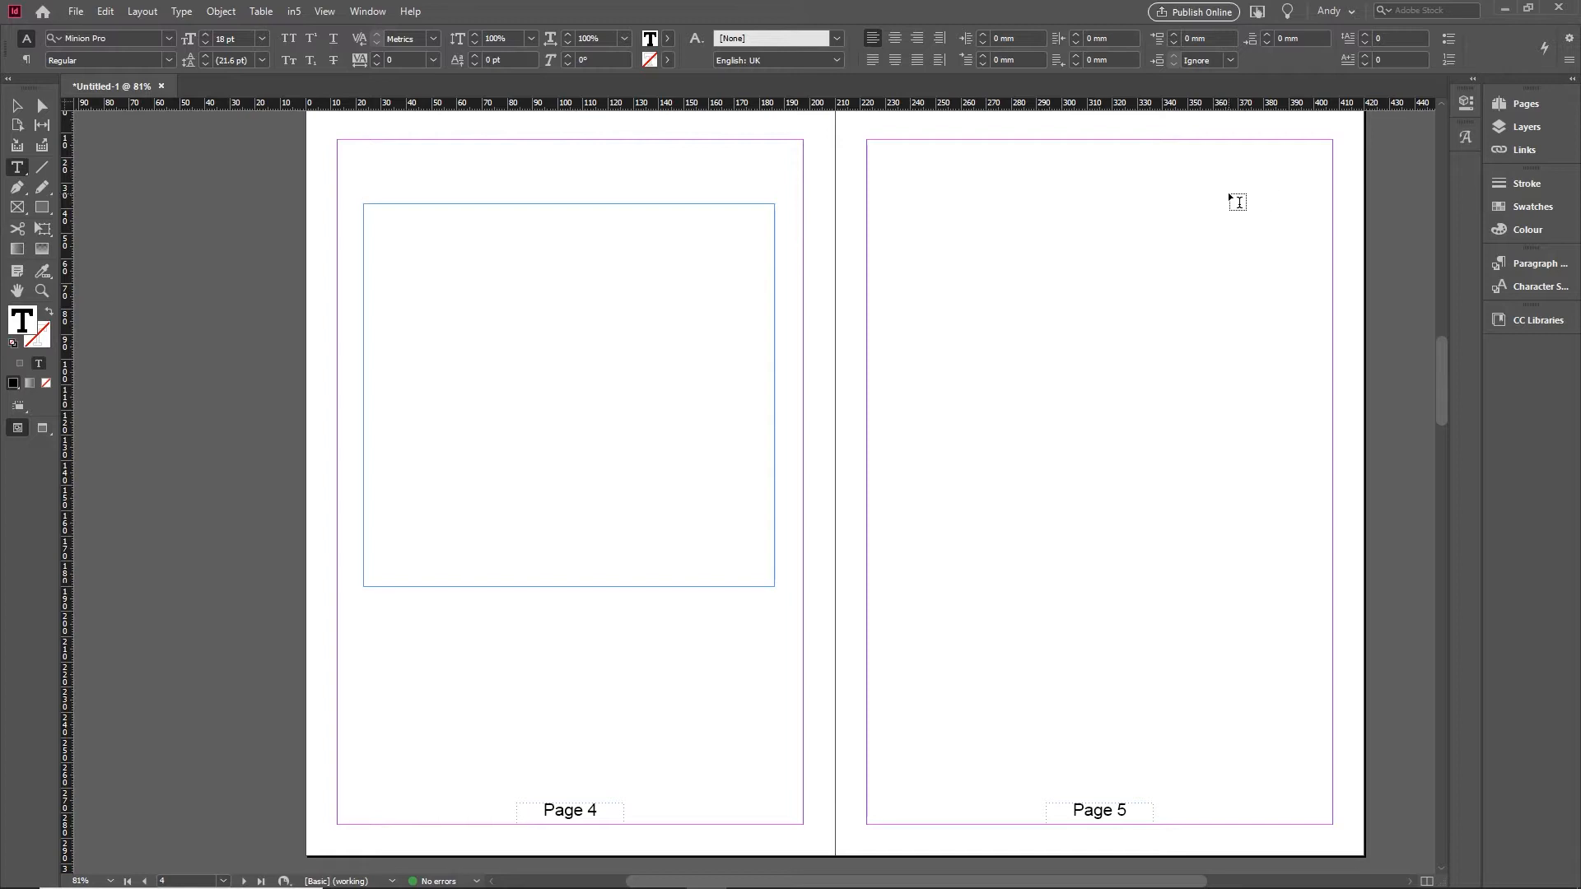
Browse the Window menu, then switch to the Type menu to reach the Glyphs command
{"action": "left_click", "coordinate": [367, 11]}
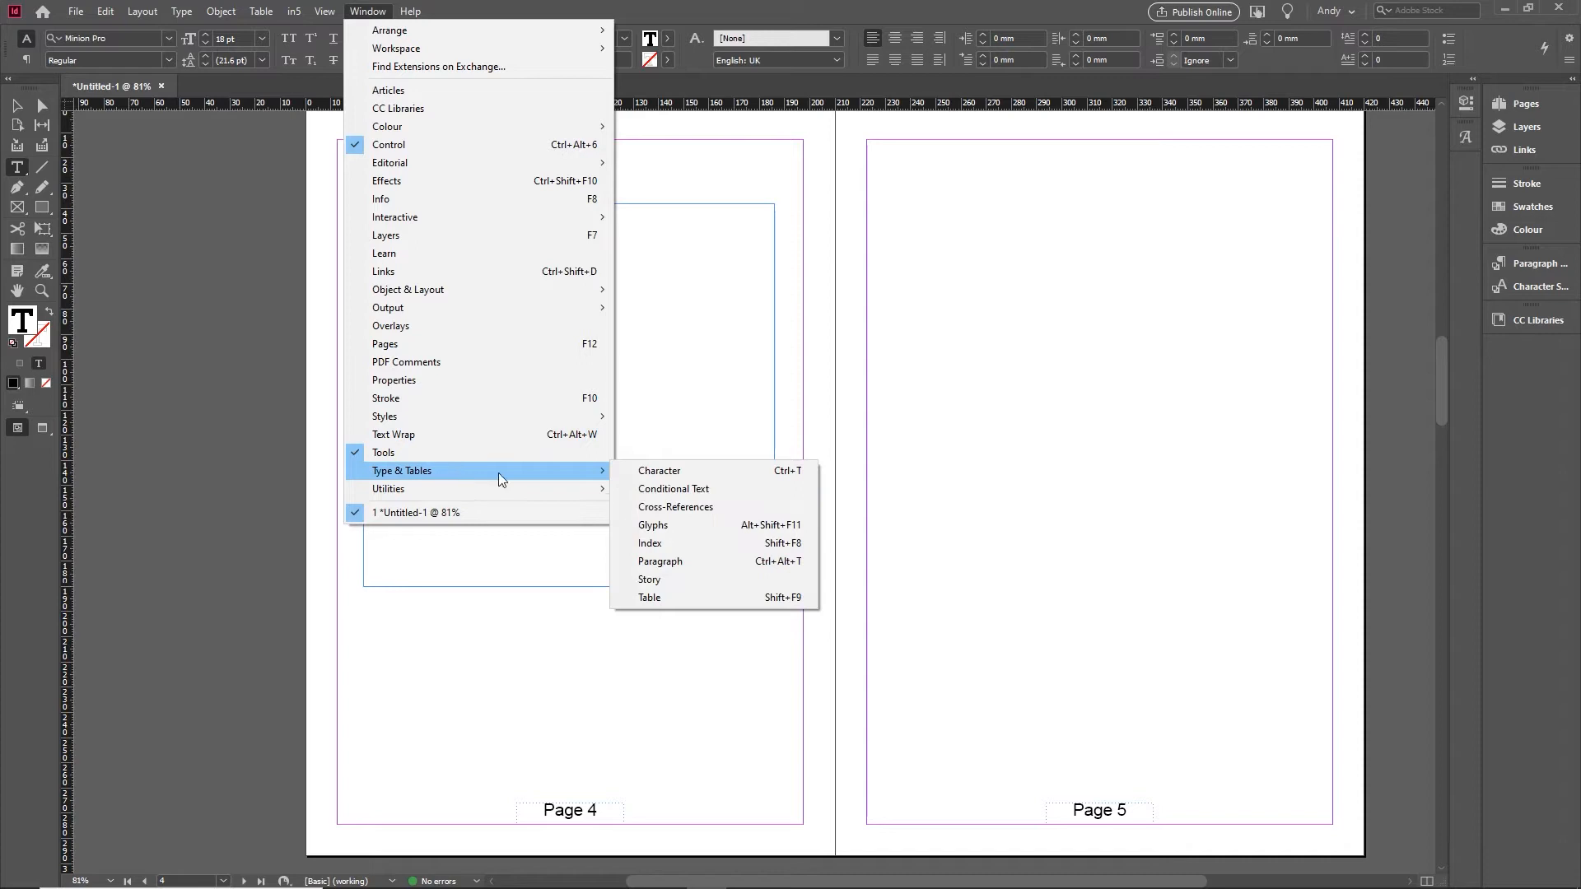
{"action": "mouse_move", "coordinate": [698, 525]}
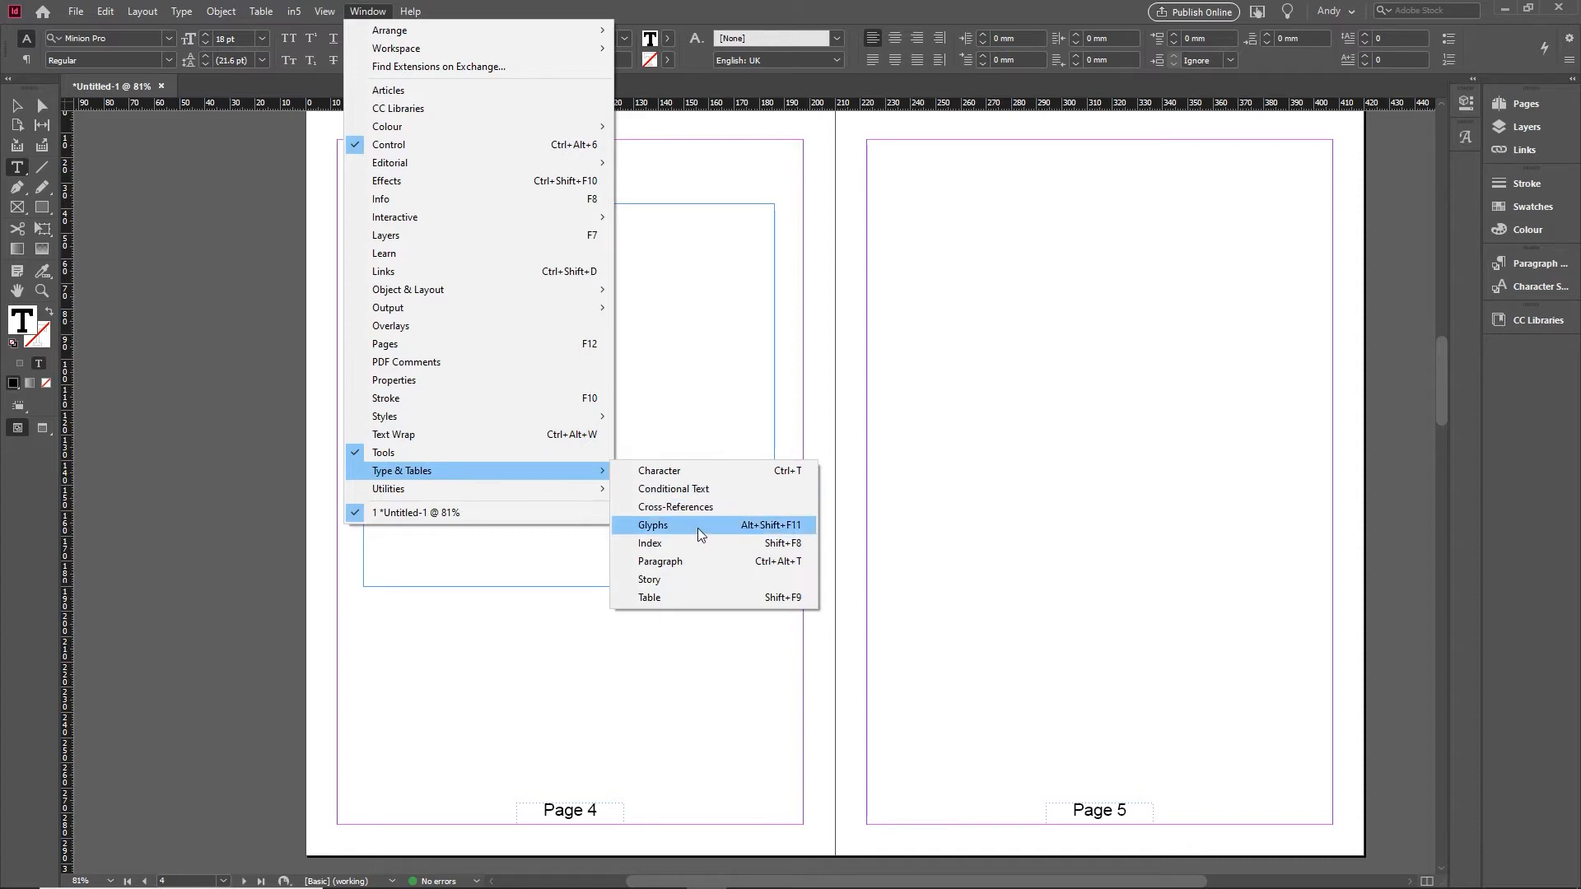
{"action": "left_click", "coordinate": [182, 12]}
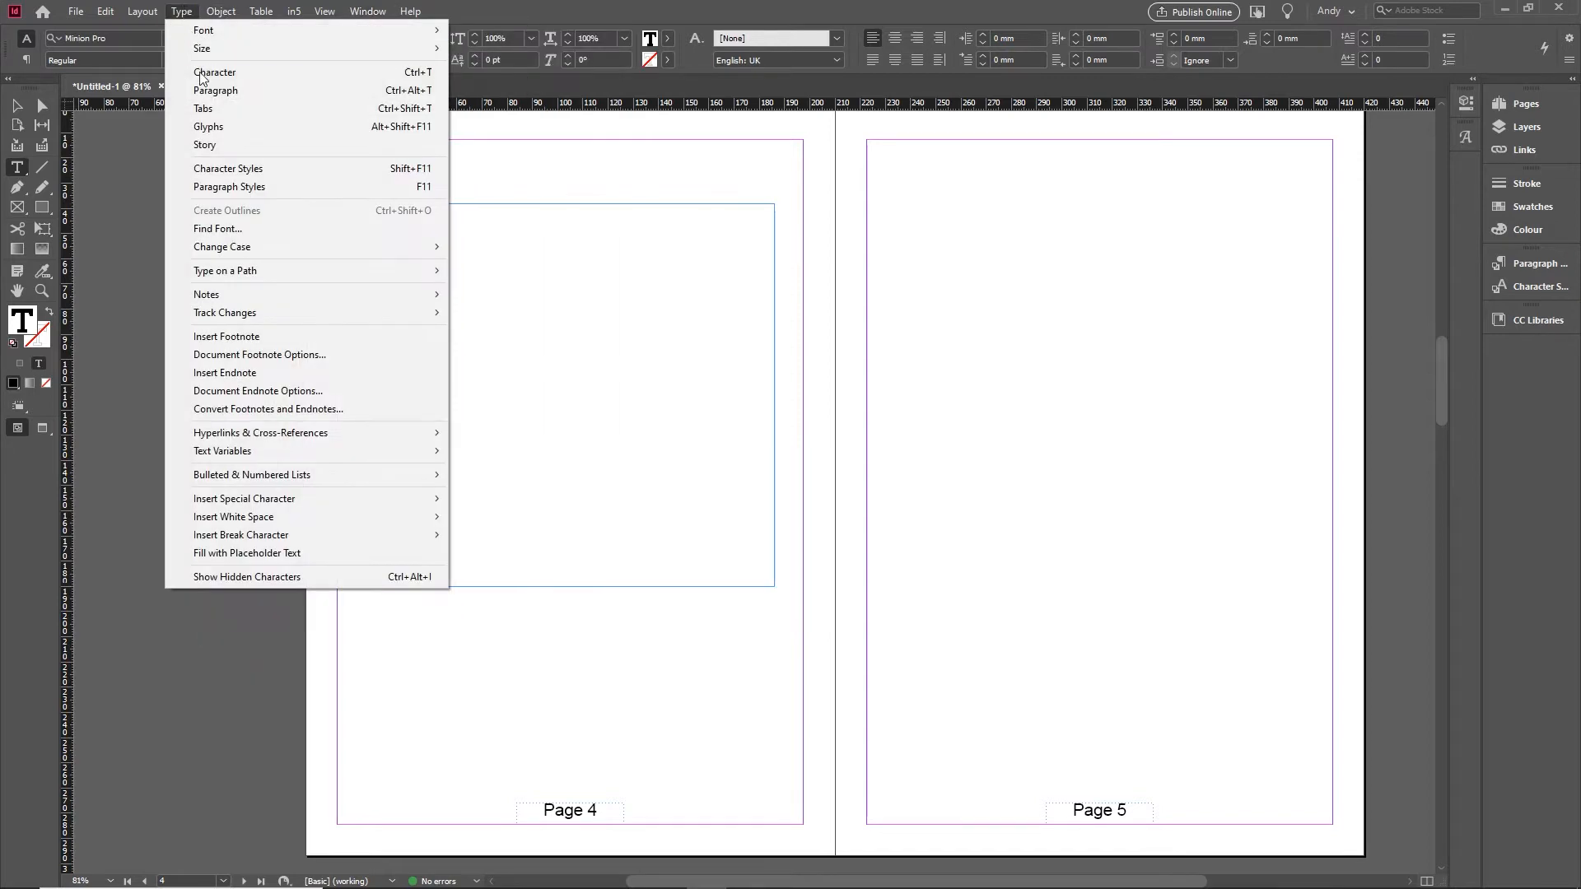
{"action": "mouse_move", "coordinate": [208, 126]}
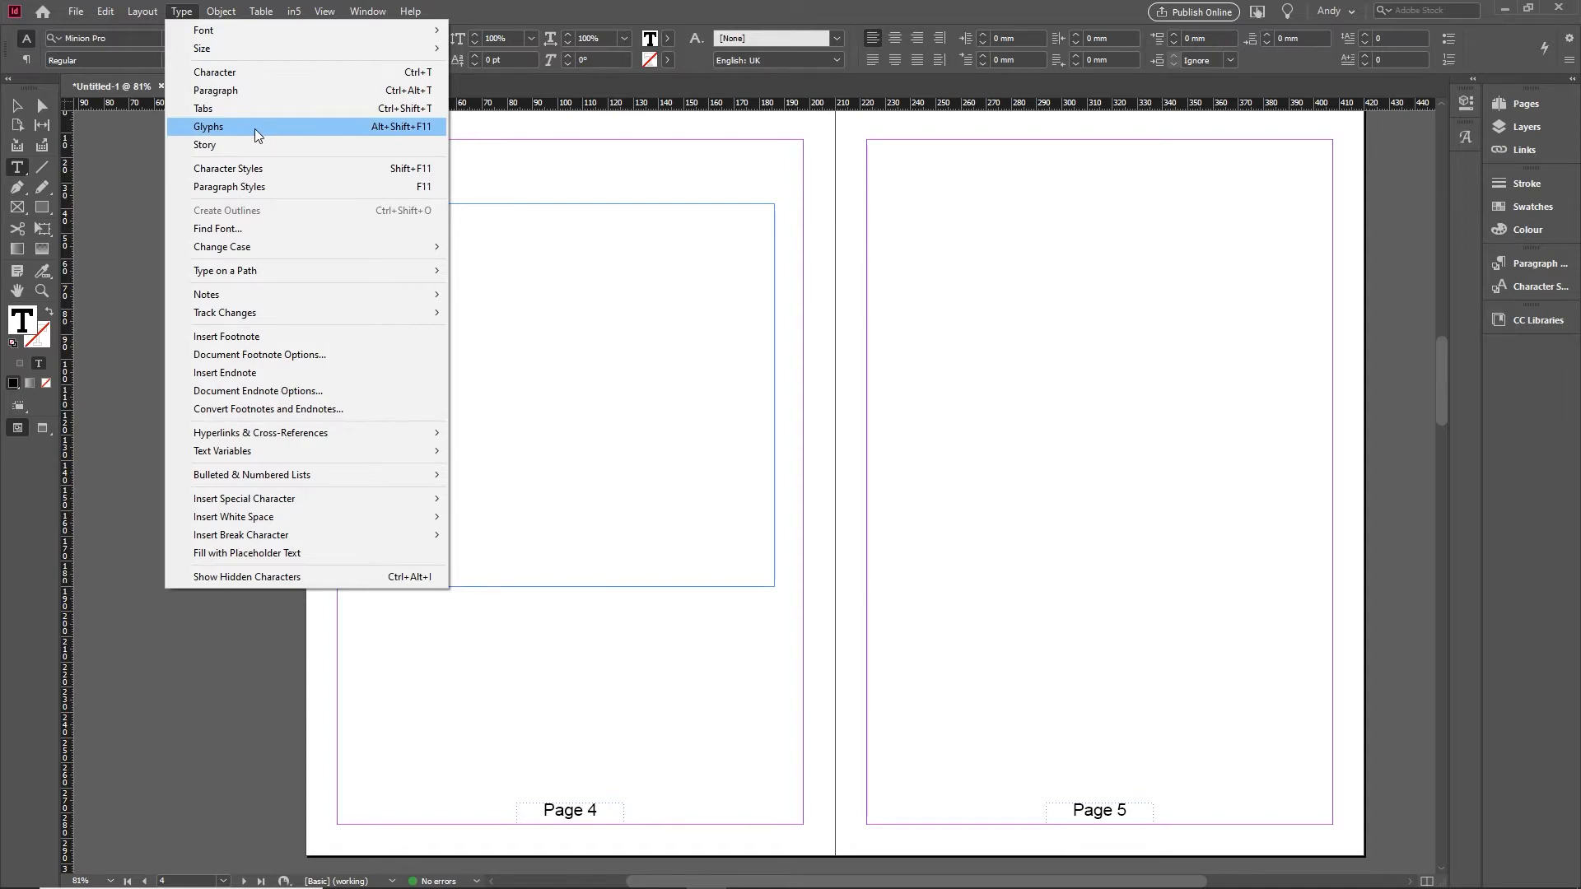
Open the Glyphs panel and scroll through the entire Minion Pro character grid and back up
{"action": "left_click", "coordinate": [208, 126]}
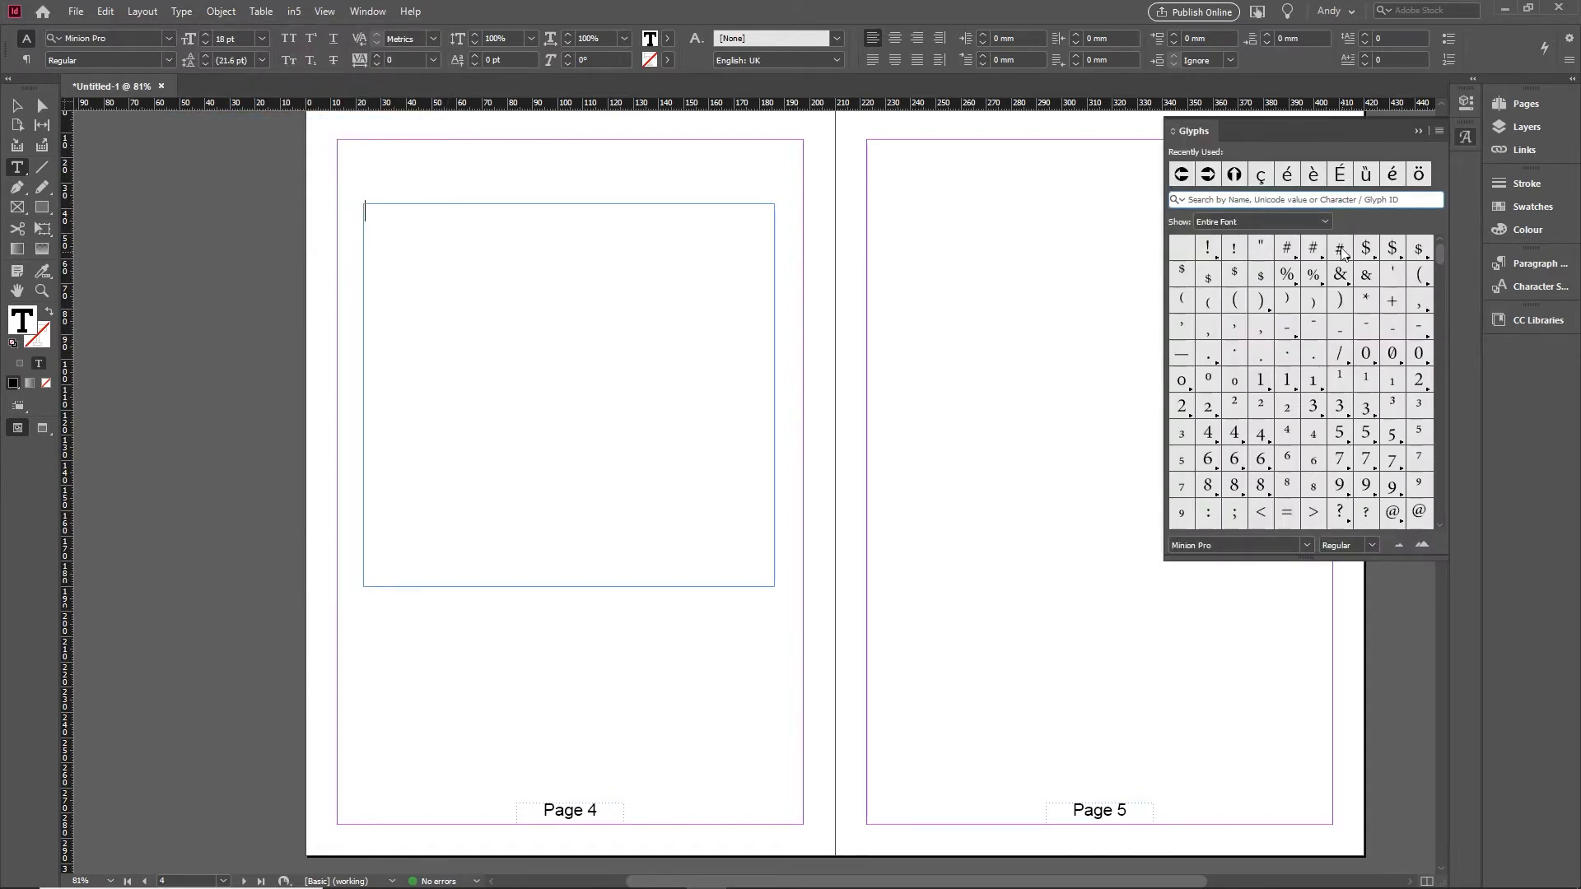
{"action": "mouse_move", "coordinate": [1296, 304]}
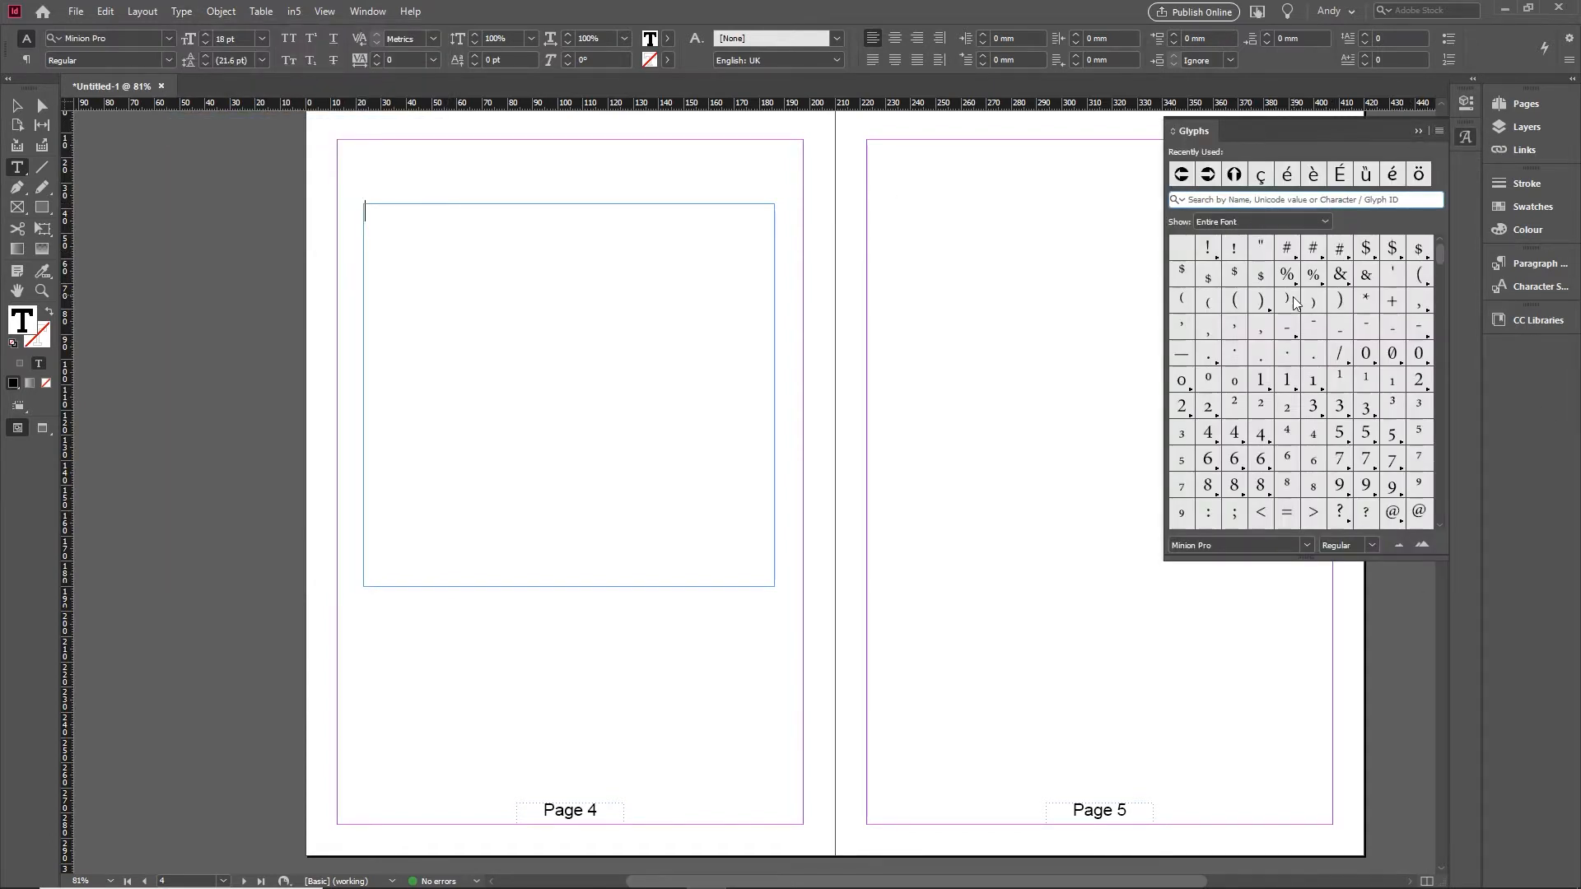
{"action": "mouse_move", "coordinate": [1233, 322]}
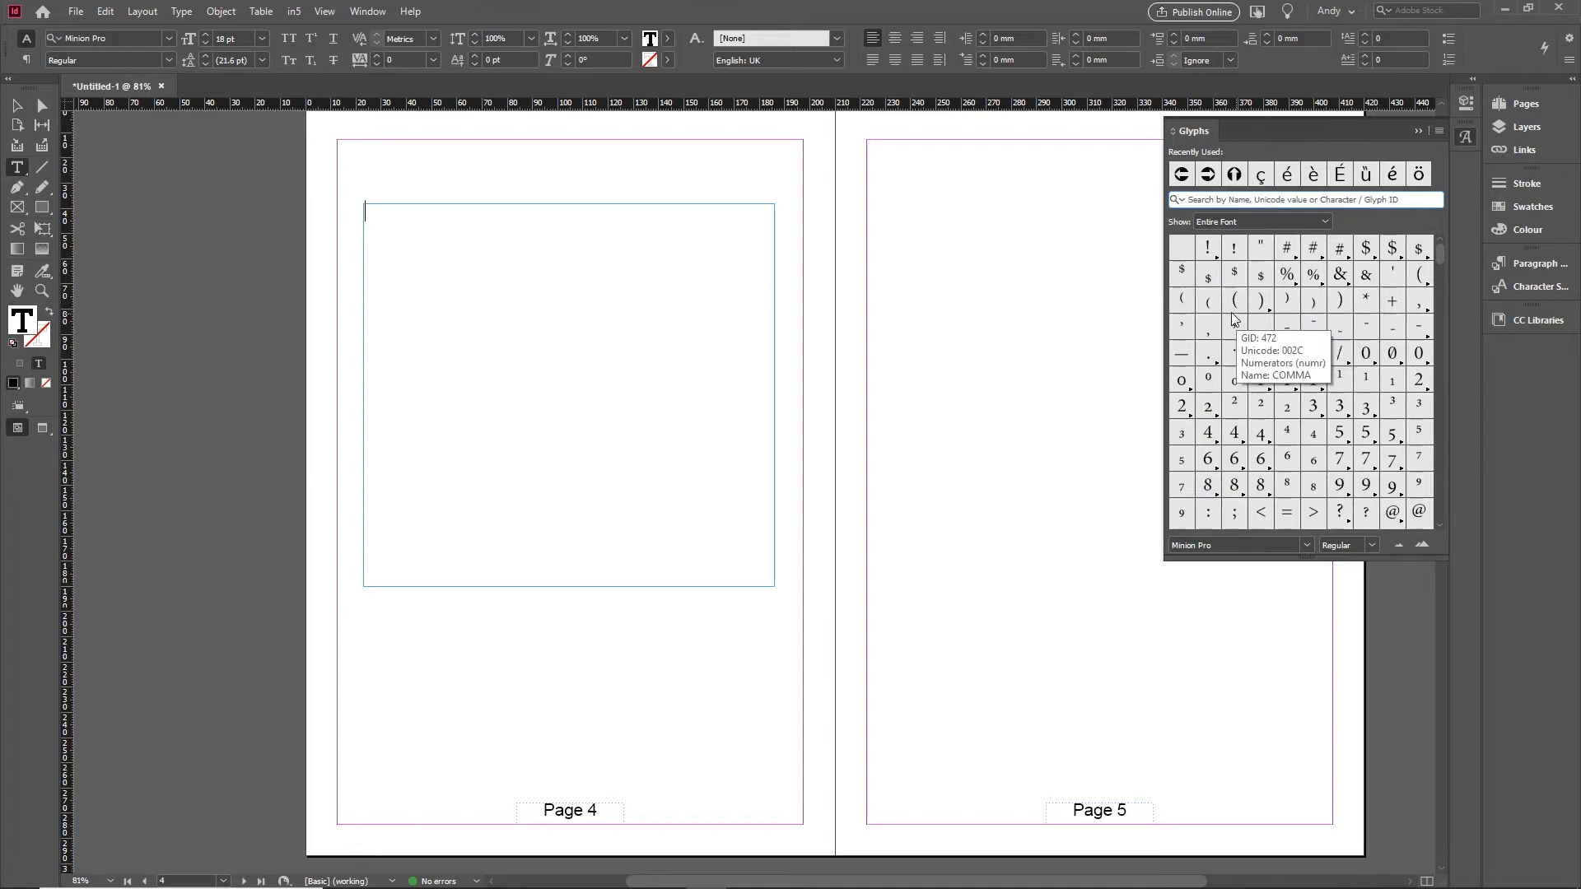
{"action": "mouse_move", "coordinate": [1259, 300]}
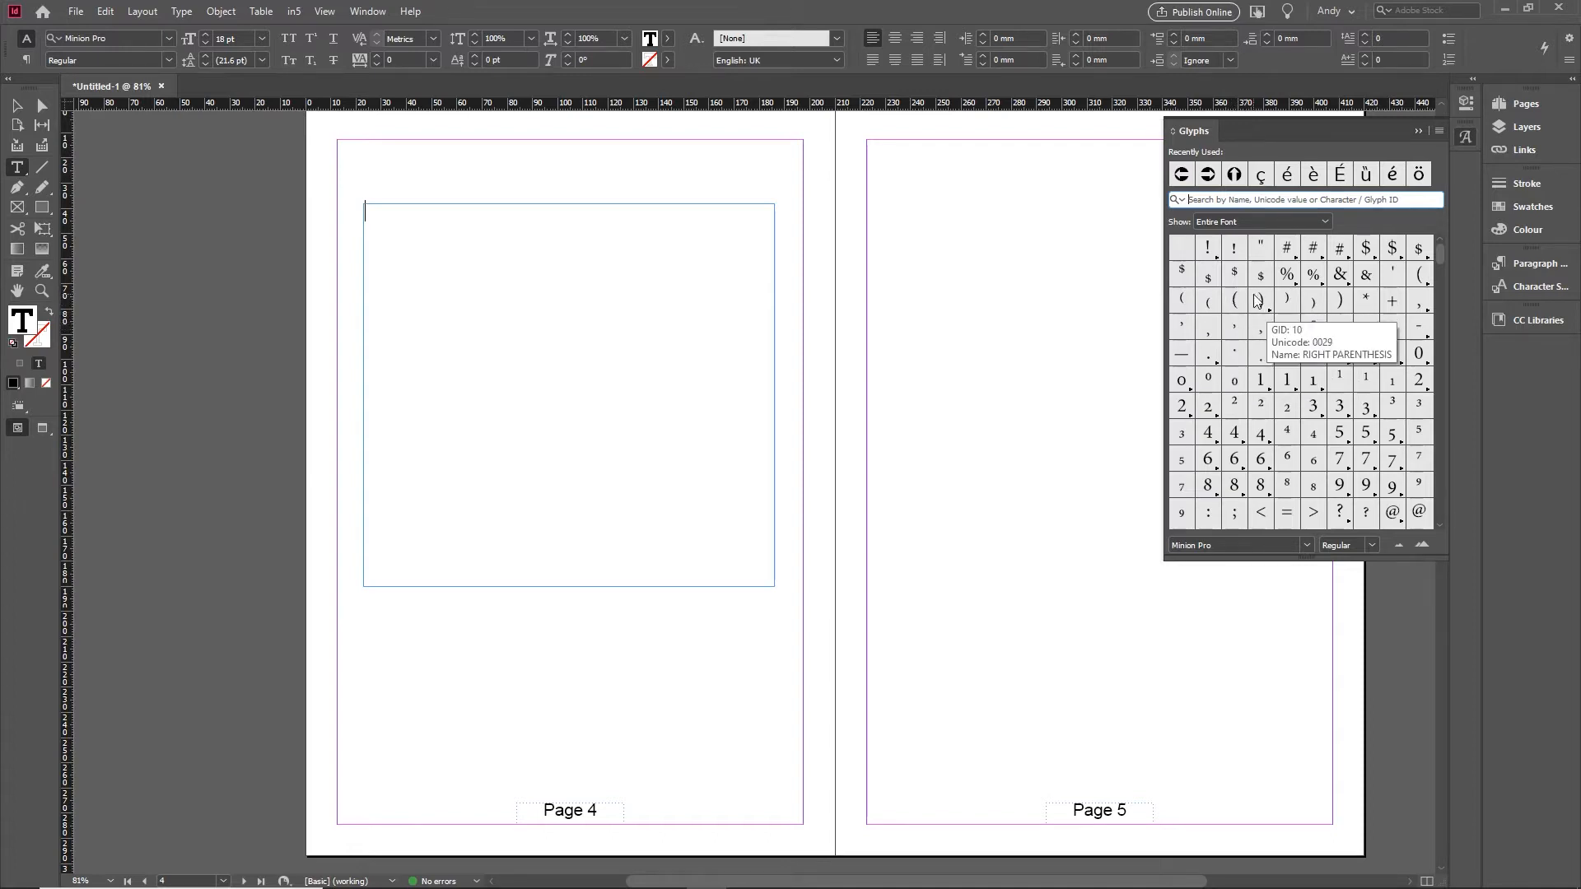
{"action": "mouse_move", "coordinate": [490, 252]}
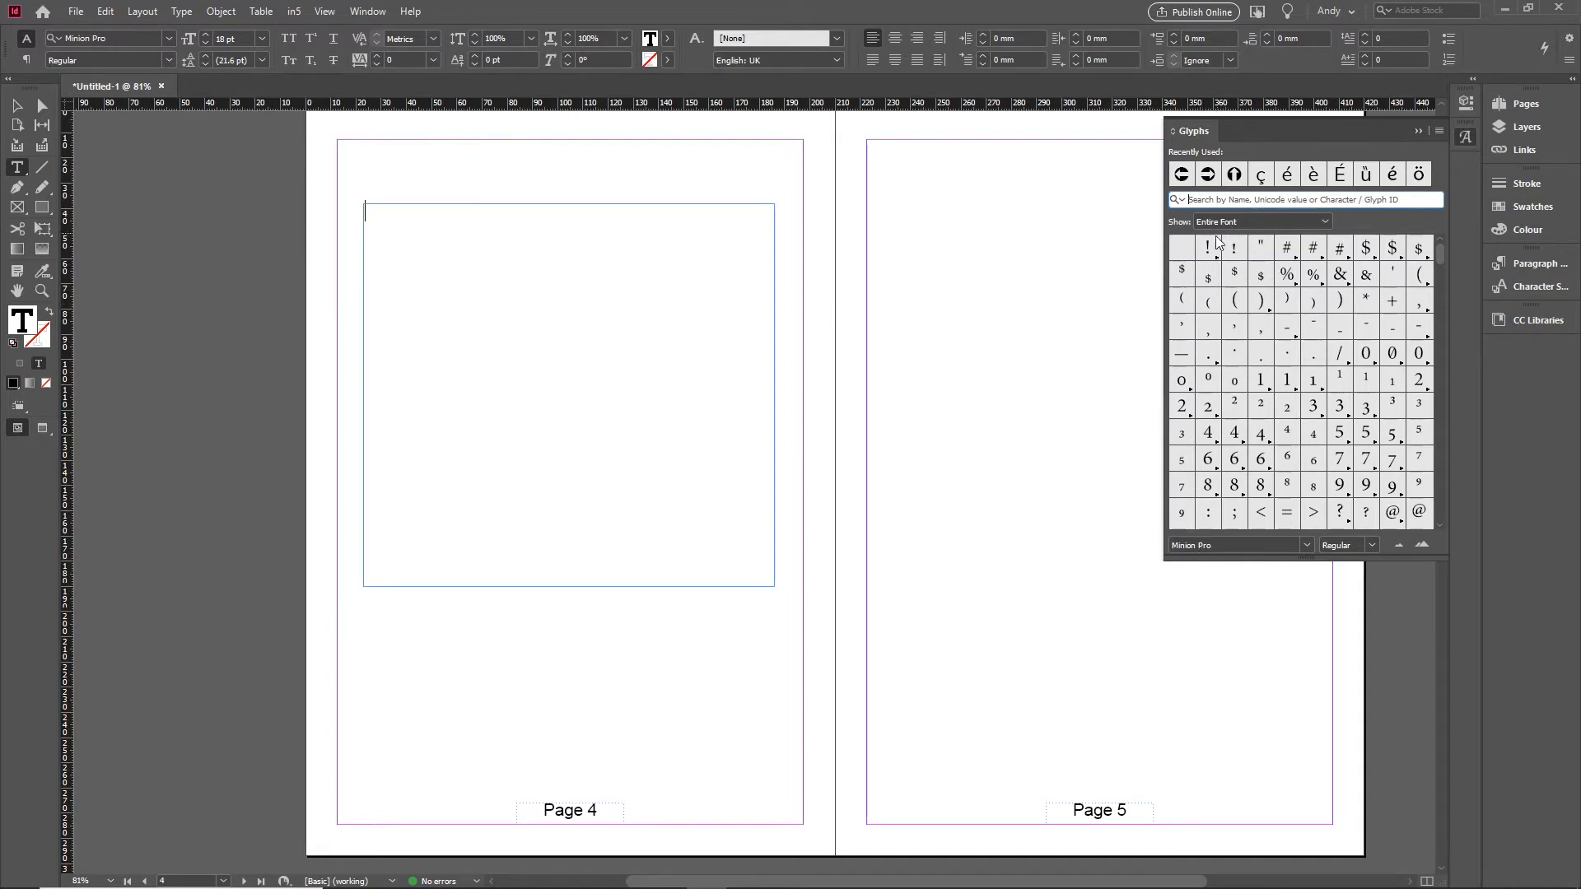
{"action": "mouse_move", "coordinate": [1320, 345]}
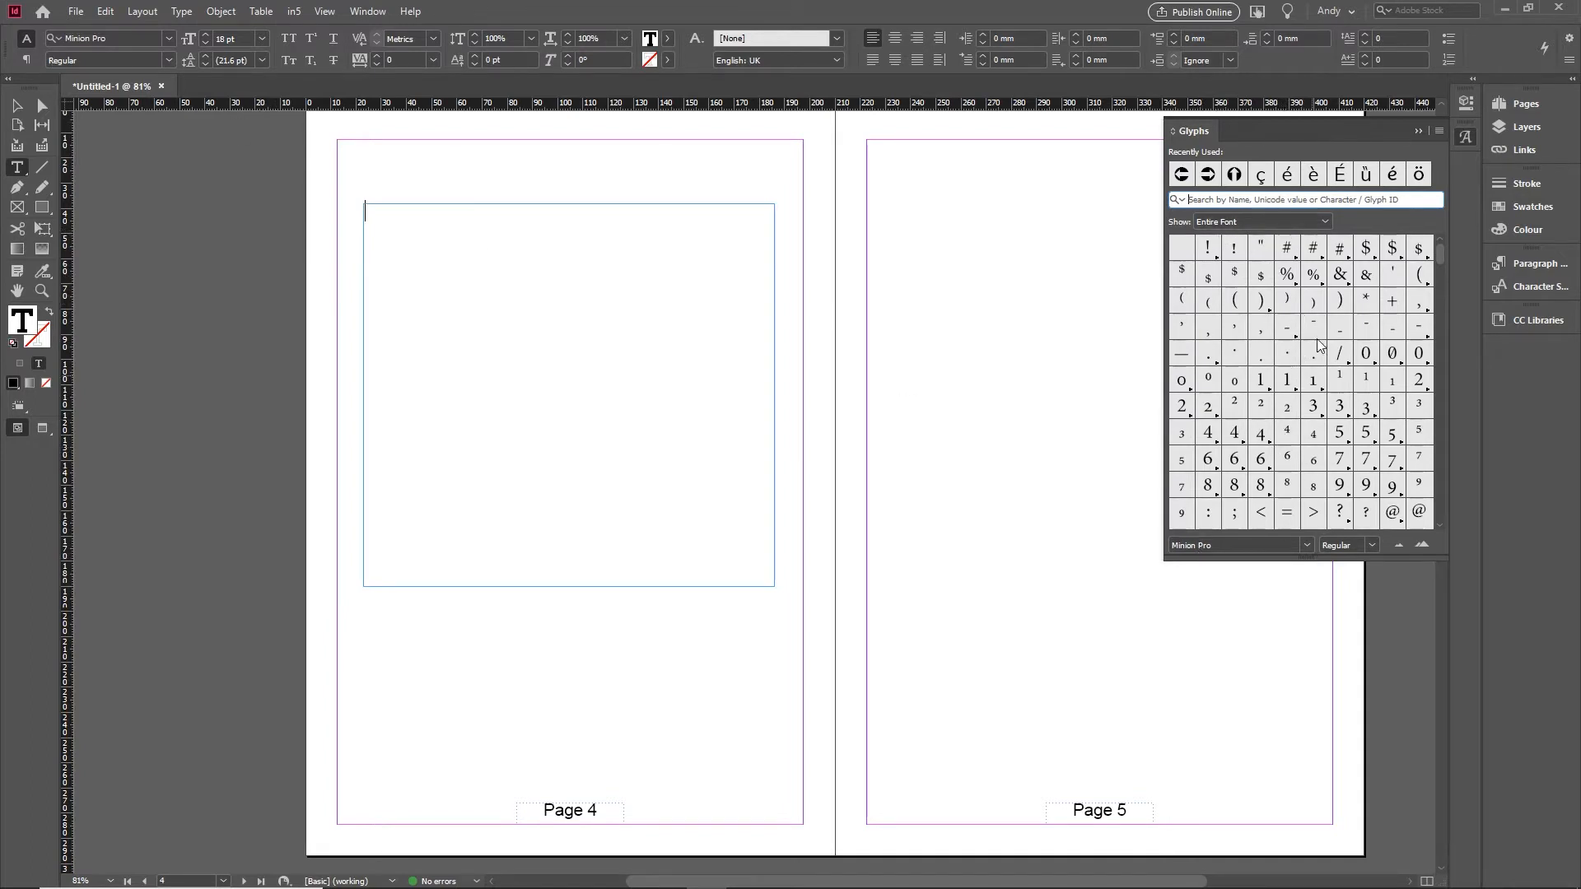
{"action": "scroll", "scroll_direction": "down", "scroll_amount": 3}
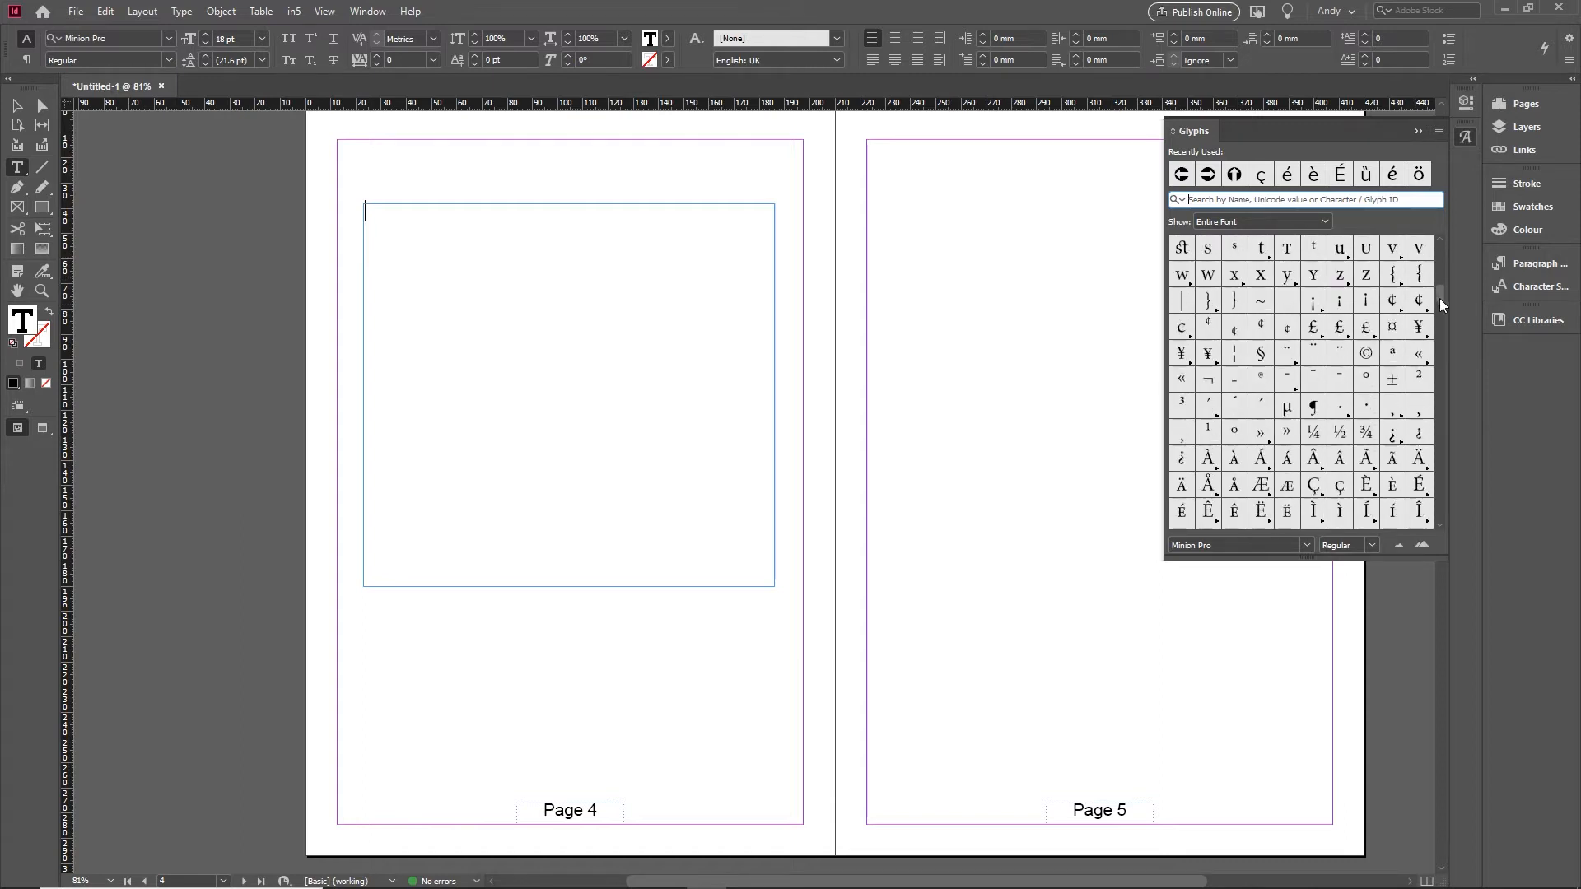
{"action": "scroll", "scroll_direction": "down", "scroll_amount": 3}
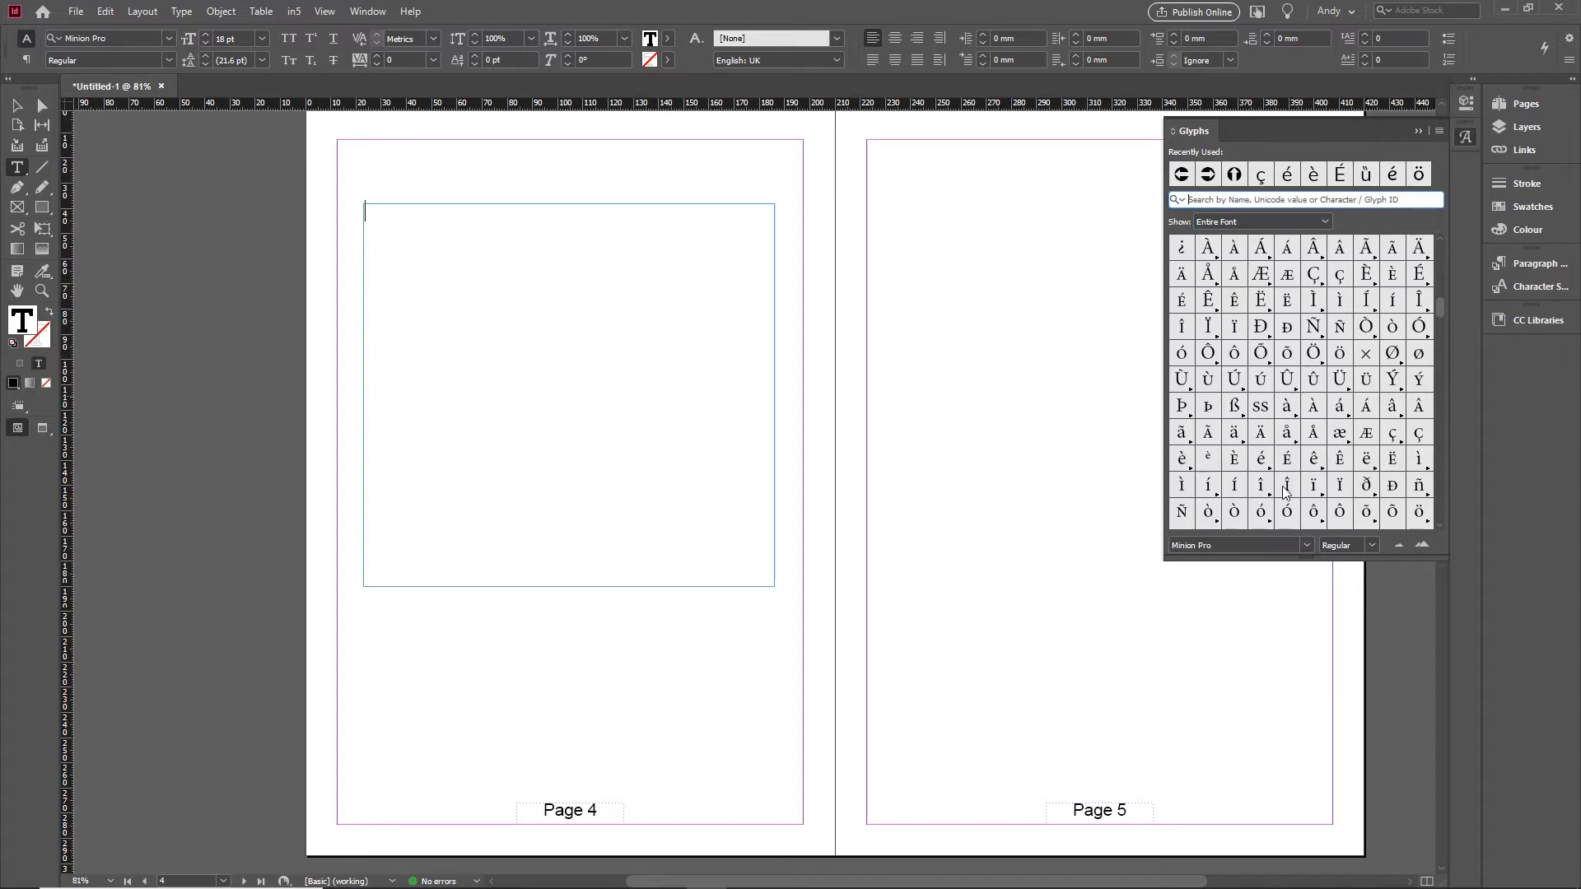
{"action": "scroll", "scroll_direction": "down", "scroll_amount": 3}
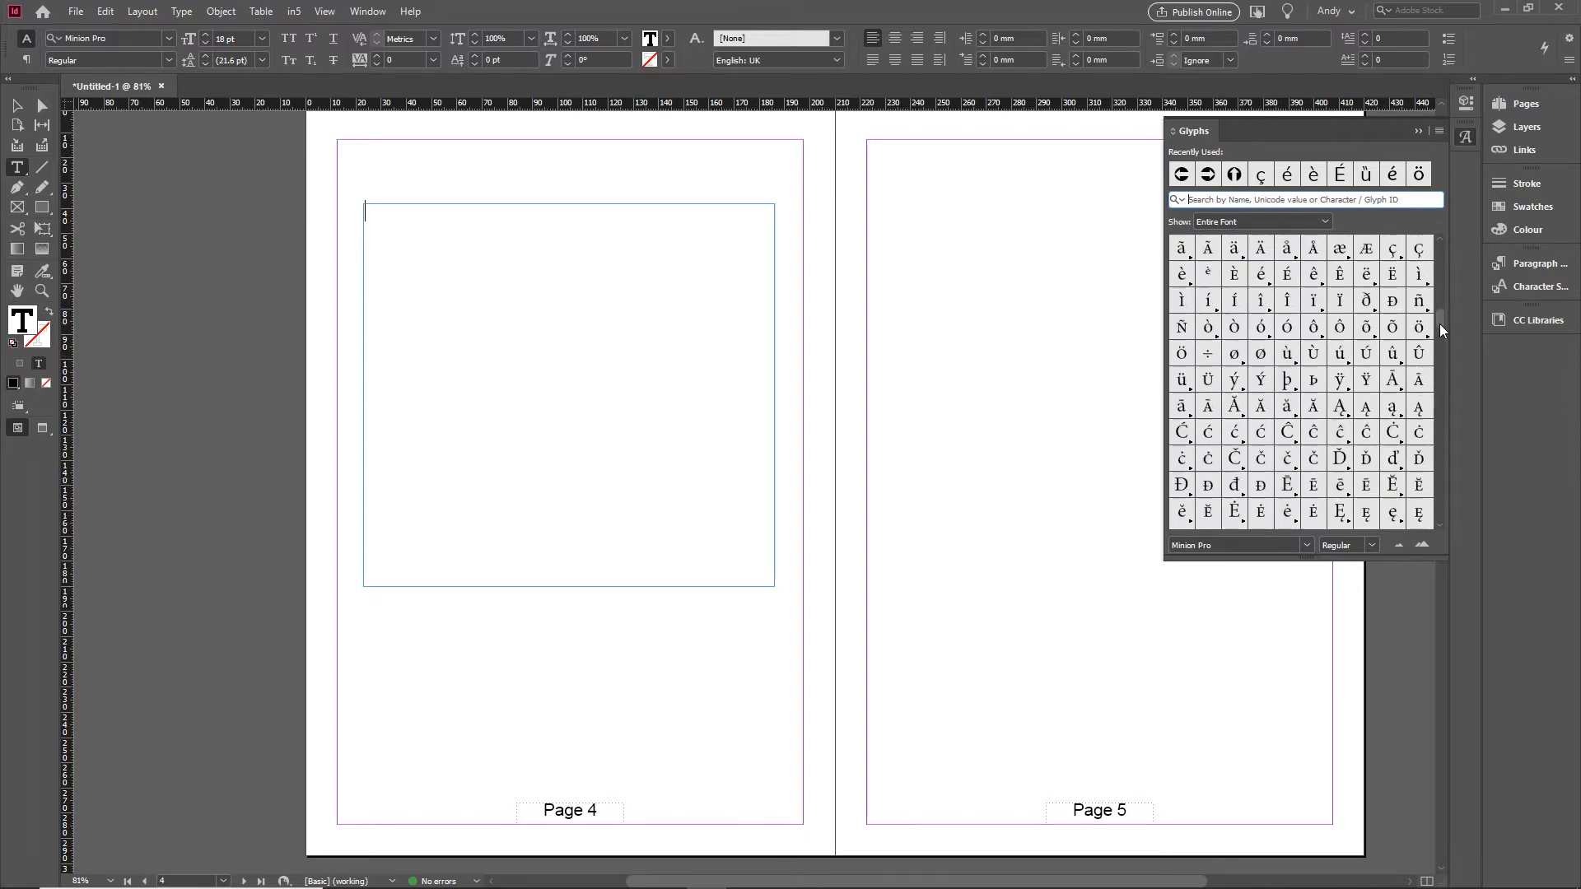
{"action": "scroll", "scroll_direction": "down", "scroll_amount": 3}
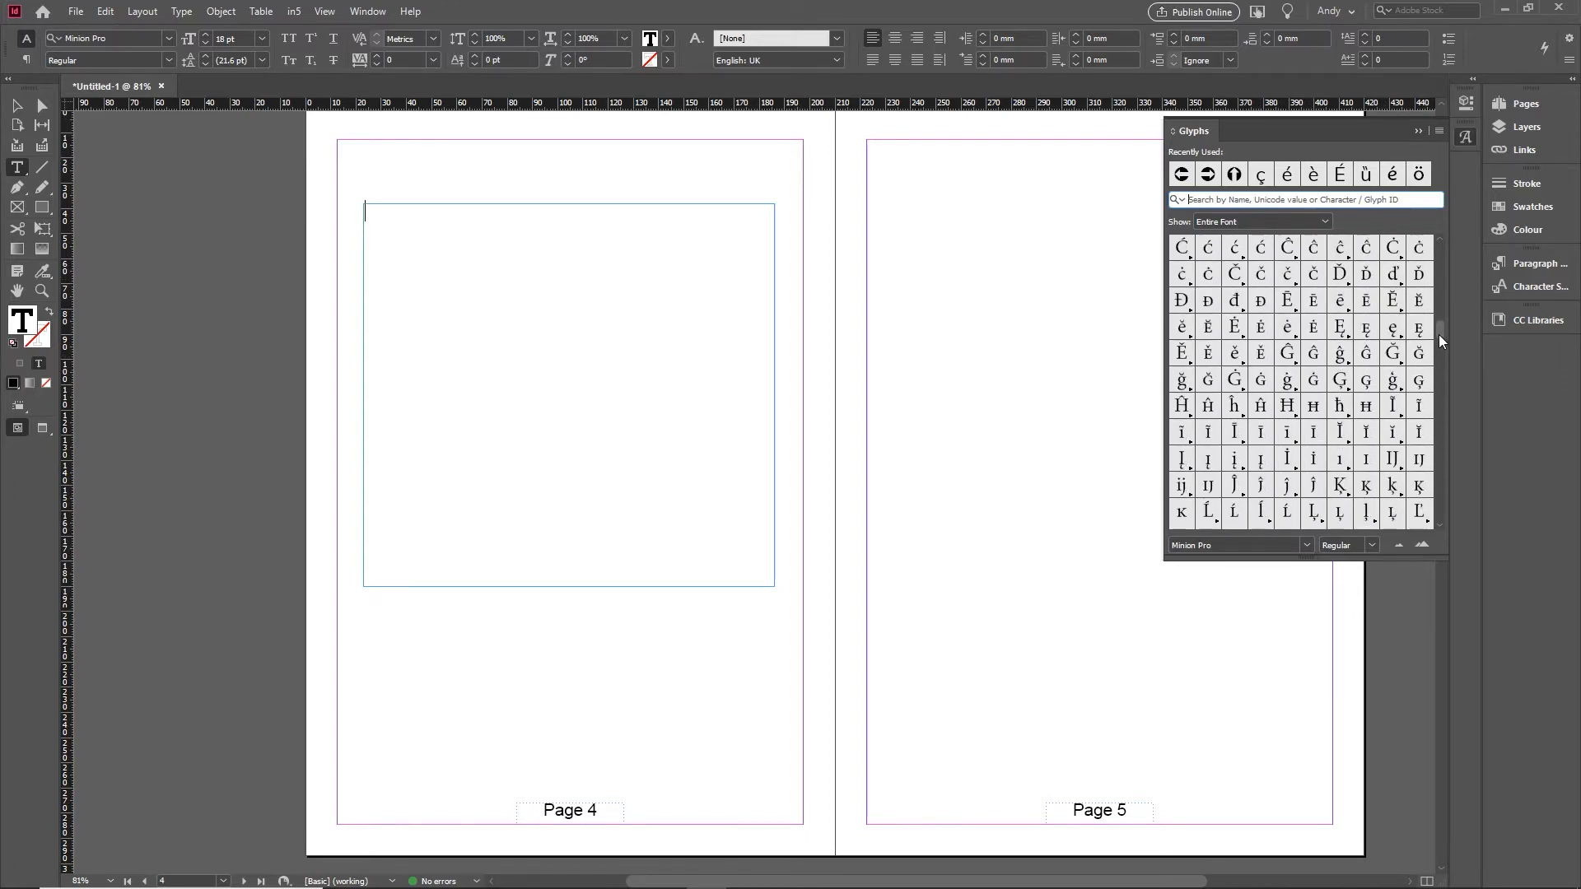
{"action": "scroll", "scroll_direction": "down", "scroll_amount": 3}
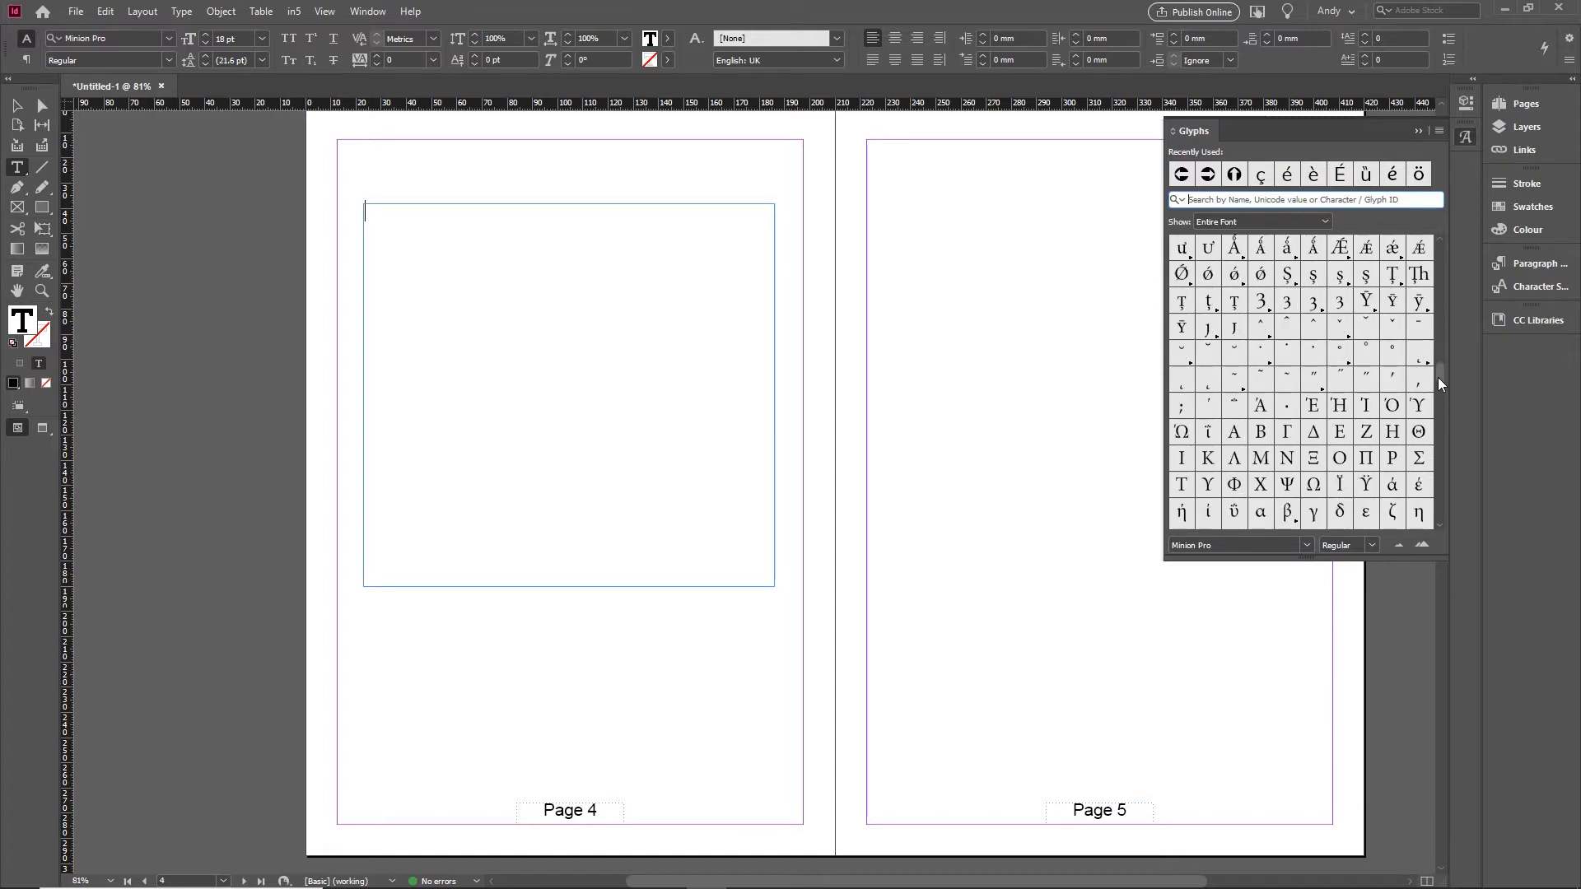
{"action": "scroll", "scroll_direction": "down", "scroll_amount": 3}
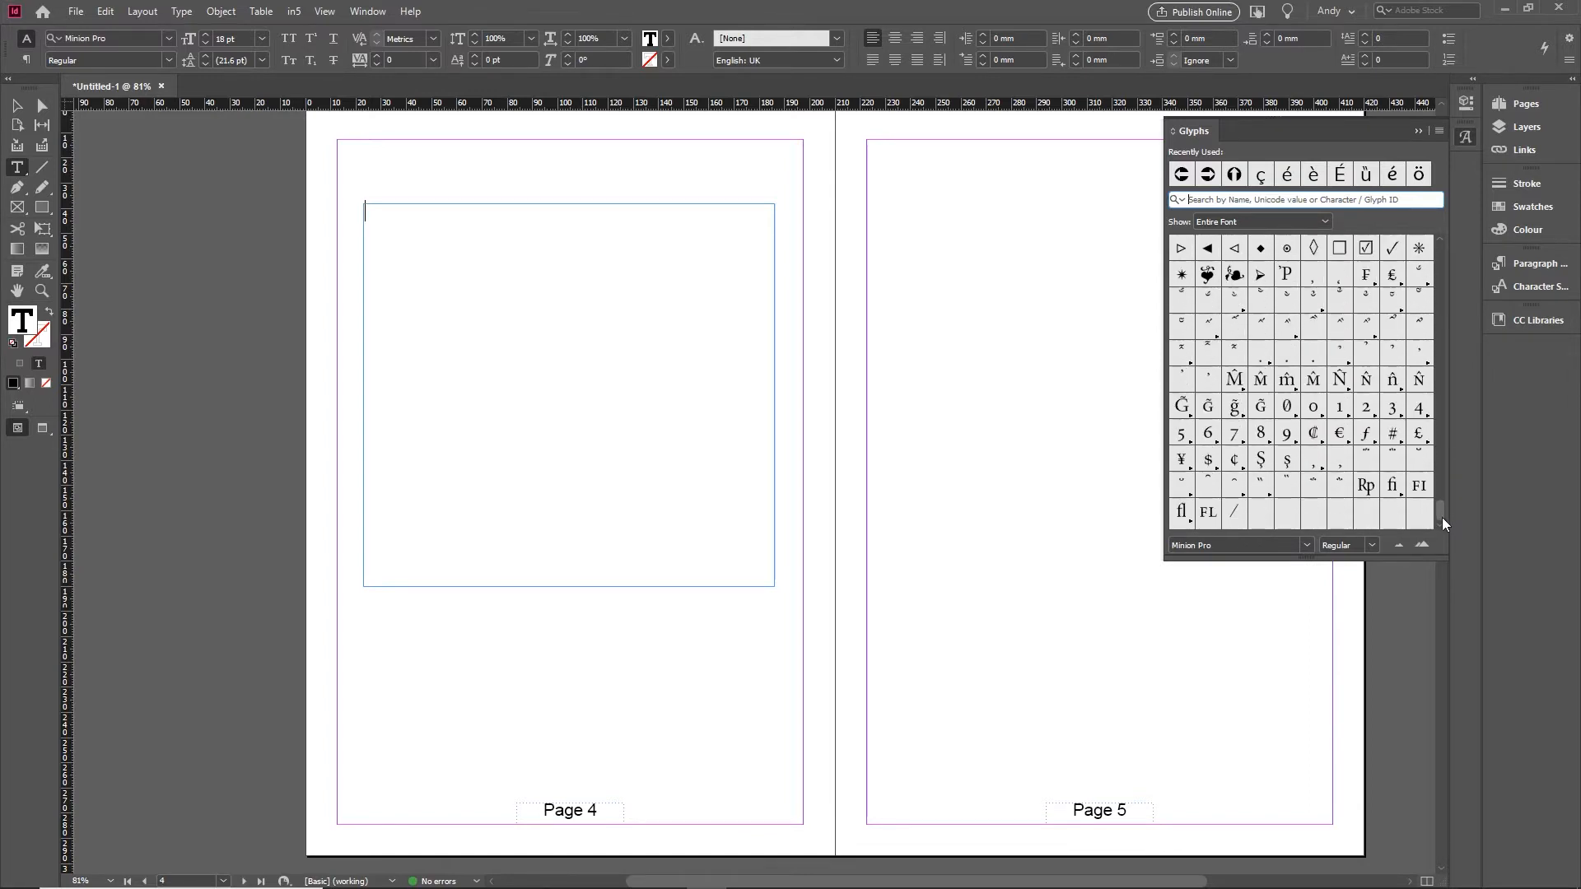
{"action": "scroll", "scroll_direction": "up", "scroll_amount": 3}
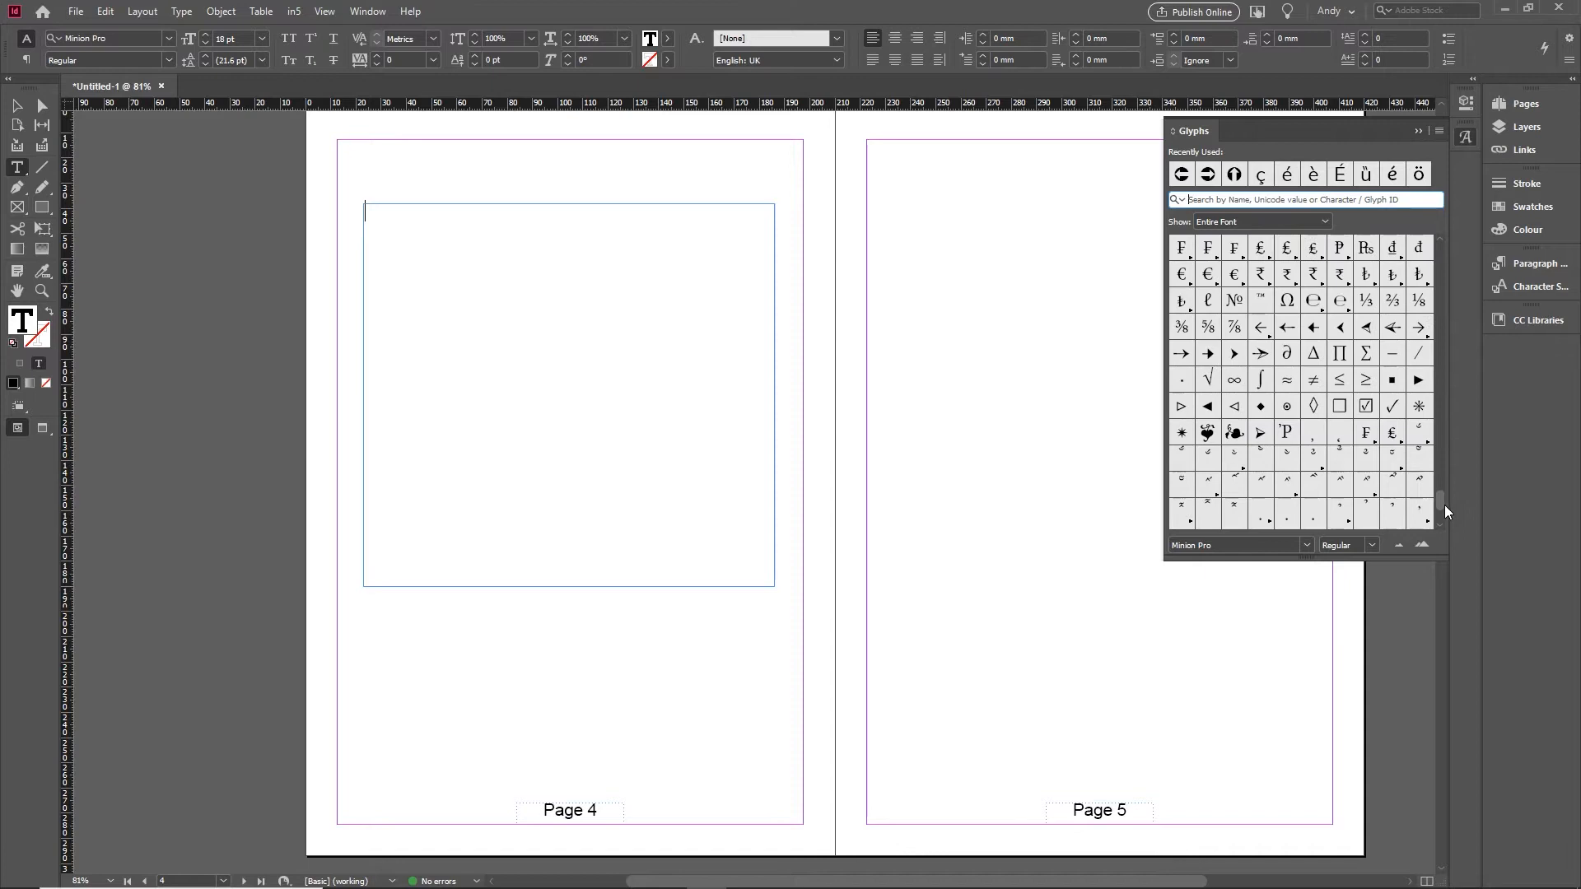
{"action": "scroll", "scroll_direction": "up", "scroll_amount": 3}
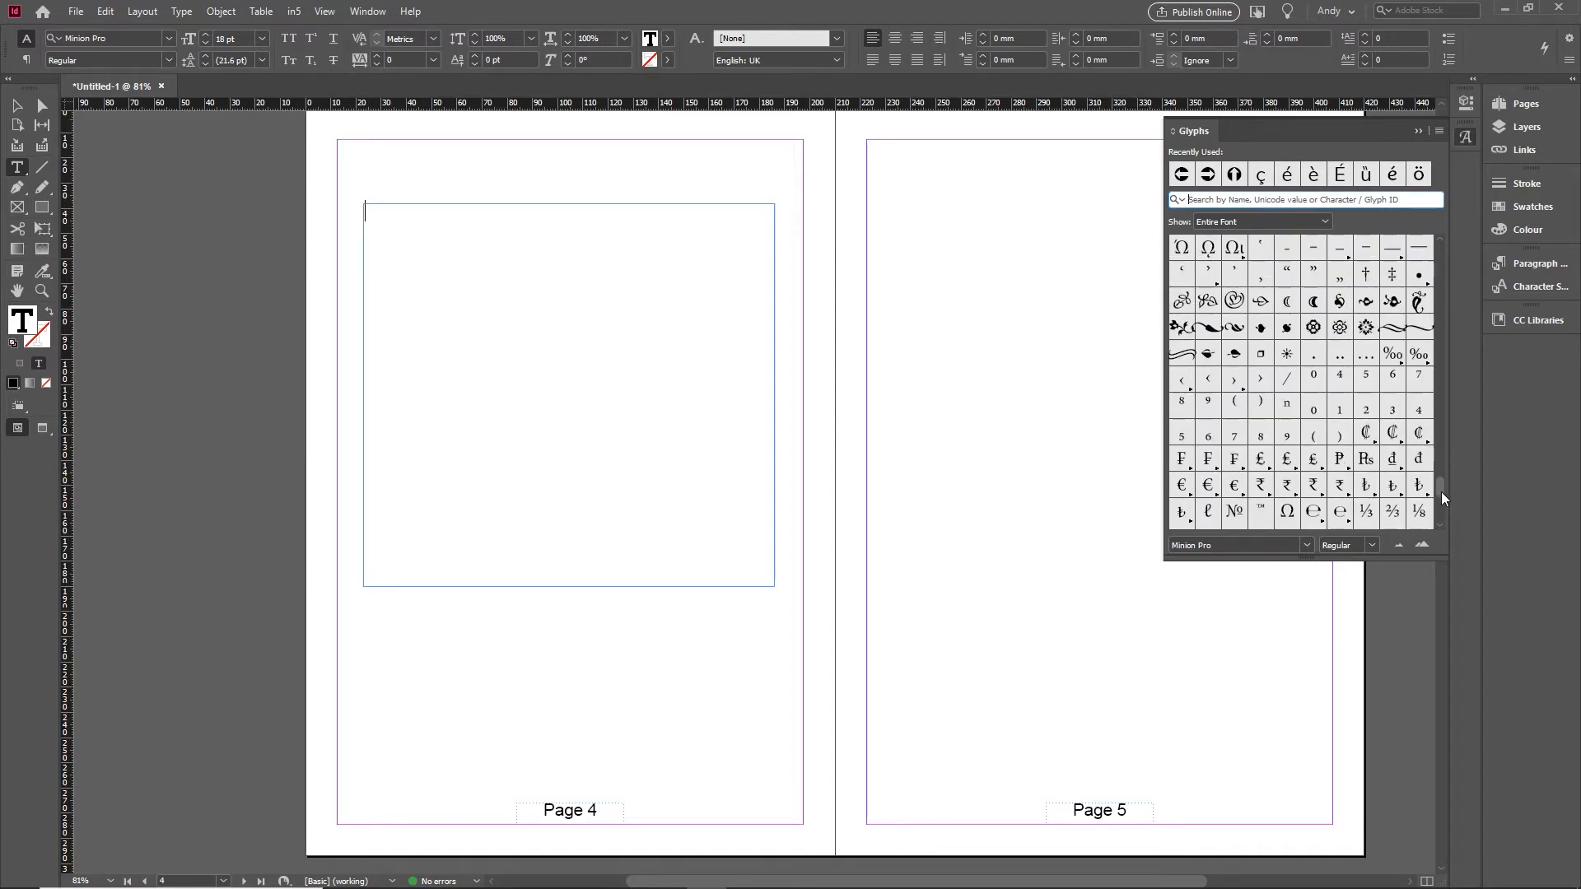
{"action": "scroll", "scroll_direction": "up", "scroll_amount": 3}
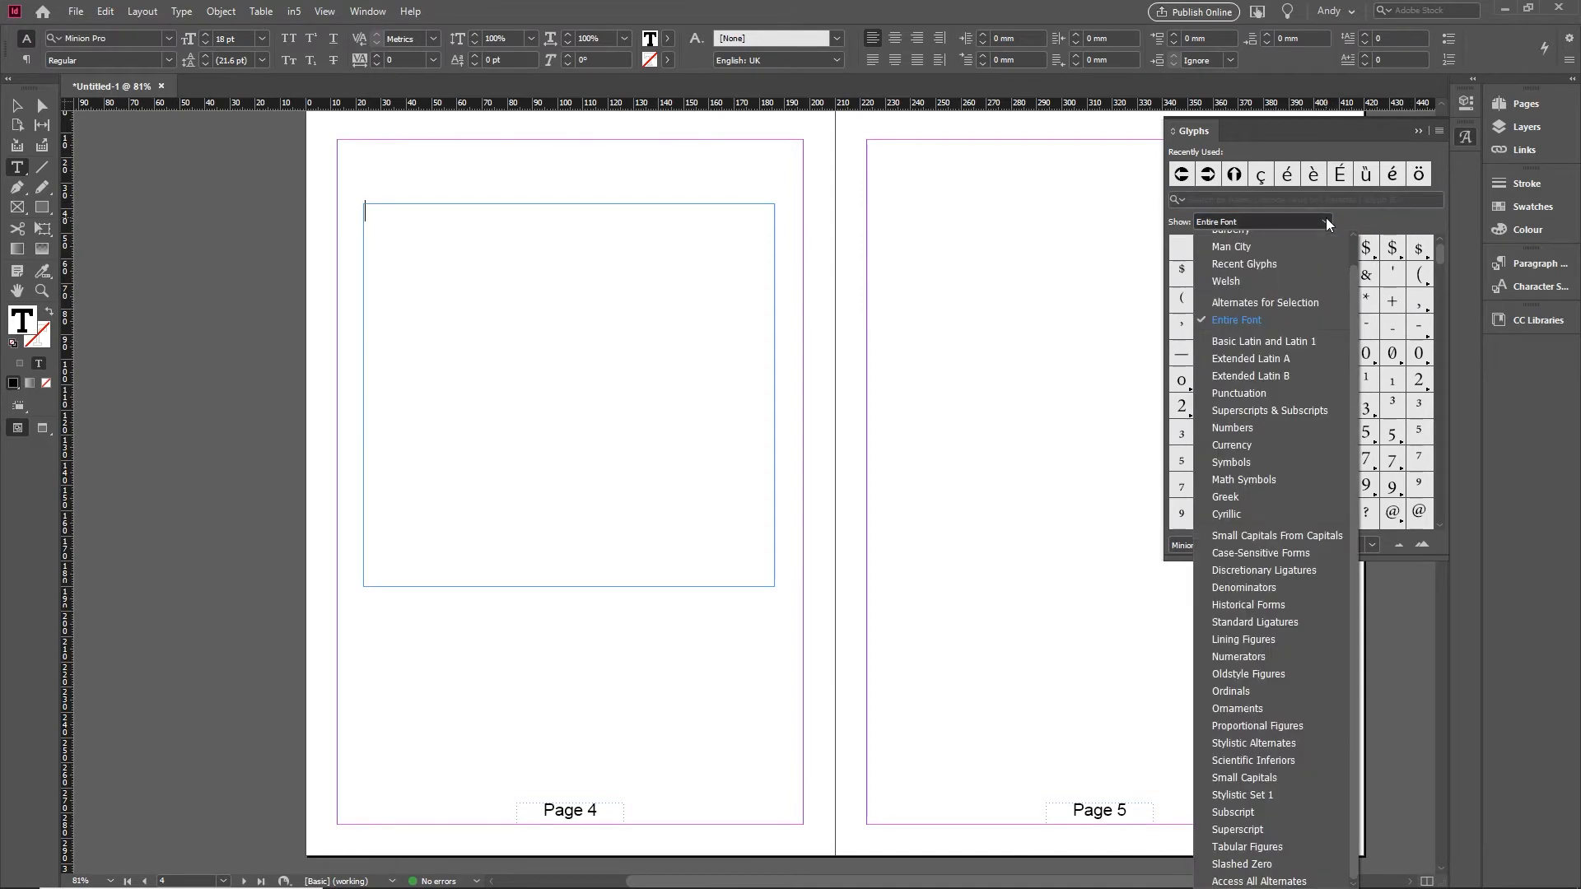
{"action": "mouse_move", "coordinate": [1355, 331]}
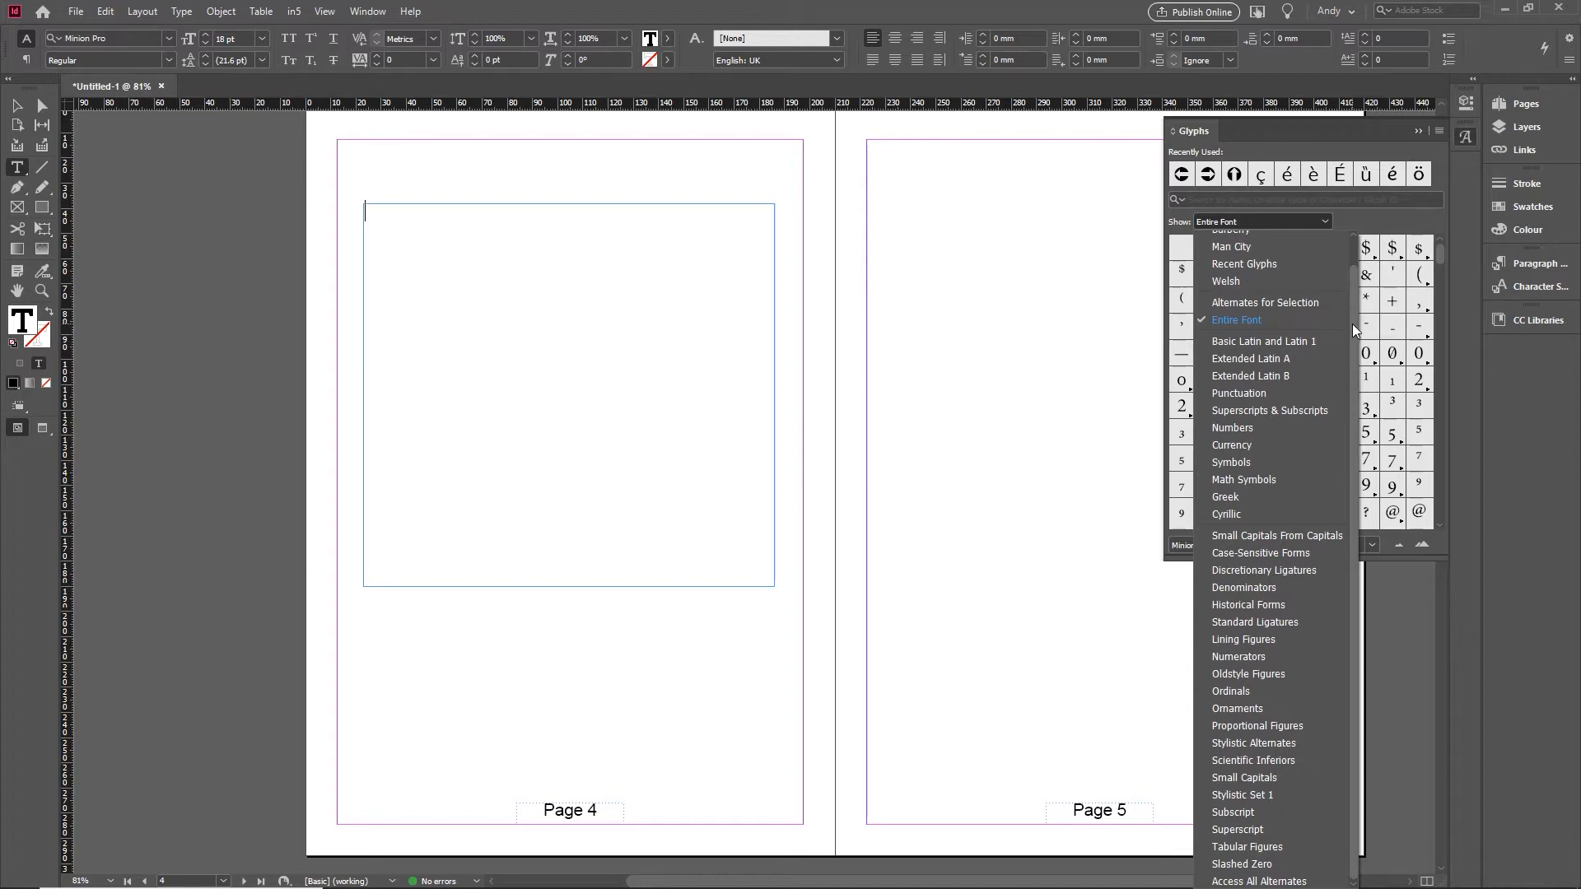
{"action": "mouse_move", "coordinate": [1307, 415]}
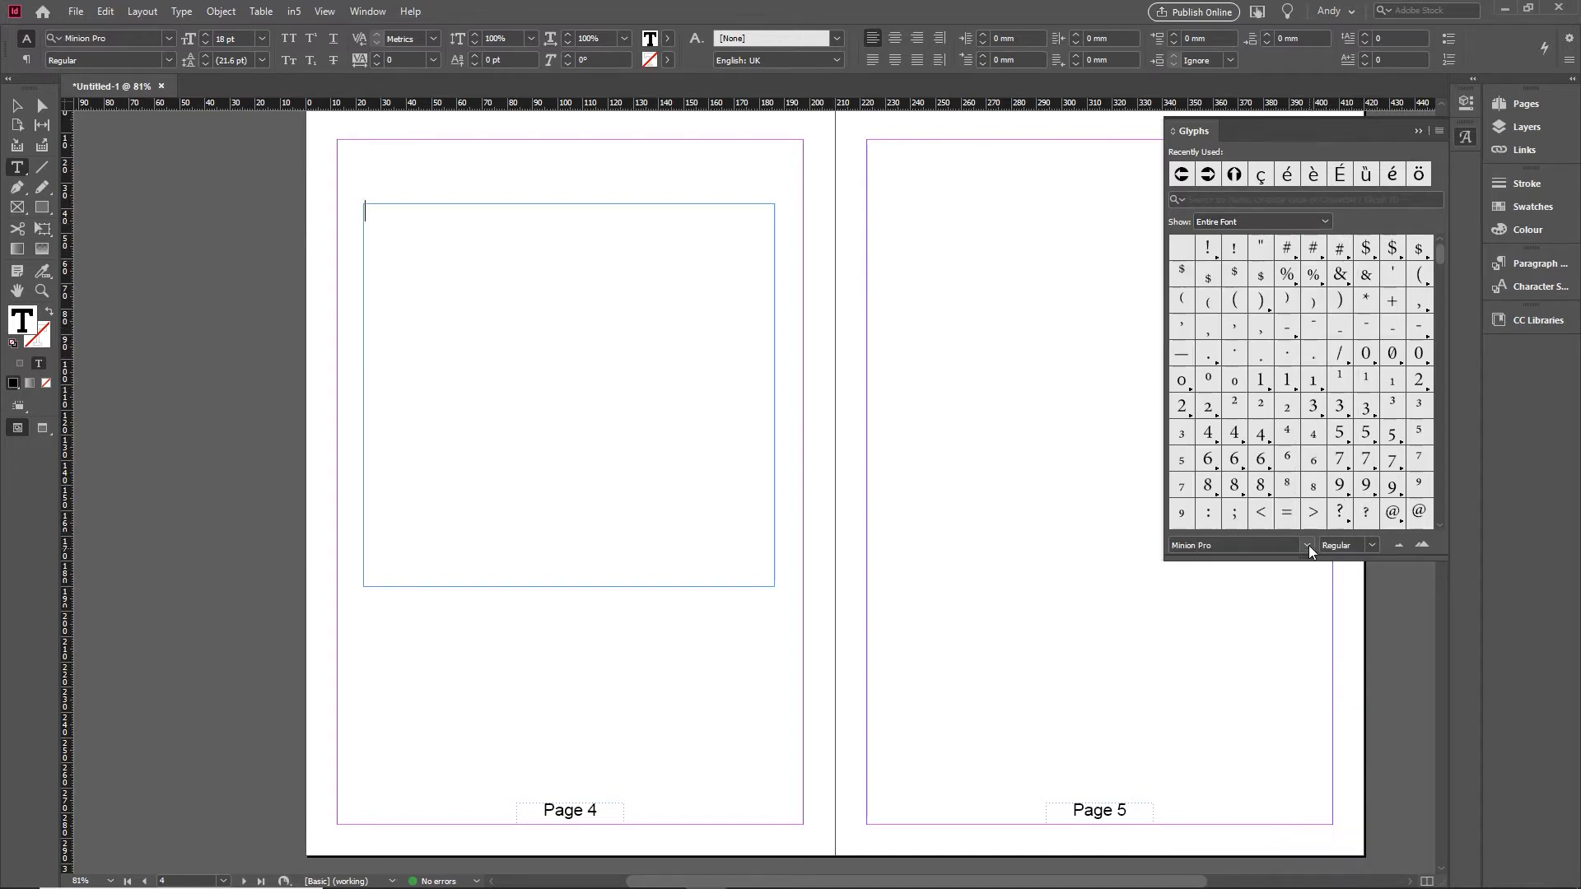
{"action": "left_click", "coordinate": [1309, 545]}
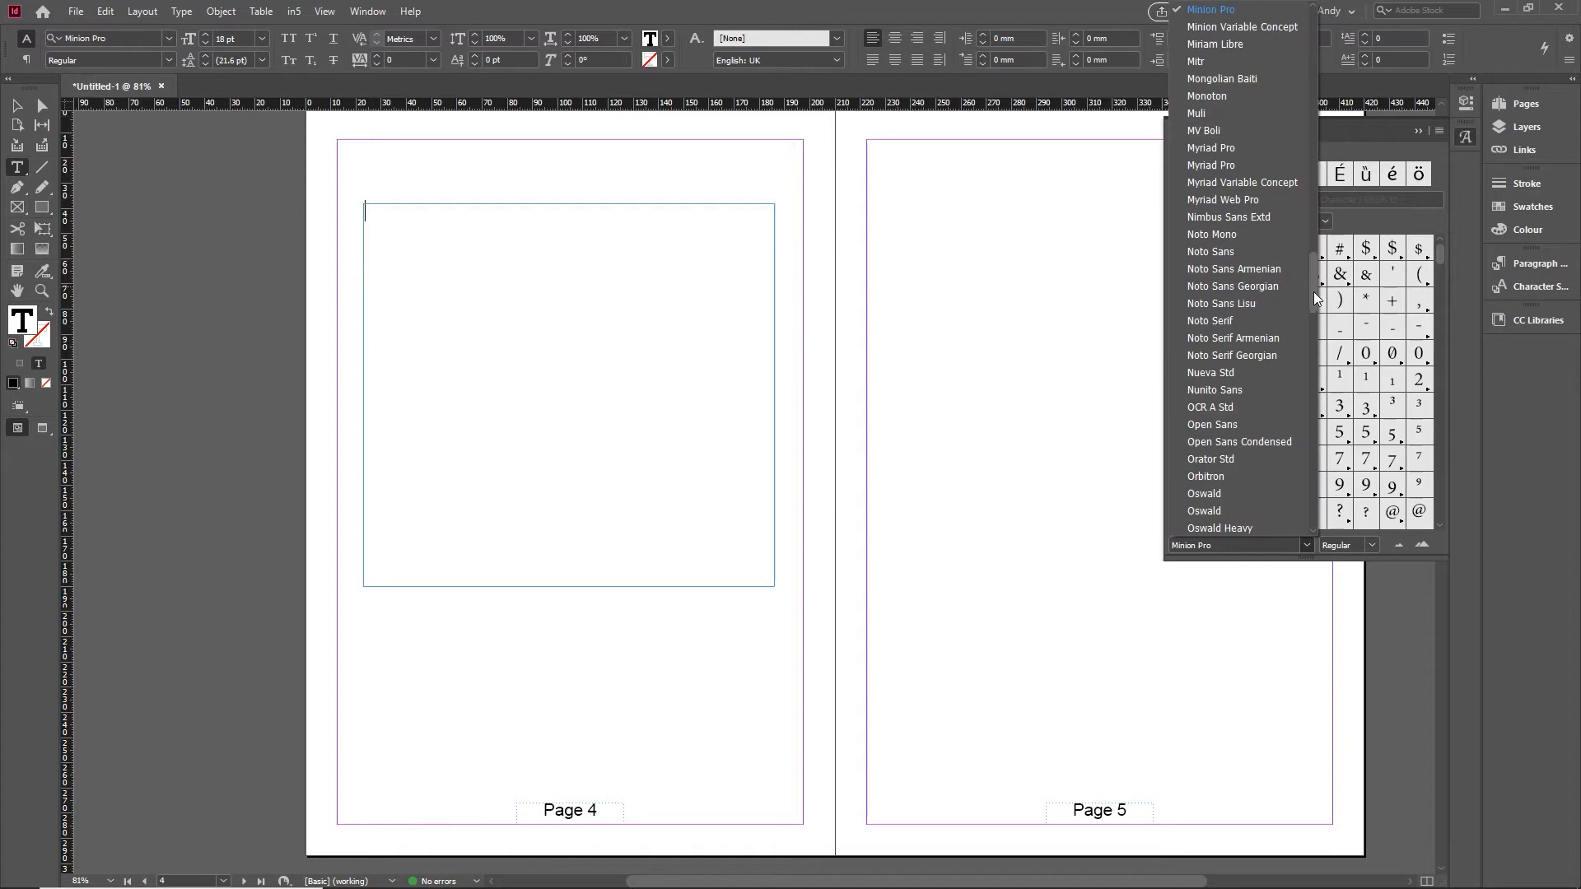
{"action": "scroll", "scroll_direction": "down", "scroll_amount": 3}
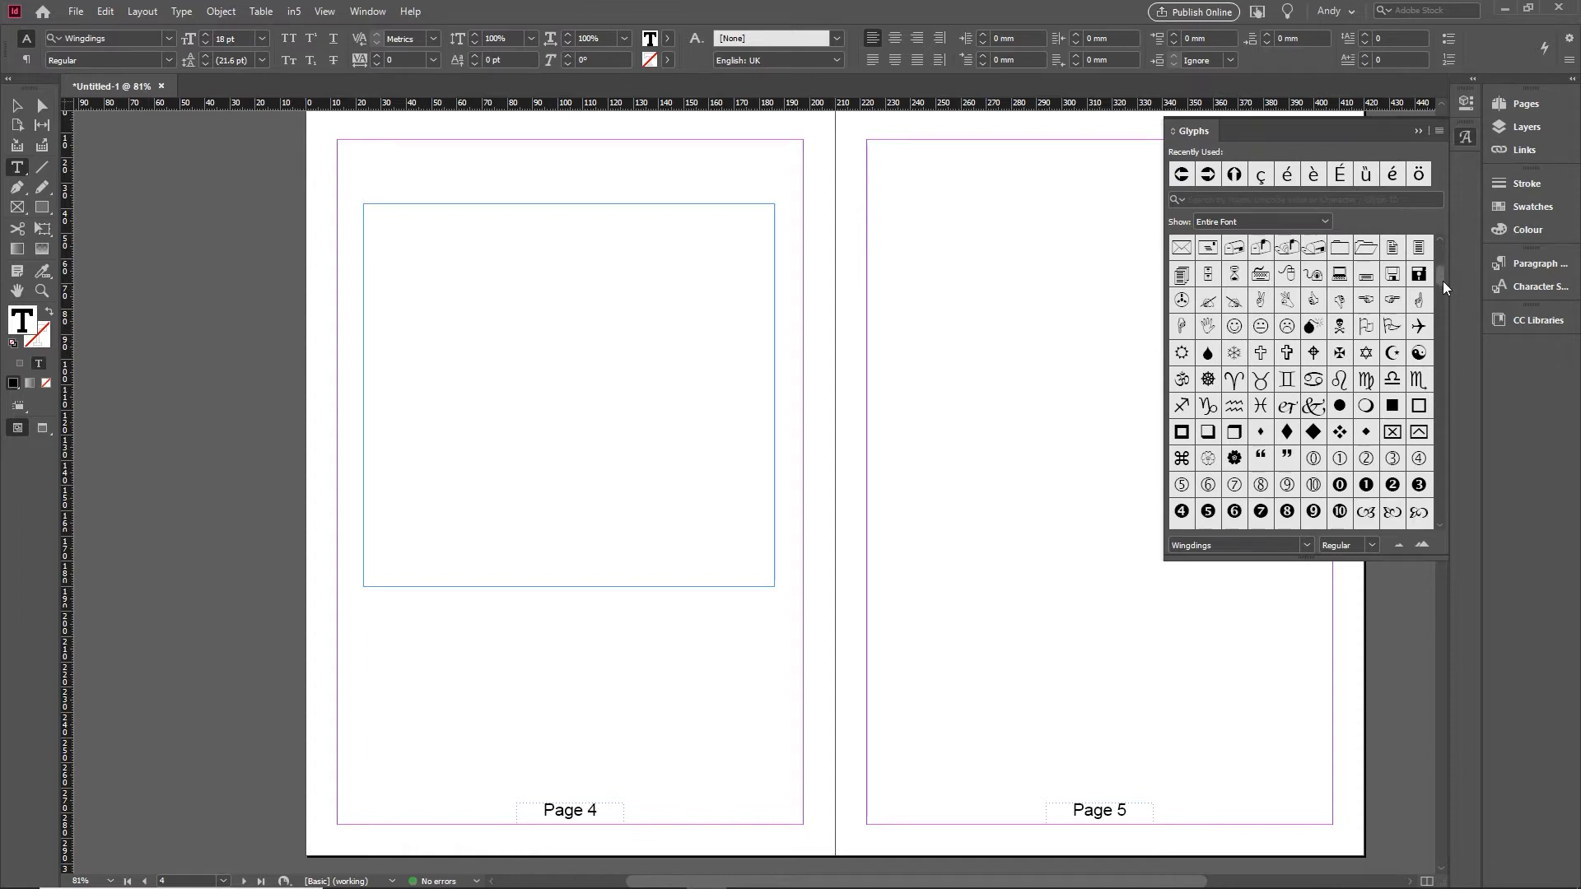
{"action": "scroll", "scroll_direction": "down", "scroll_amount": 3}
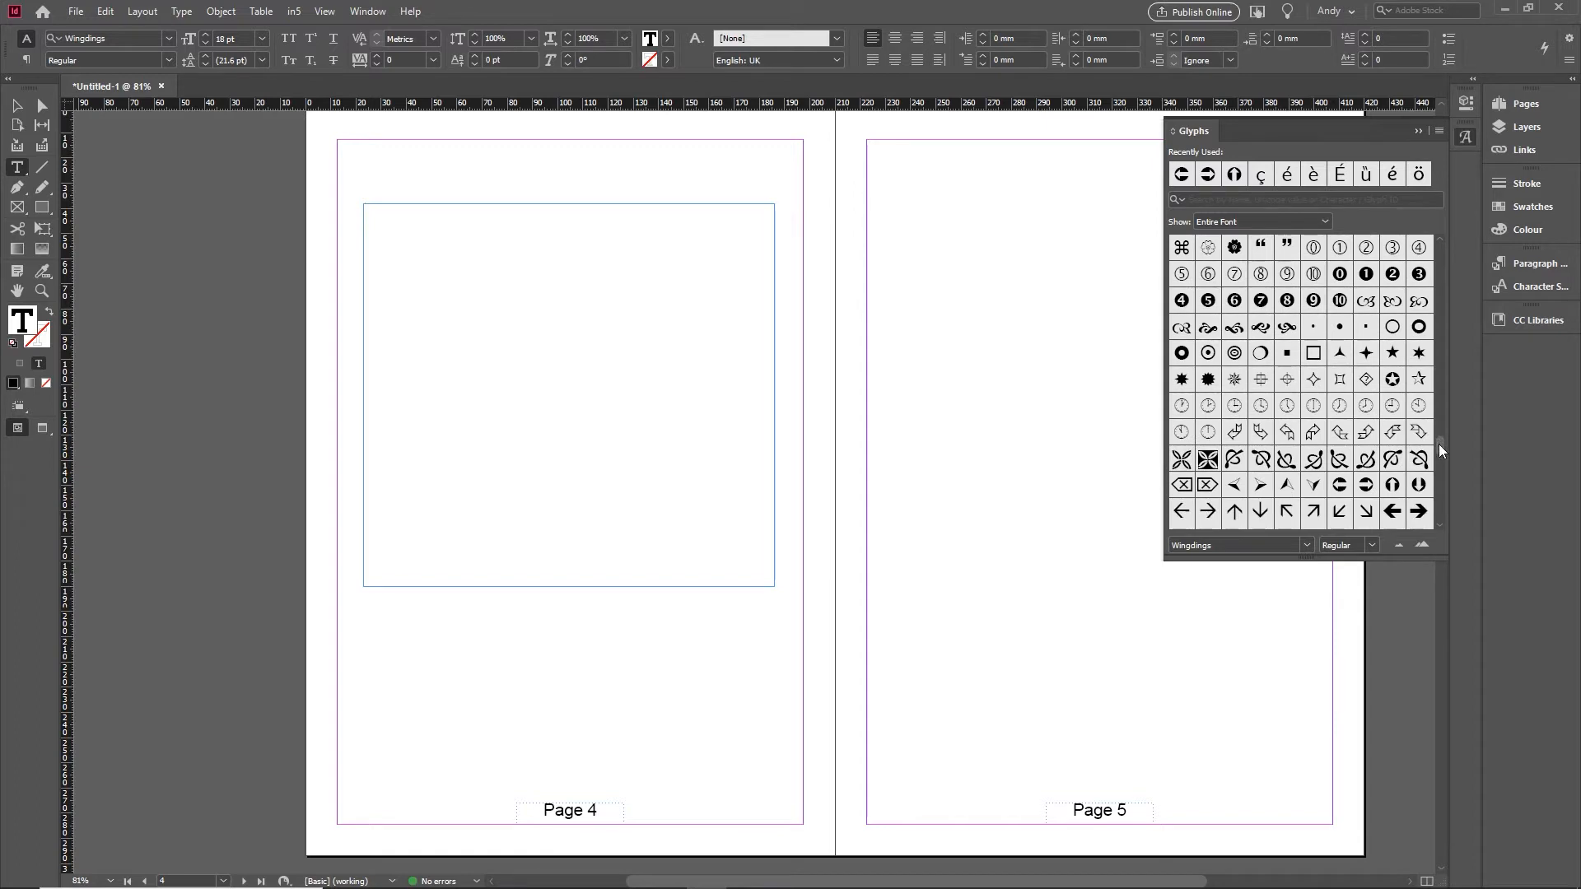
{"action": "scroll", "scroll_direction": "down", "scroll_amount": 3}
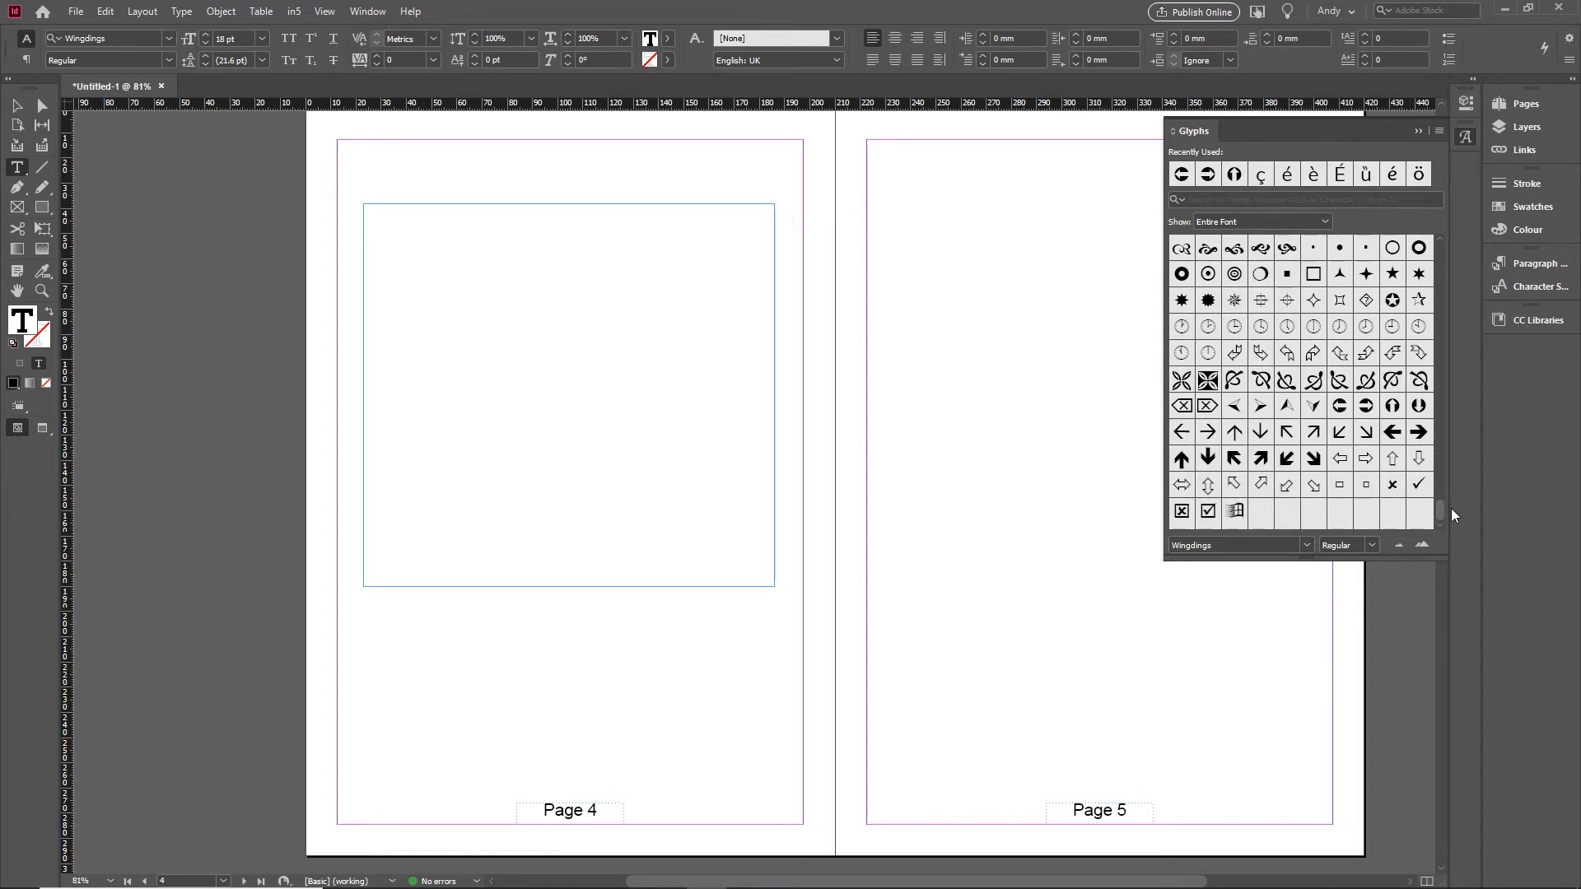
{"action": "left_click", "coordinate": [366, 212]}
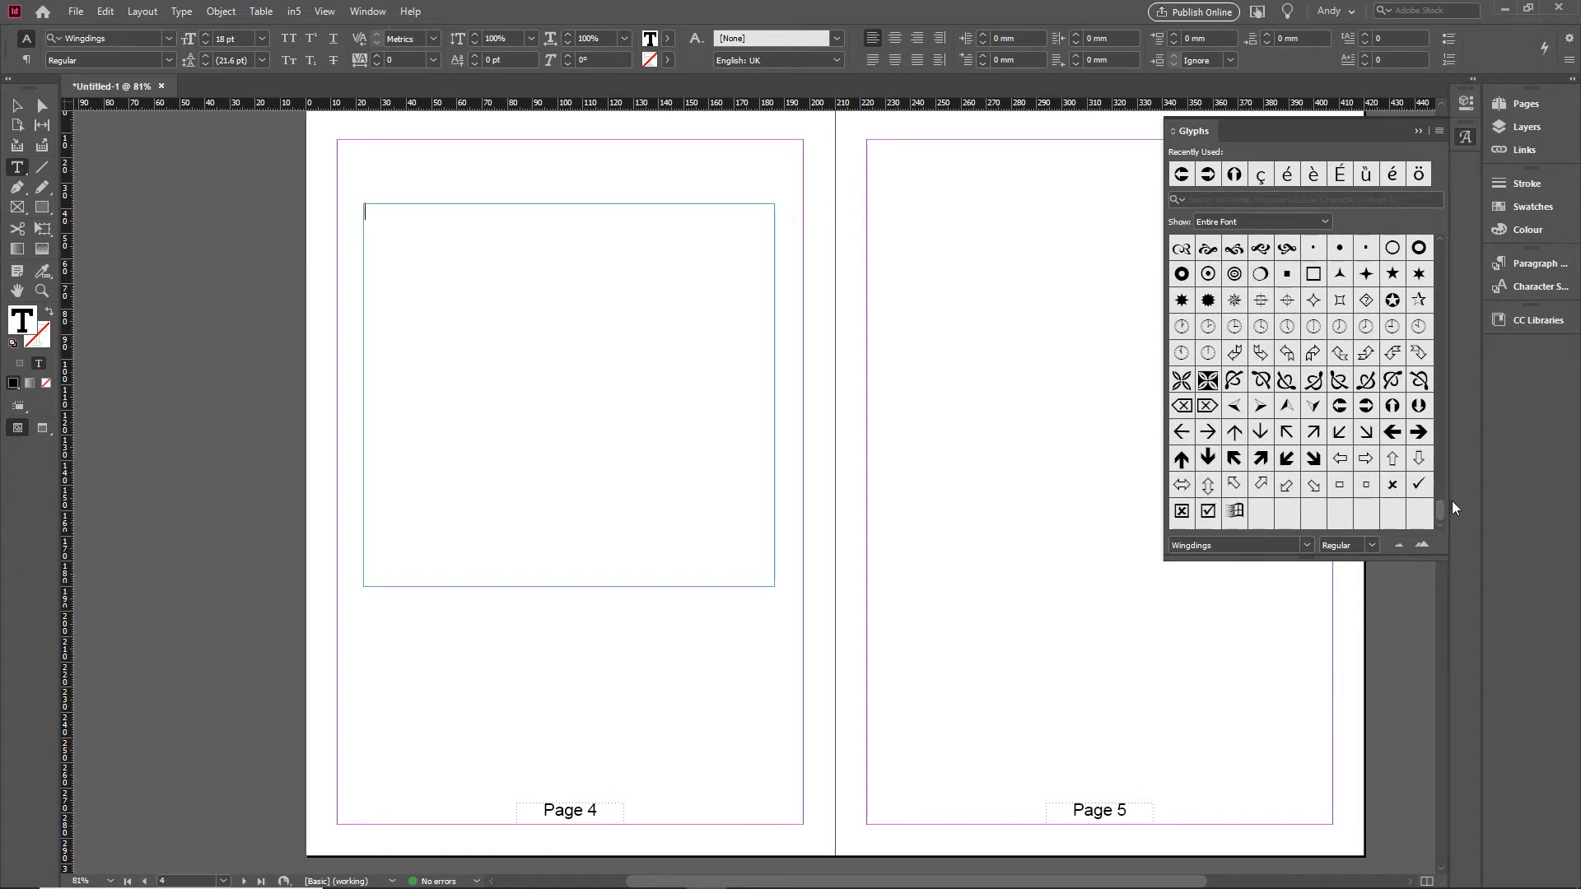
{"action": "scroll", "scroll_direction": "down", "scroll_amount": 3}
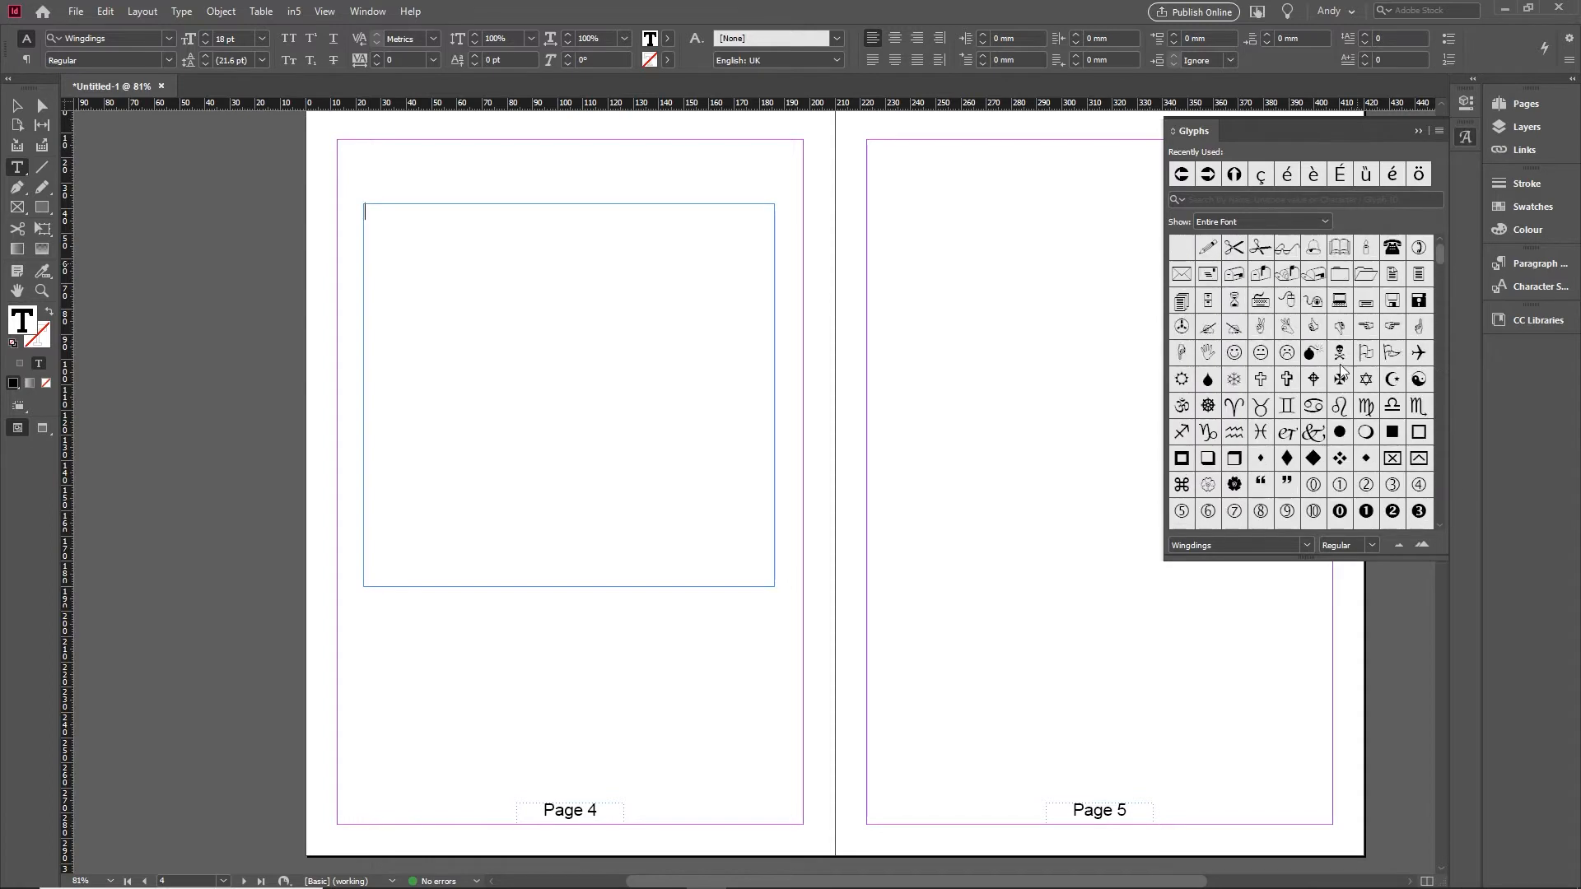
{"action": "mouse_move", "coordinate": [1301, 281]}
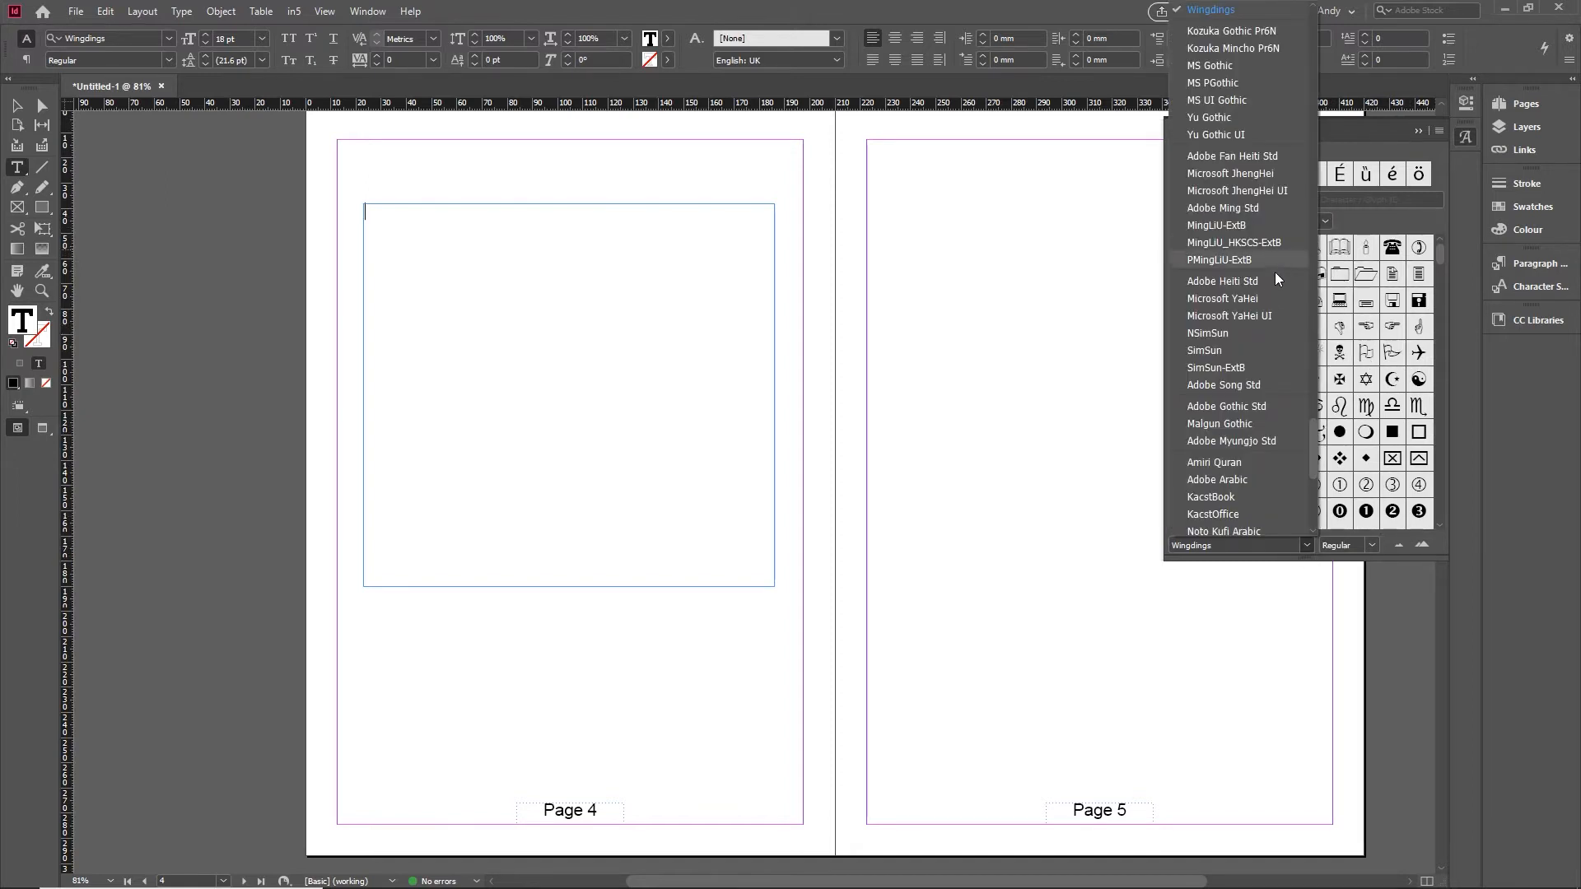
Switch the Glyphs panel font back to Minion Pro and place the cursor in the page 4 frame
{"action": "scroll", "scroll_direction": "up", "scroll_amount": 3}
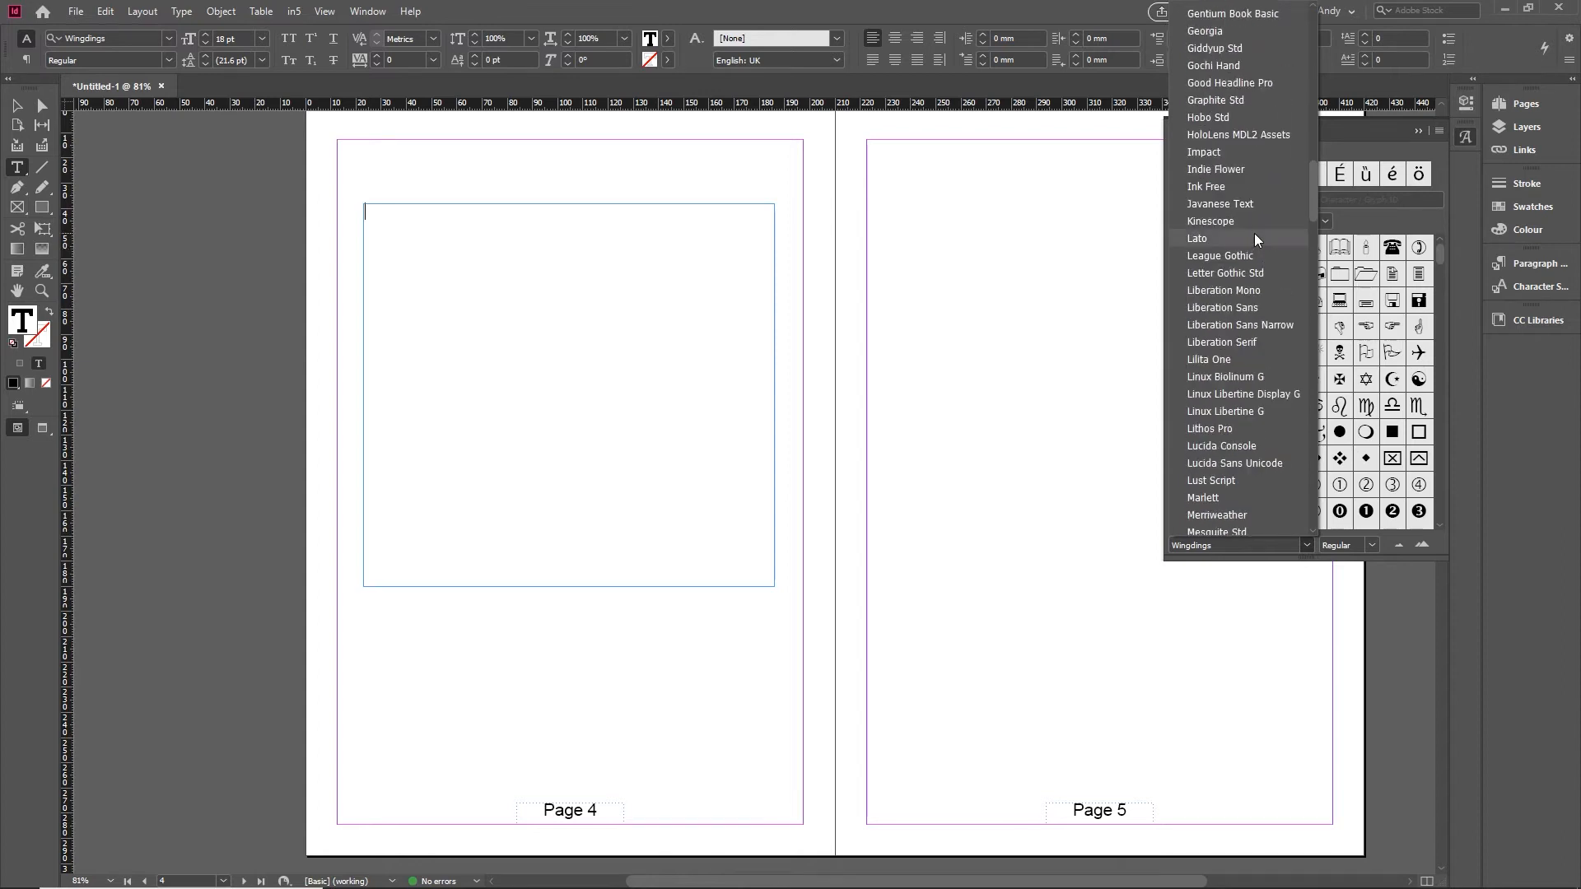
{"action": "scroll", "scroll_direction": "down", "scroll_amount": 3}
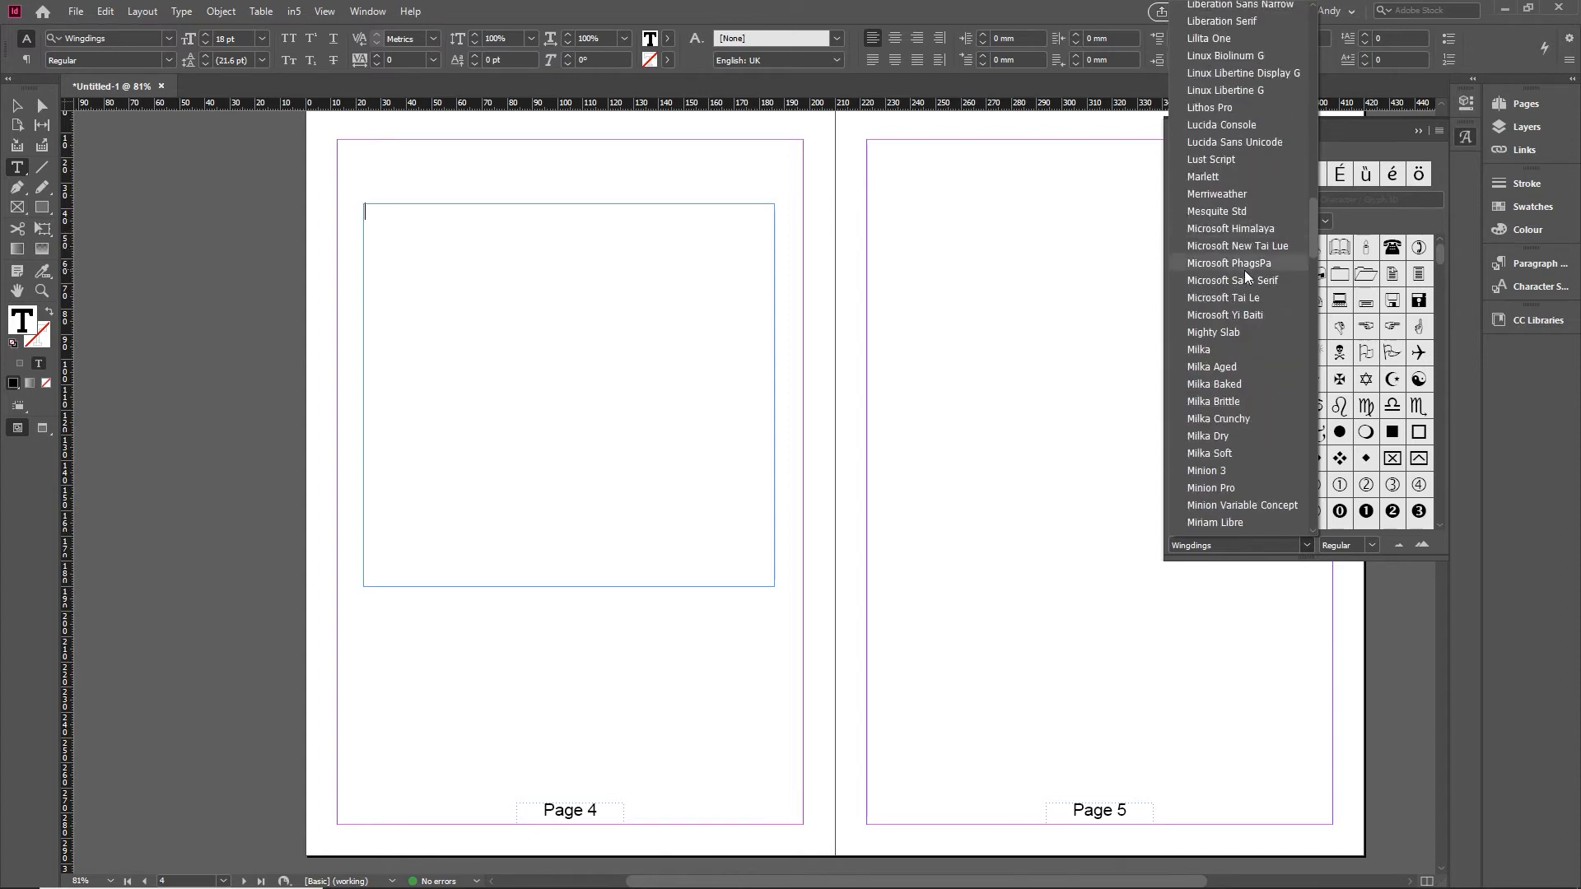
{"action": "left_click", "coordinate": [1210, 488]}
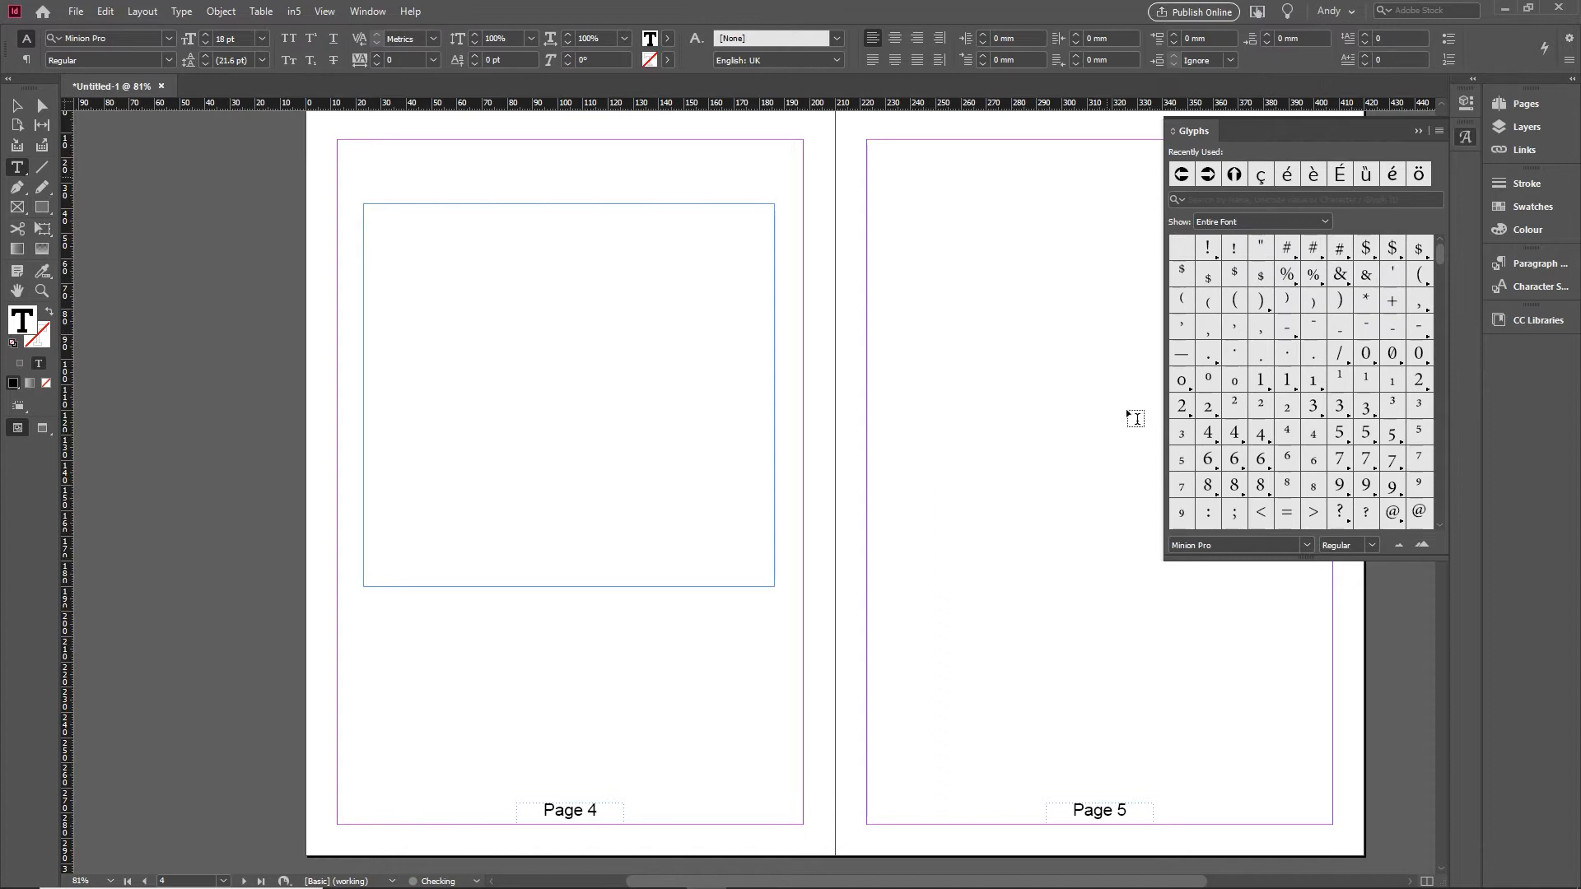
{"action": "left_click", "coordinate": [365, 212]}
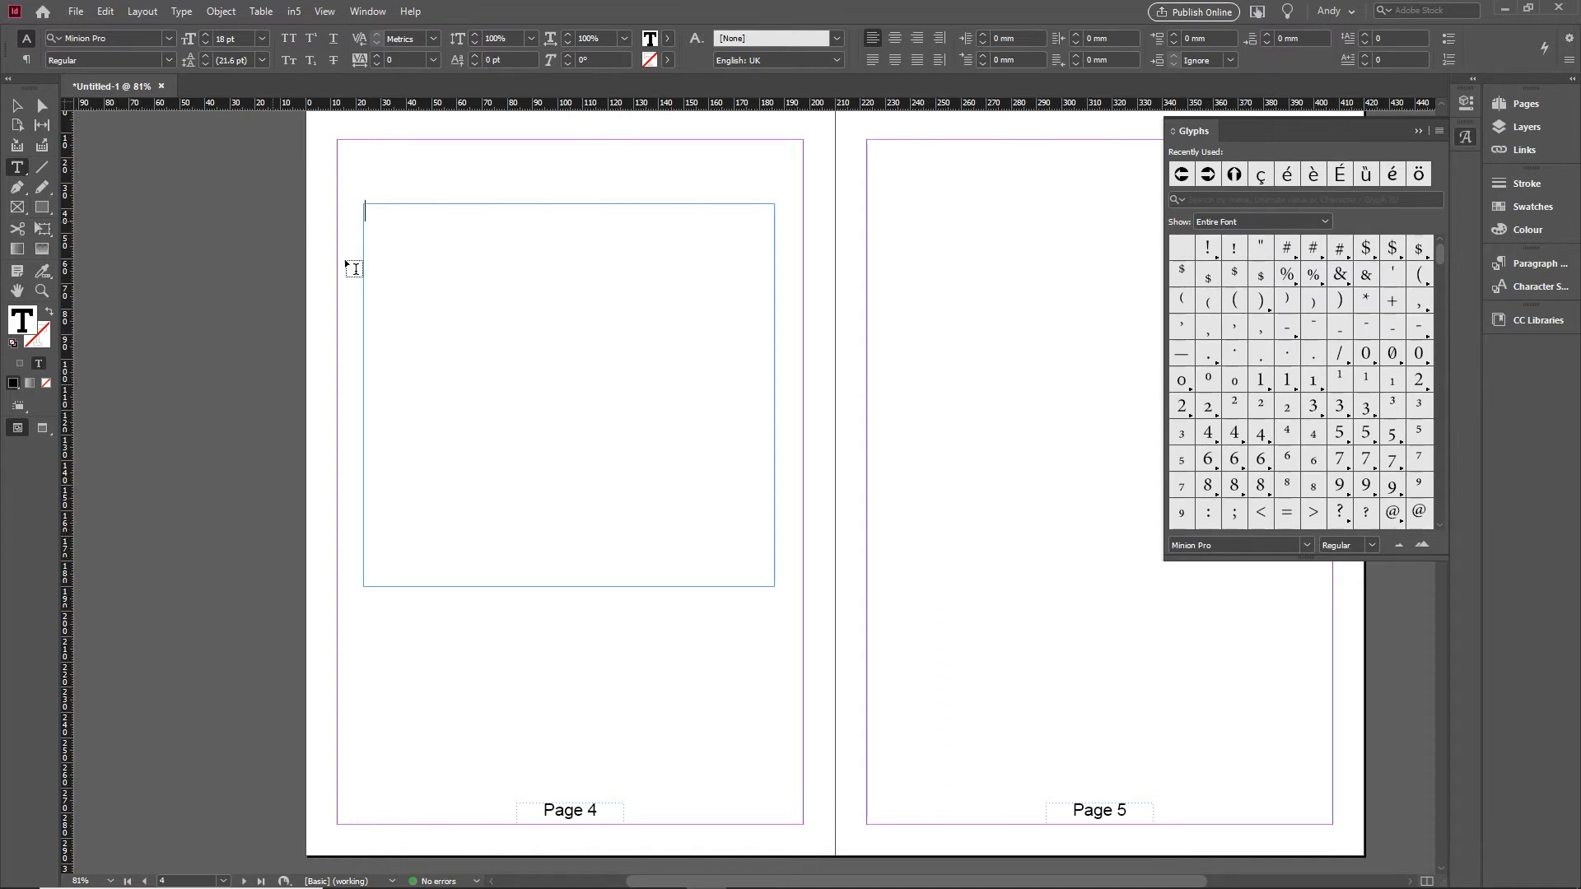
Scroll to the accented letters and insert È followed by Ö into the frame
{"action": "scroll", "scroll_direction": "down", "scroll_amount": 3}
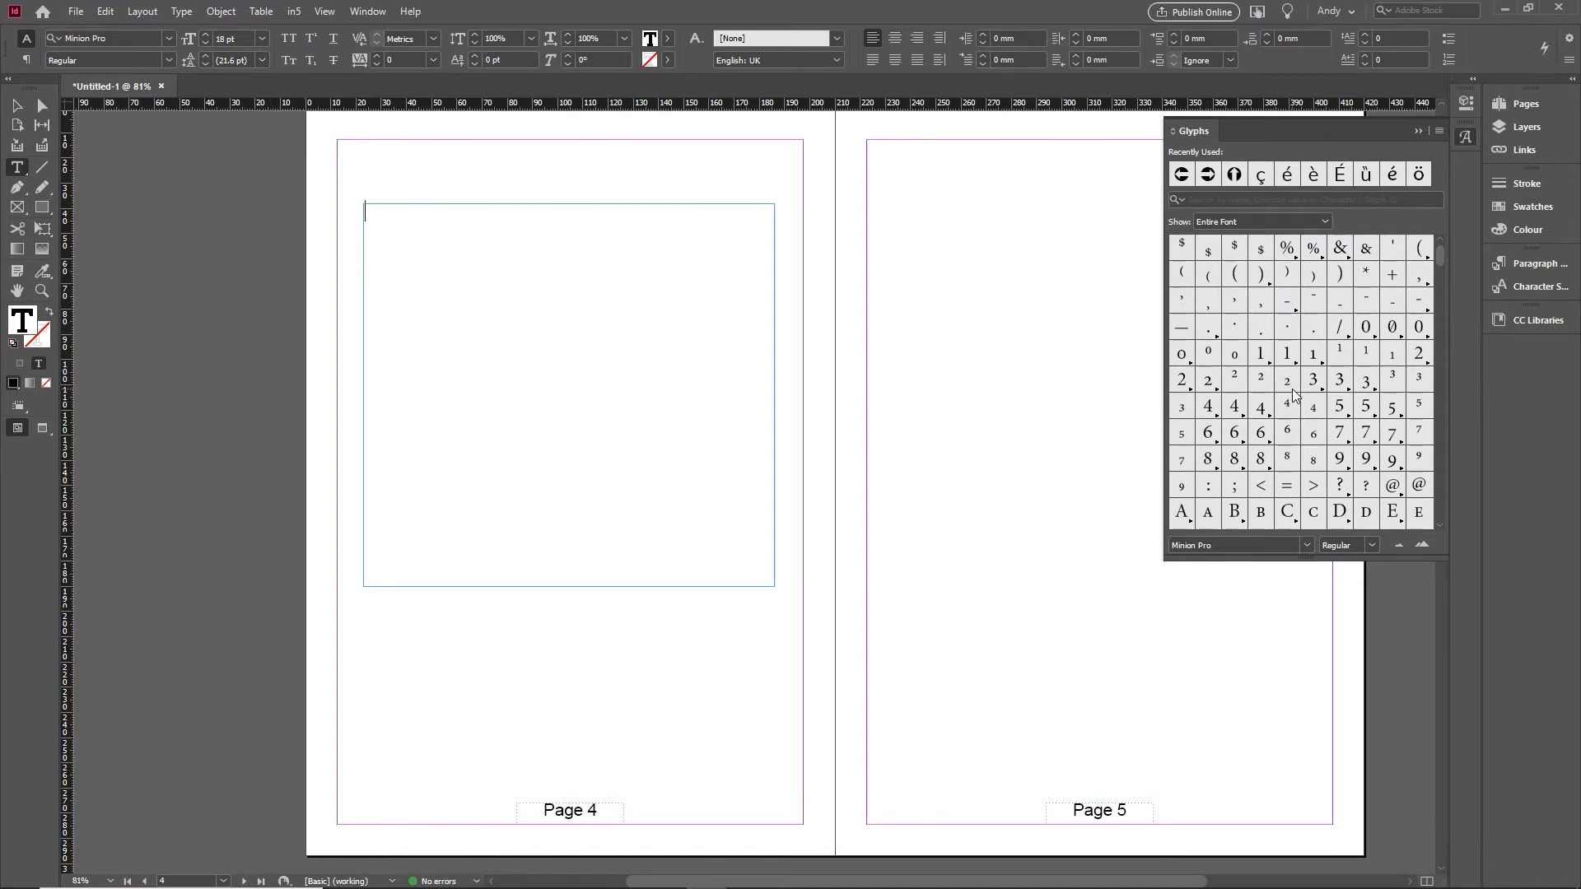
{"action": "scroll", "scroll_direction": "down", "scroll_amount": 3}
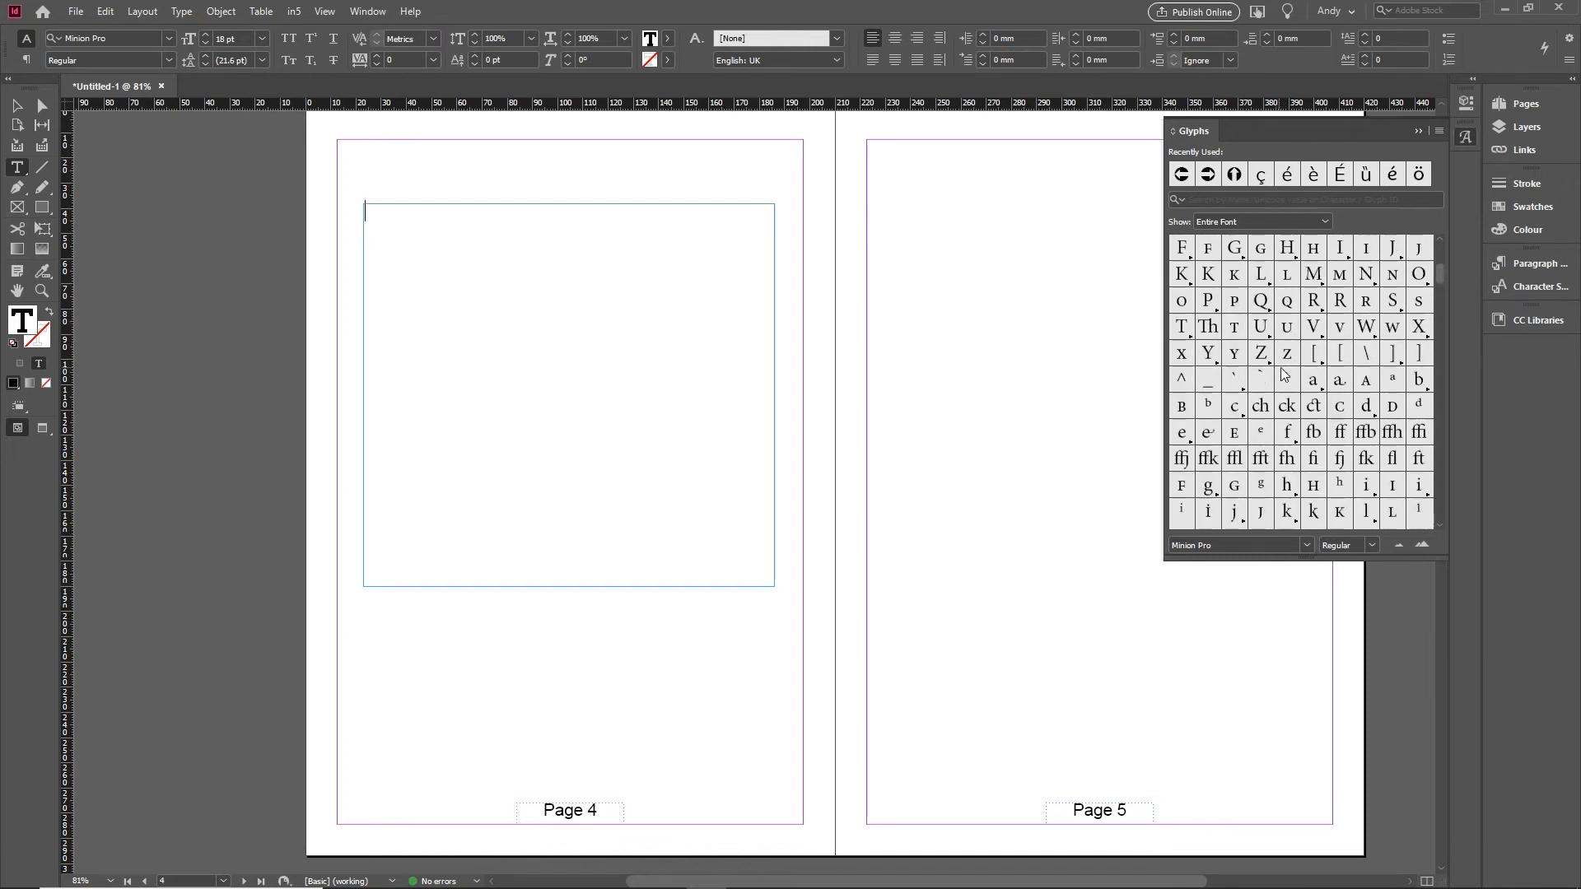
{"action": "scroll", "scroll_direction": "down", "scroll_amount": 3}
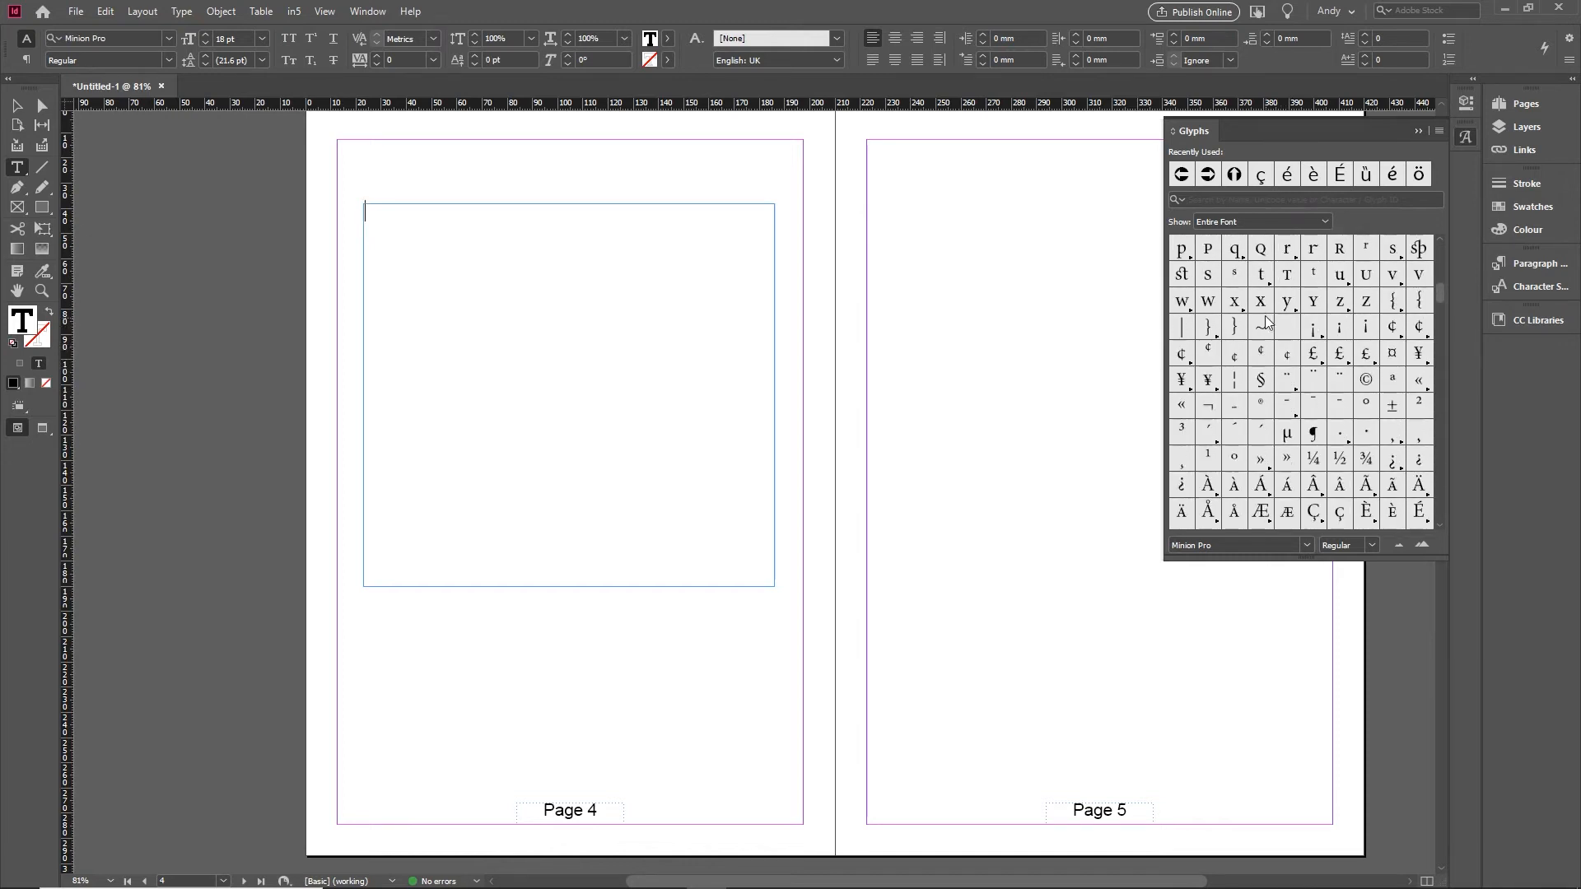
{"action": "scroll", "scroll_direction": "down", "scroll_amount": 3}
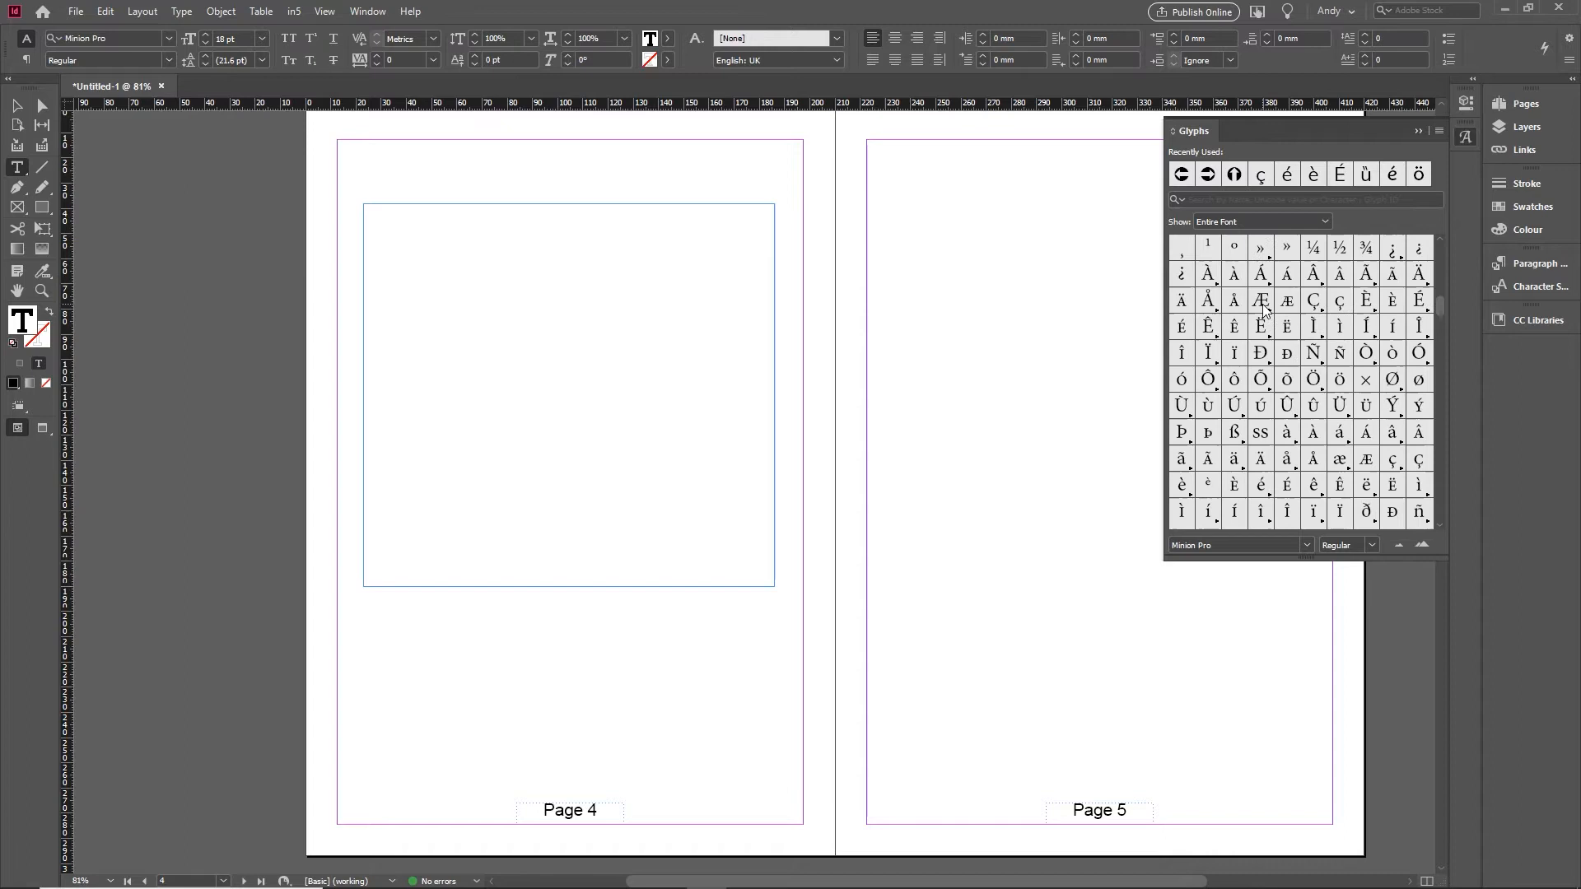
{"action": "mouse_move", "coordinate": [1336, 321]}
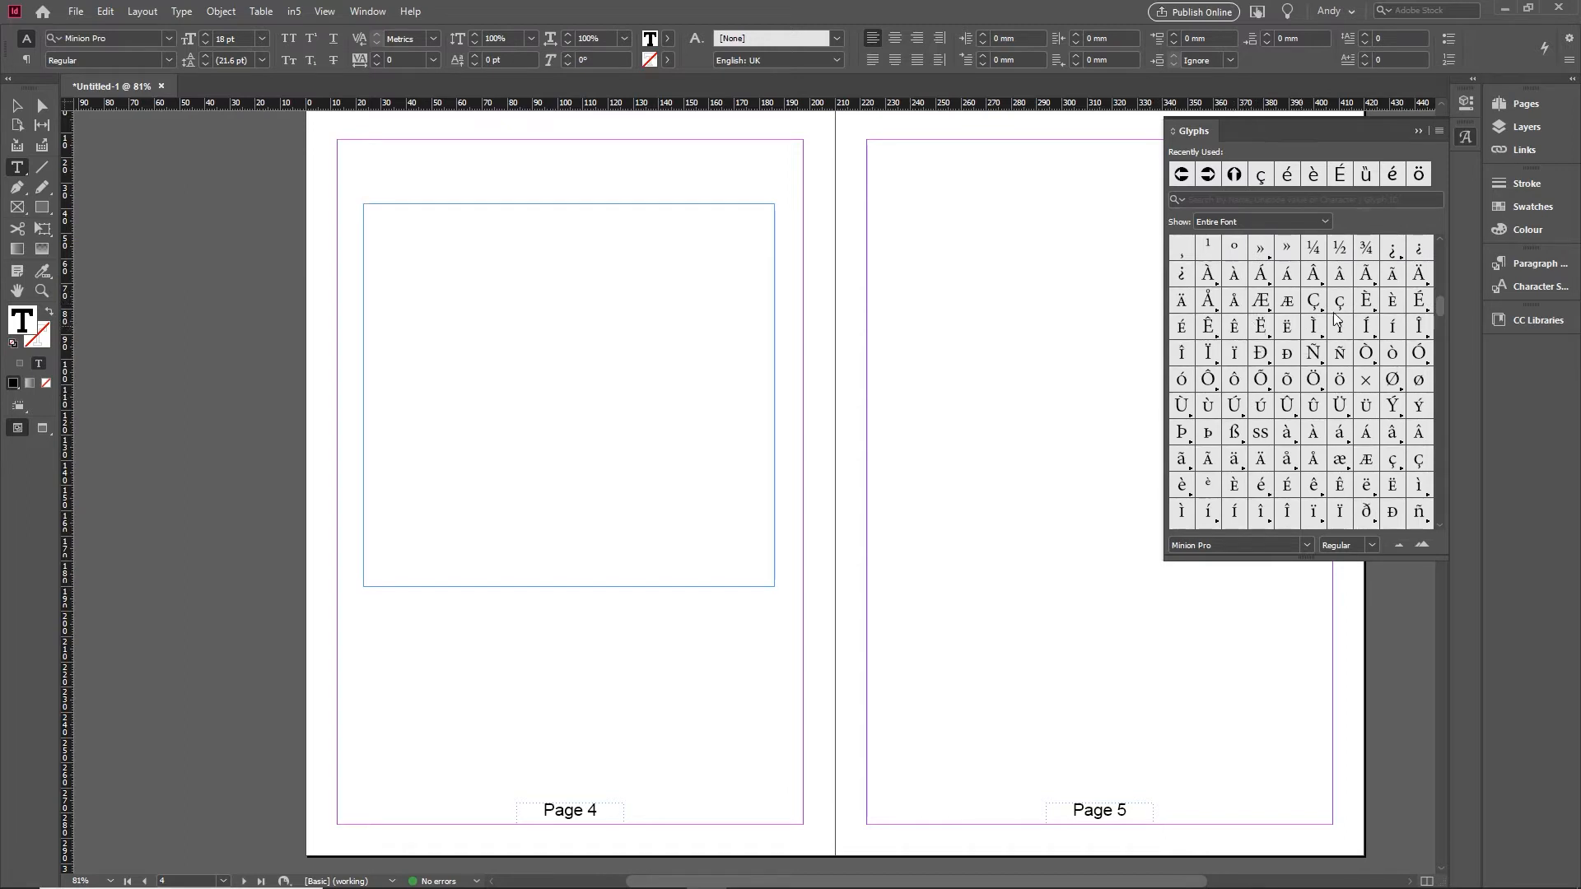
{"action": "scroll", "scroll_direction": "down", "scroll_amount": 3}
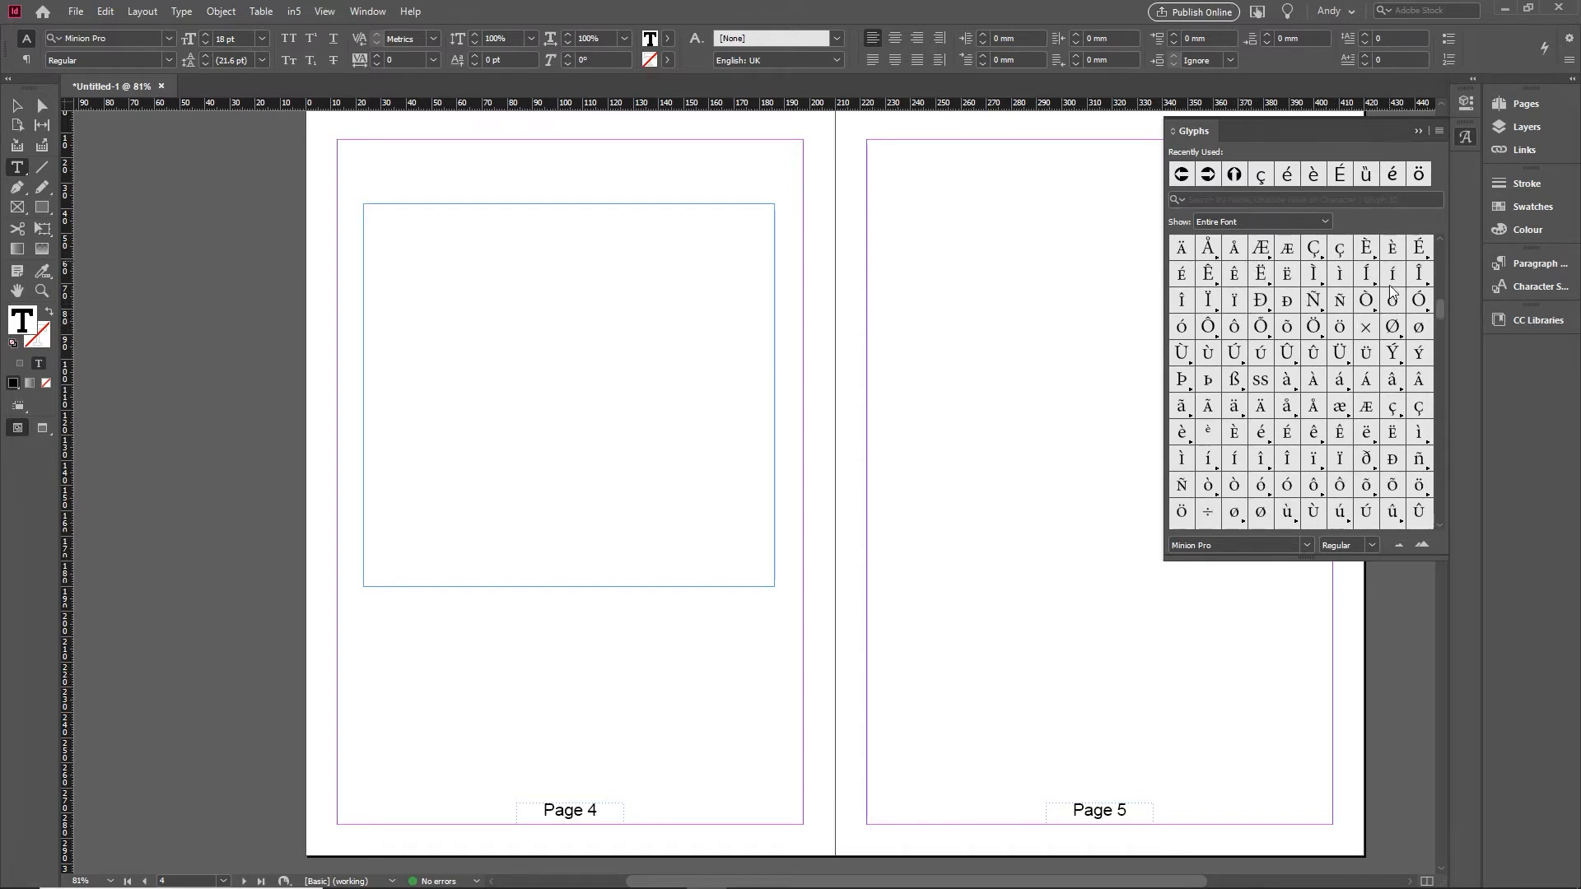
{"action": "scroll", "scroll_direction": "up", "scroll_amount": 3}
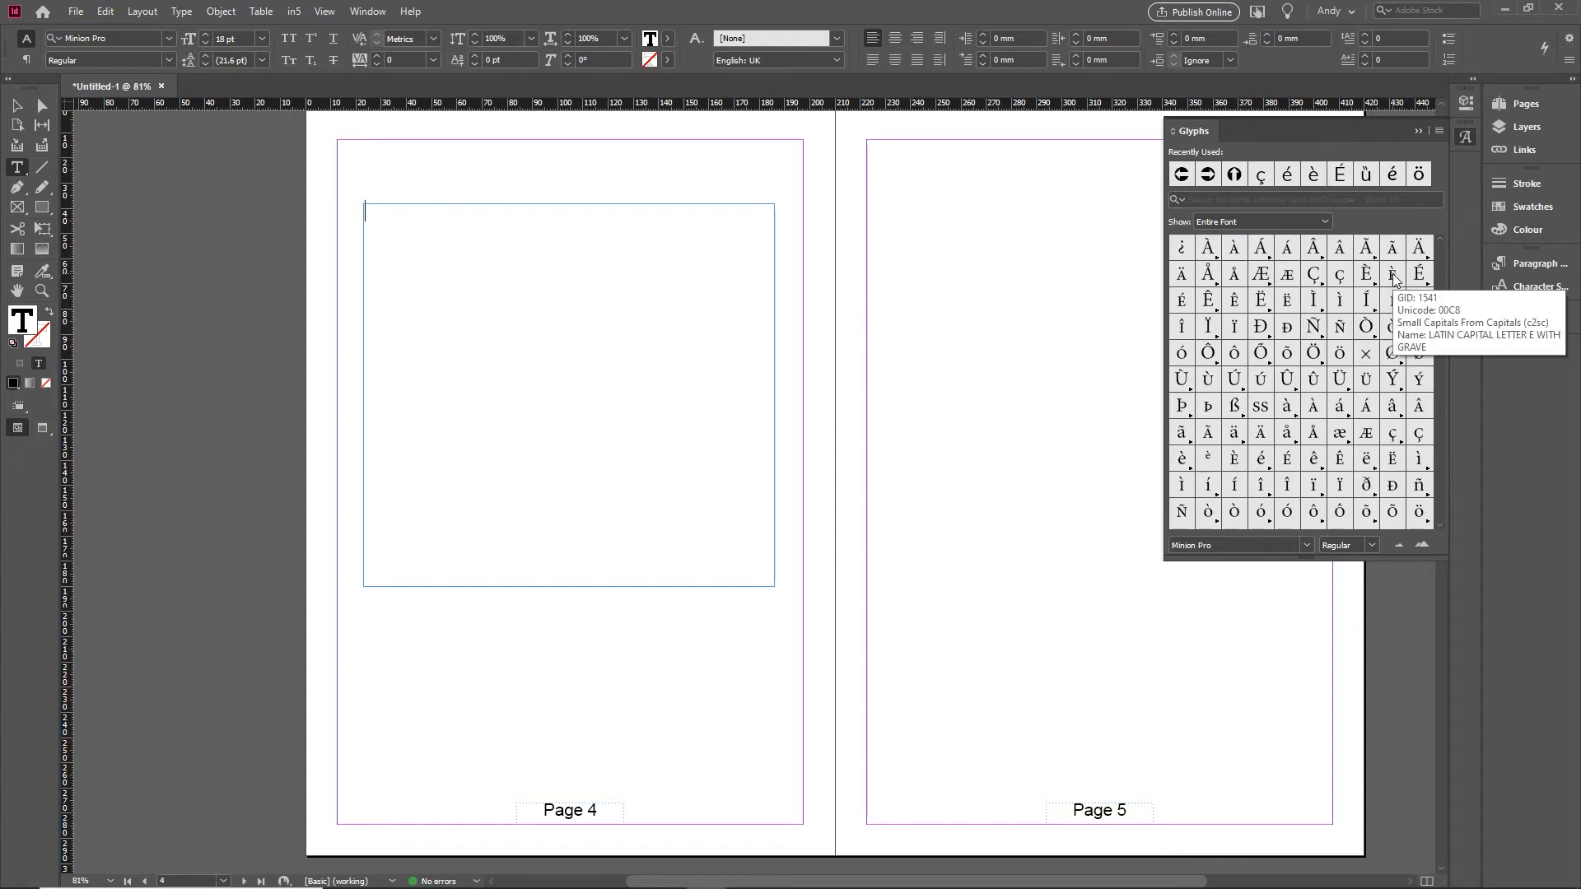
{"action": "double_click", "coordinate": [1393, 274]}
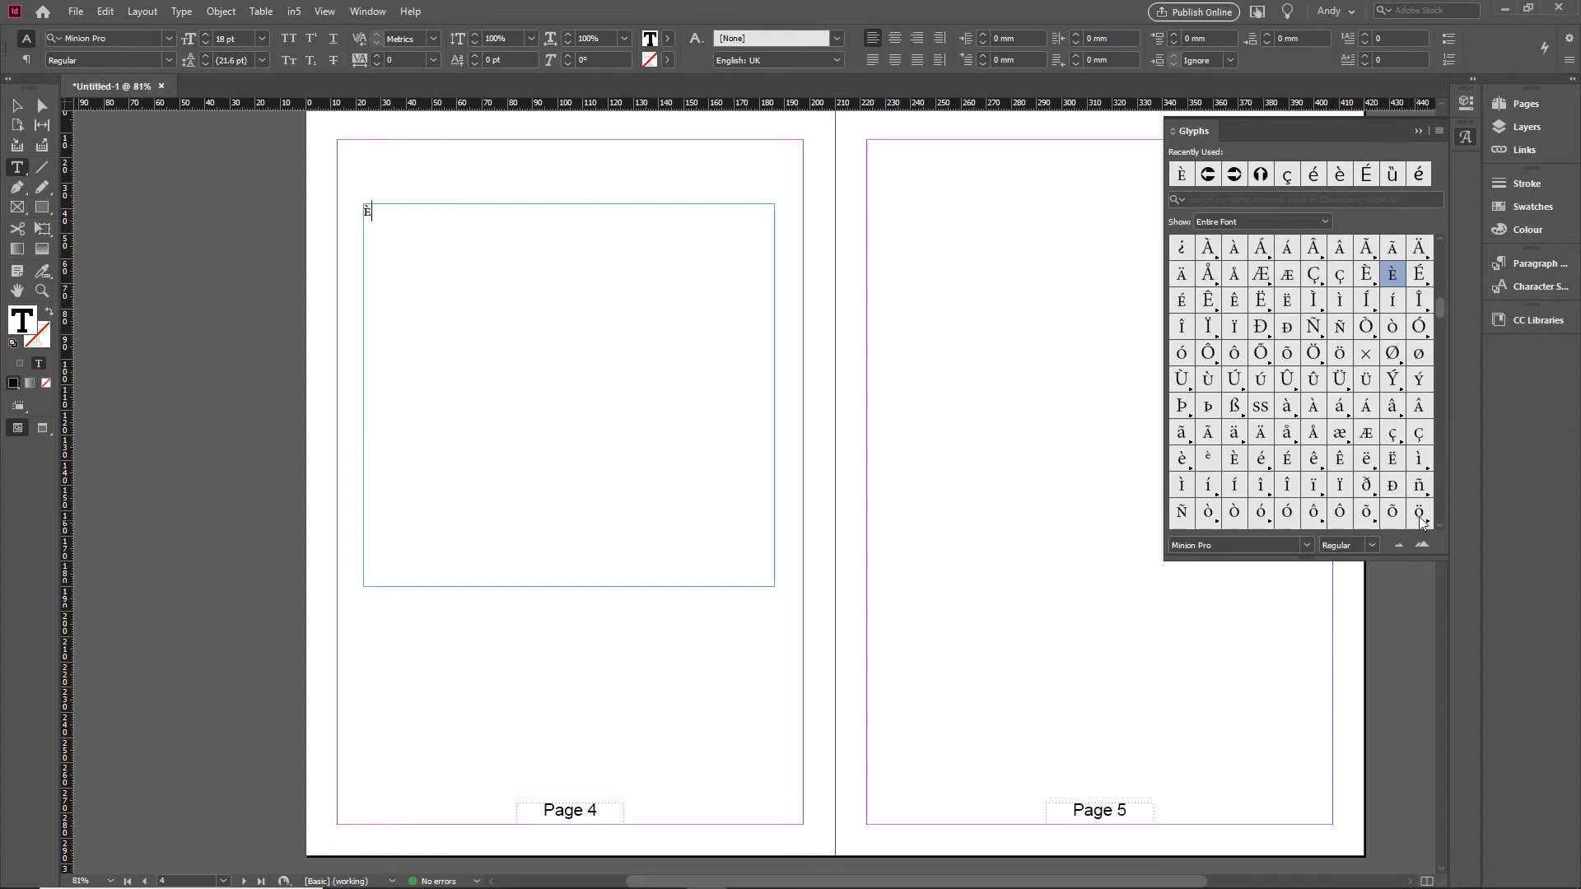
{"action": "double_click", "coordinate": [1417, 512]}
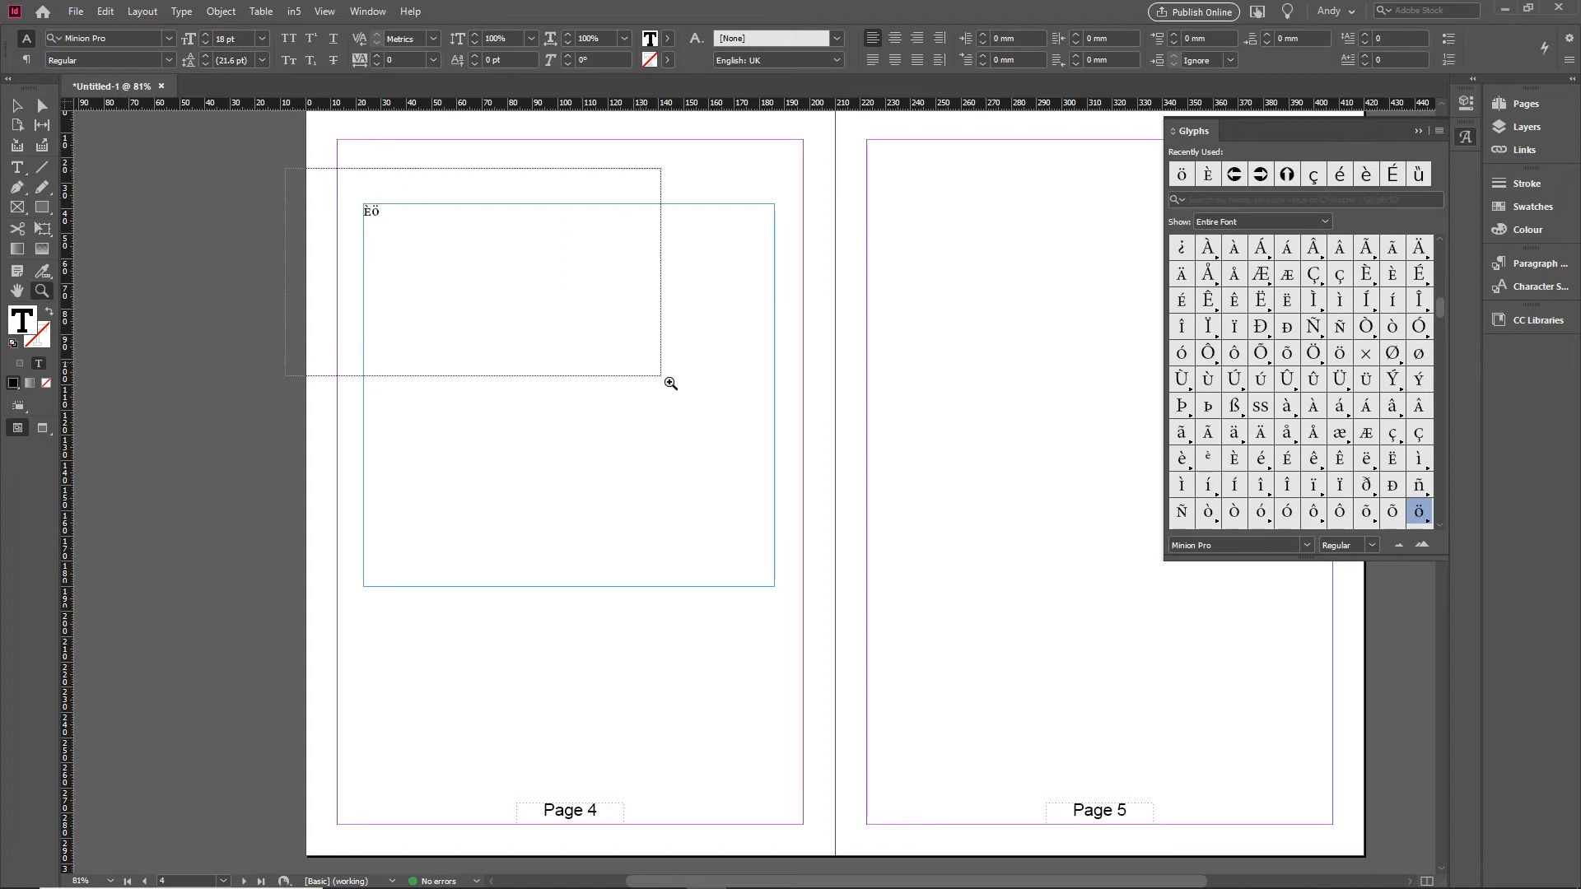
Zoom in on the letters and insert Ø after ÈÖ, then browse further glyphs
{"action": "left_click", "coordinate": [670, 383]}
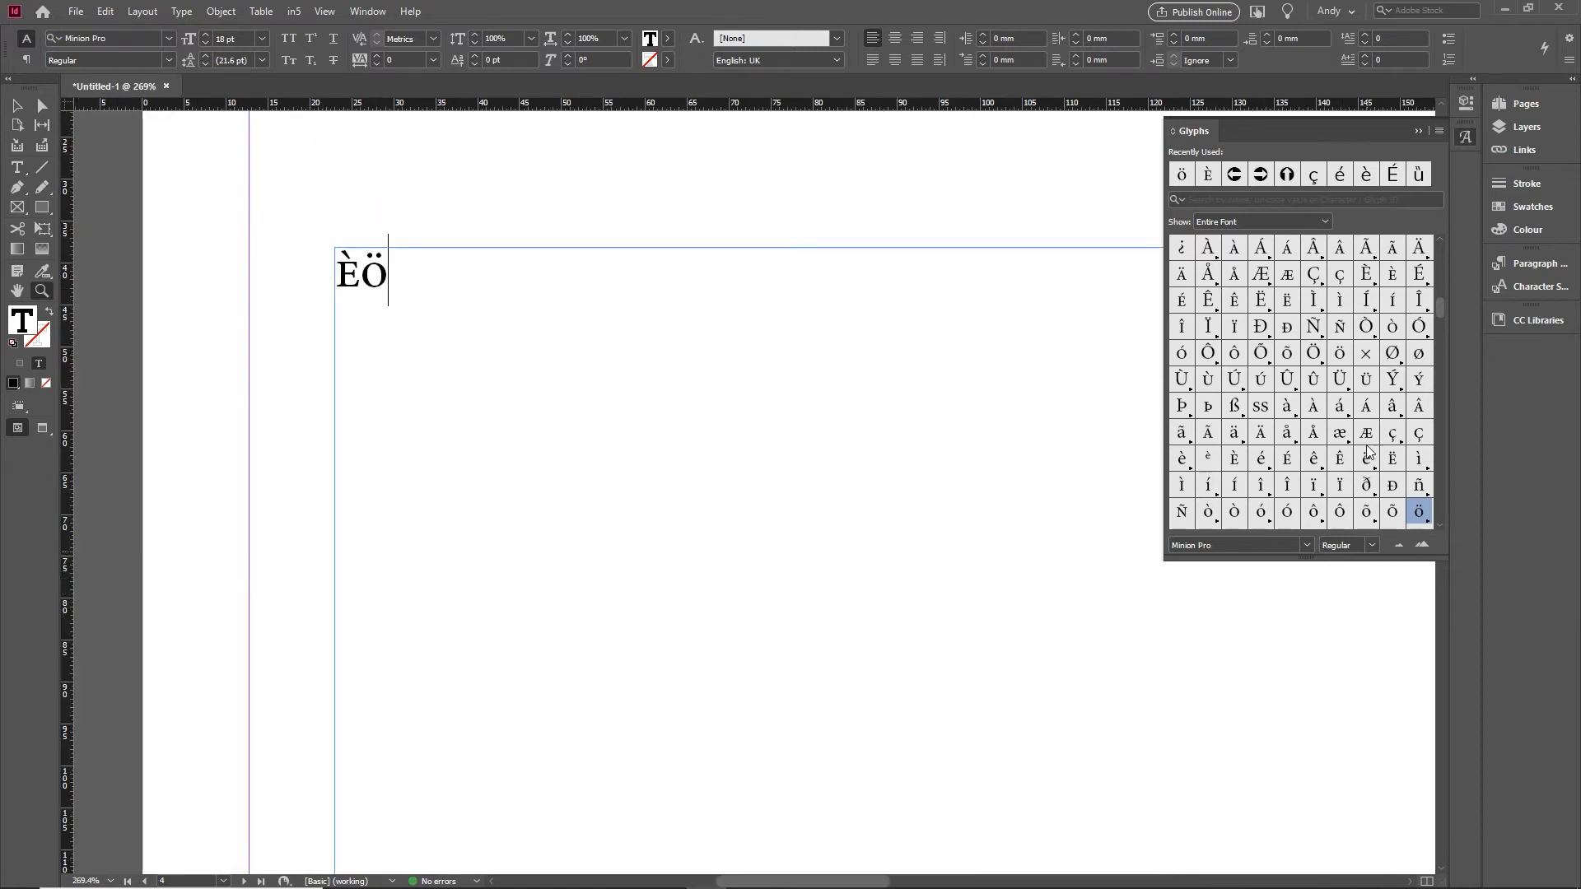
{"action": "scroll", "scroll_direction": "down", "scroll_amount": 3}
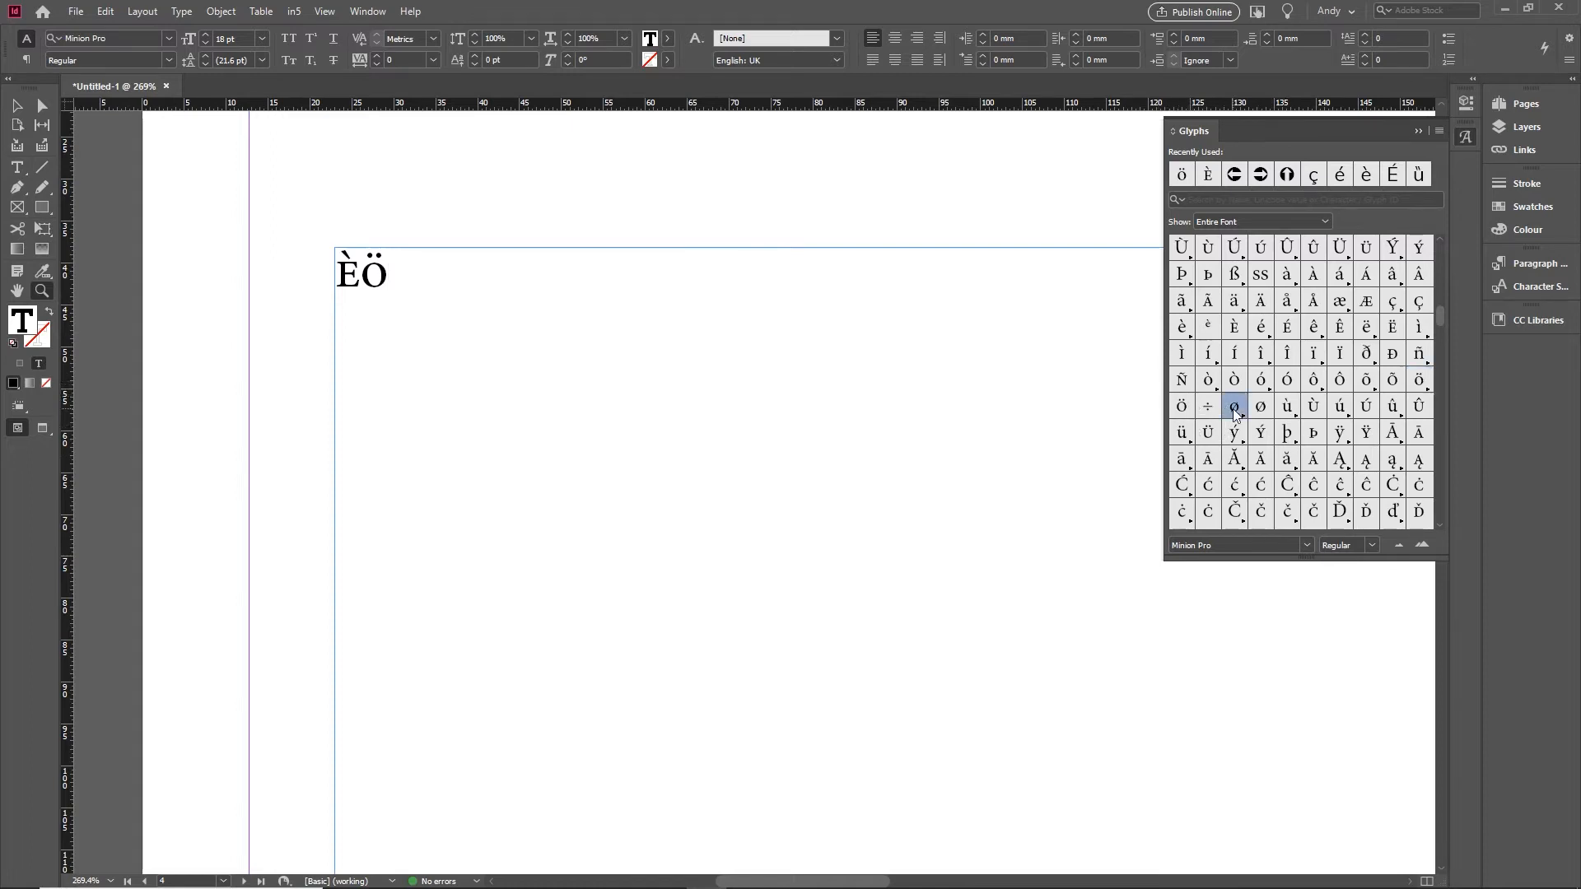
{"action": "double_click", "coordinate": [1233, 405]}
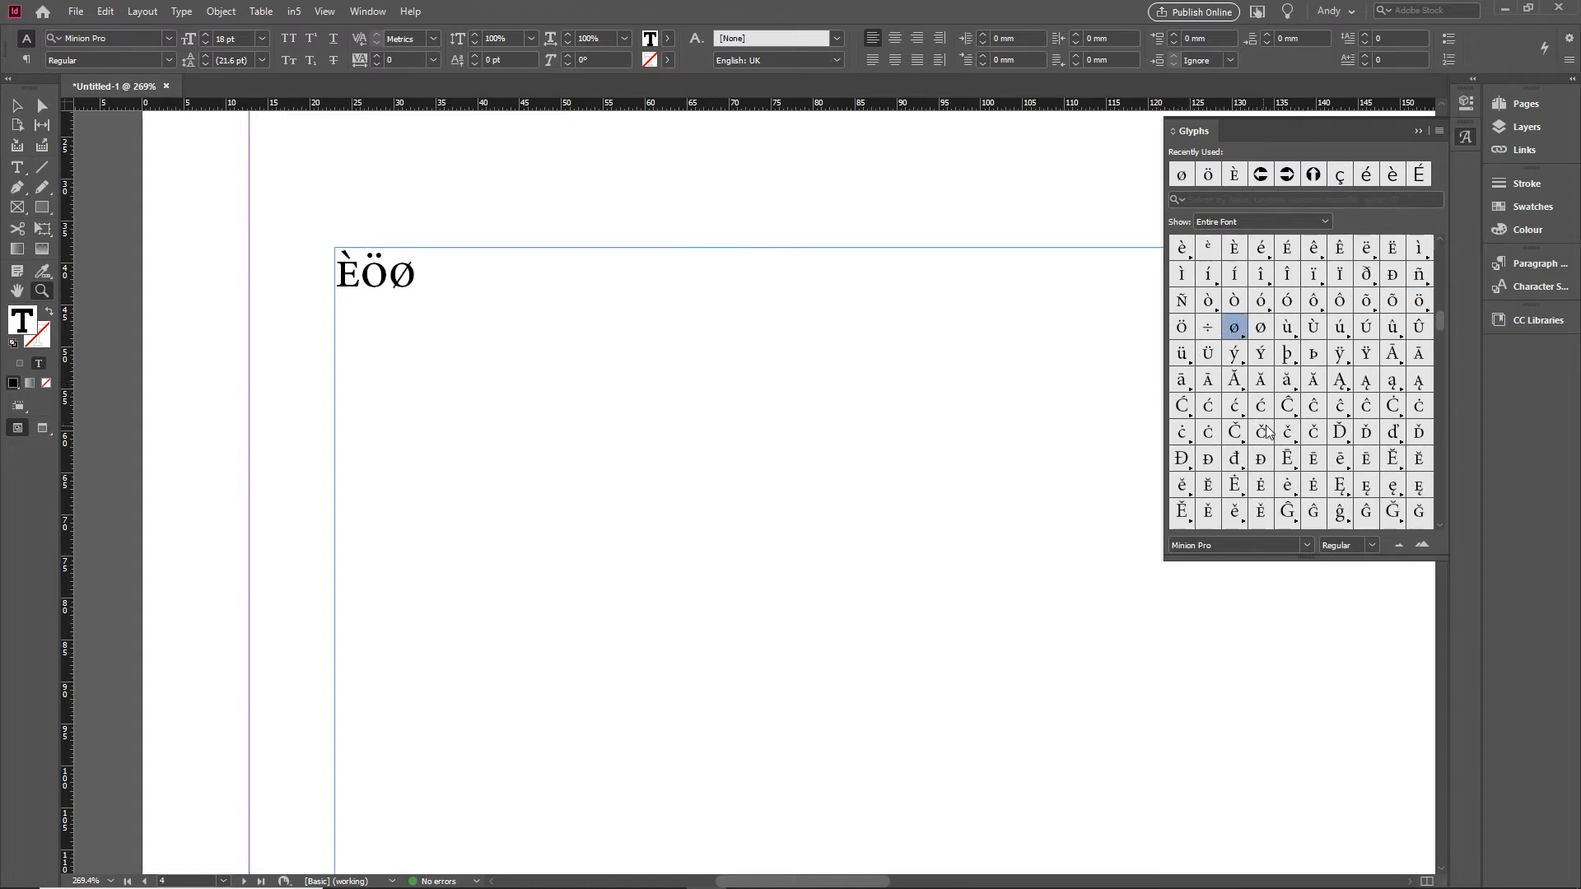
{"action": "scroll", "scroll_direction": "down", "scroll_amount": 3}
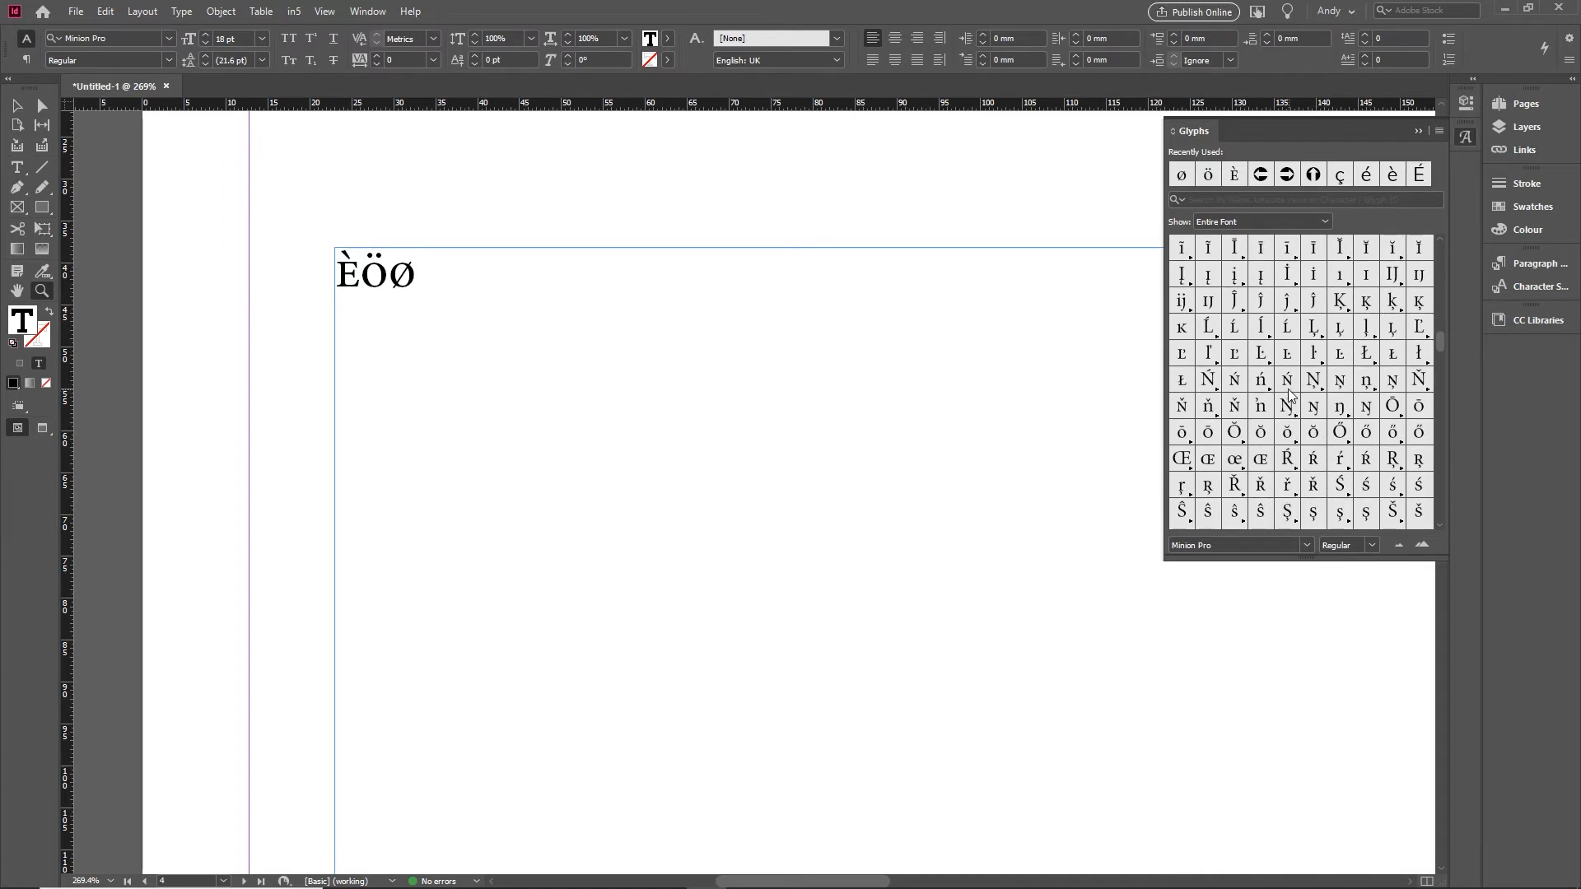
{"action": "scroll", "scroll_direction": "down", "scroll_amount": 3}
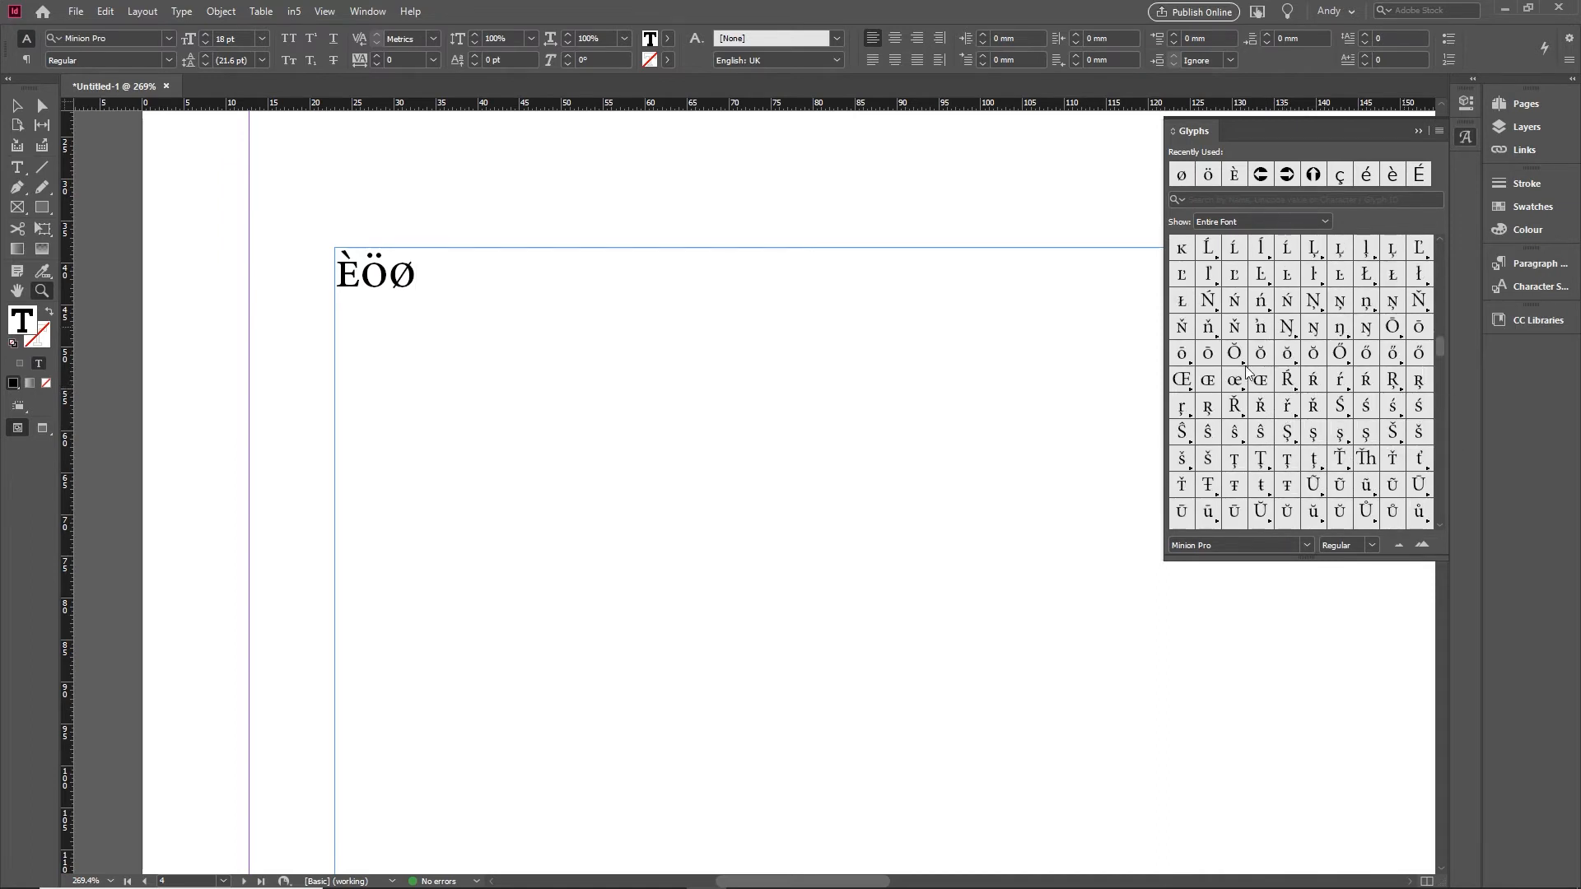
{"action": "mouse_move", "coordinate": [1259, 432]}
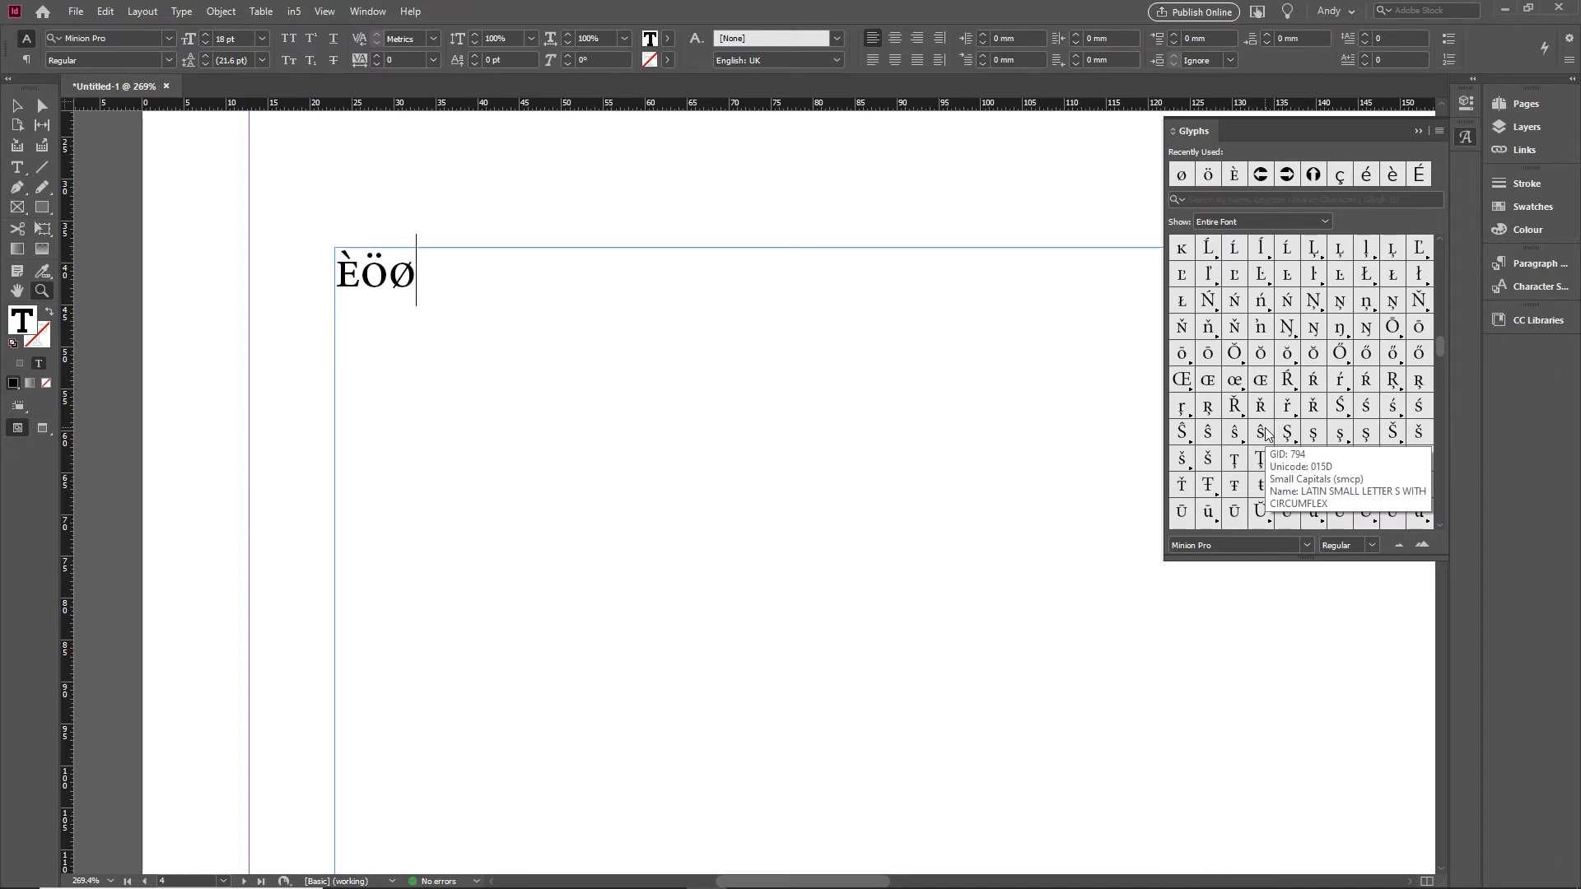
{"action": "mouse_move", "coordinate": [1313, 431]}
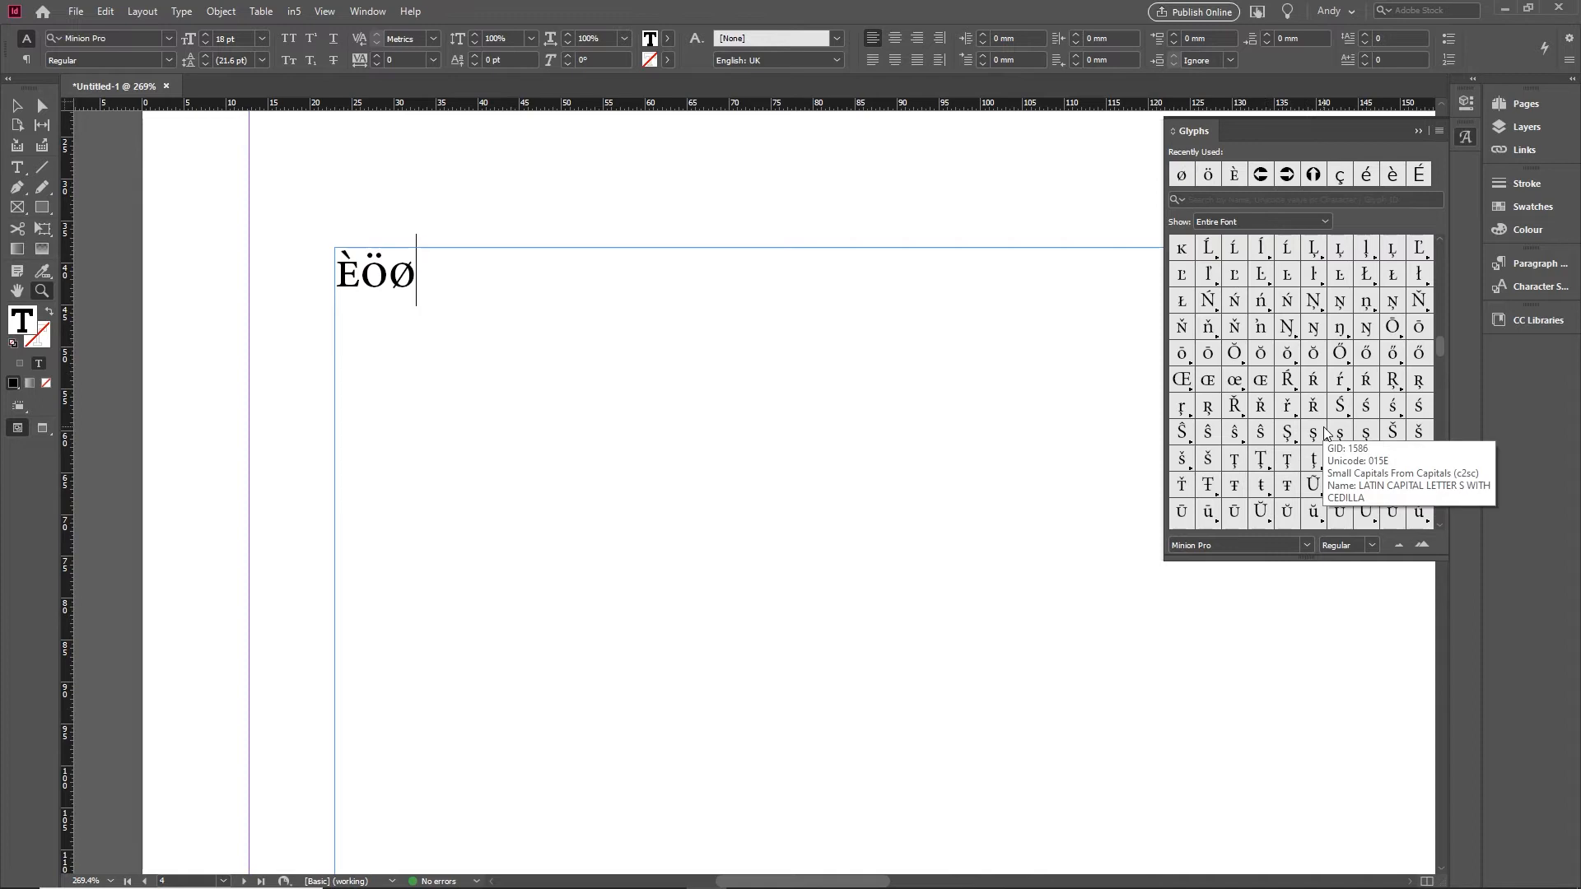
Create a new glyph set named Friday from the Glyphs panel menu
{"action": "left_click", "coordinate": [1439, 132]}
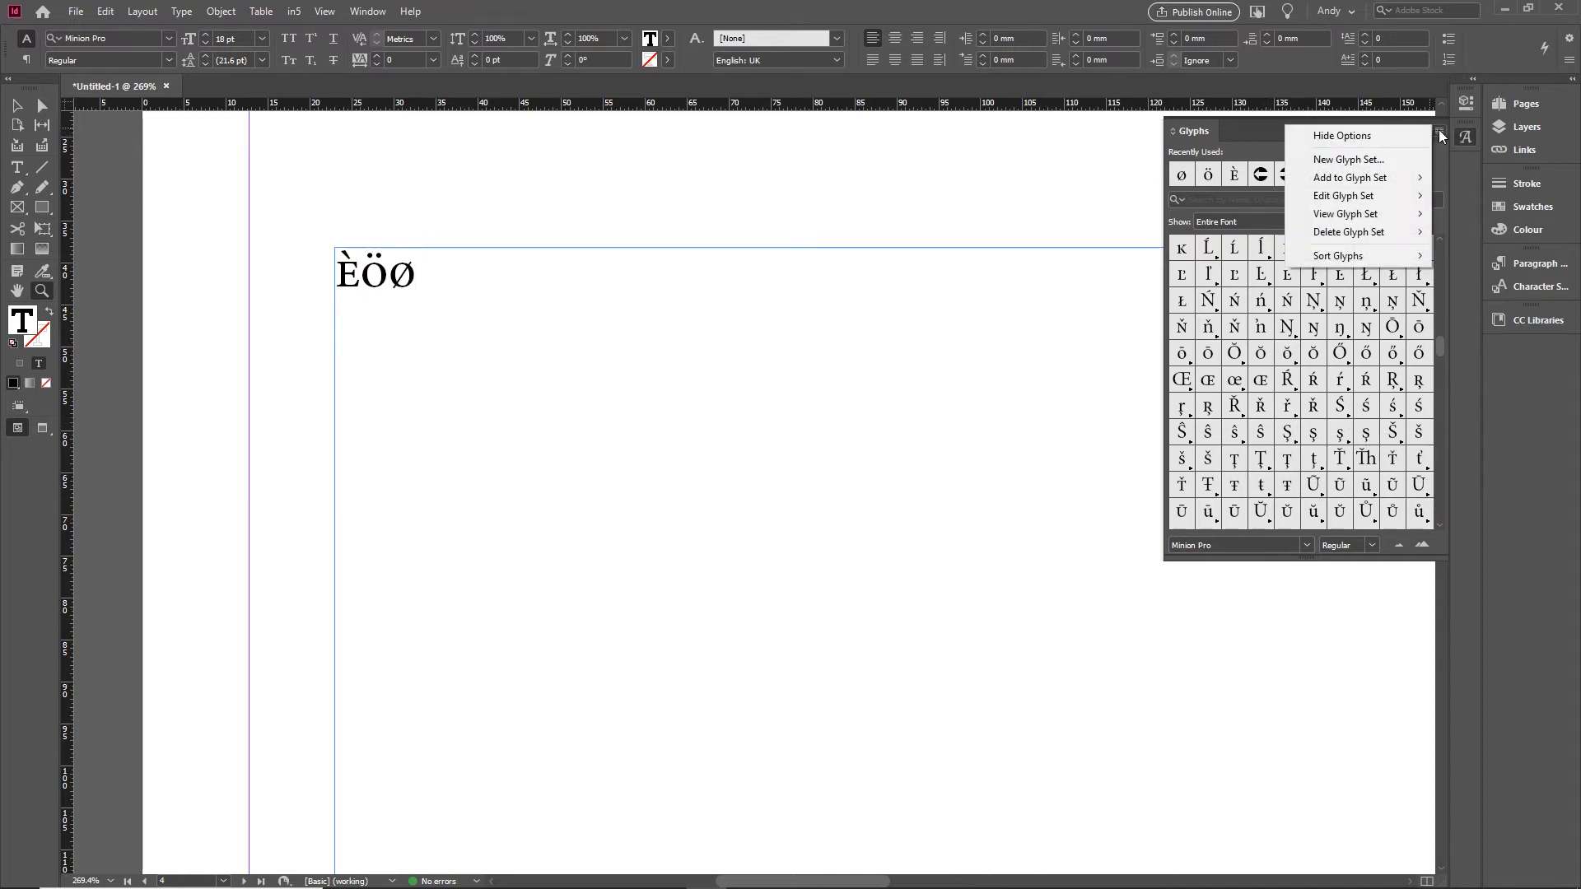
{"action": "mouse_move", "coordinate": [1368, 160]}
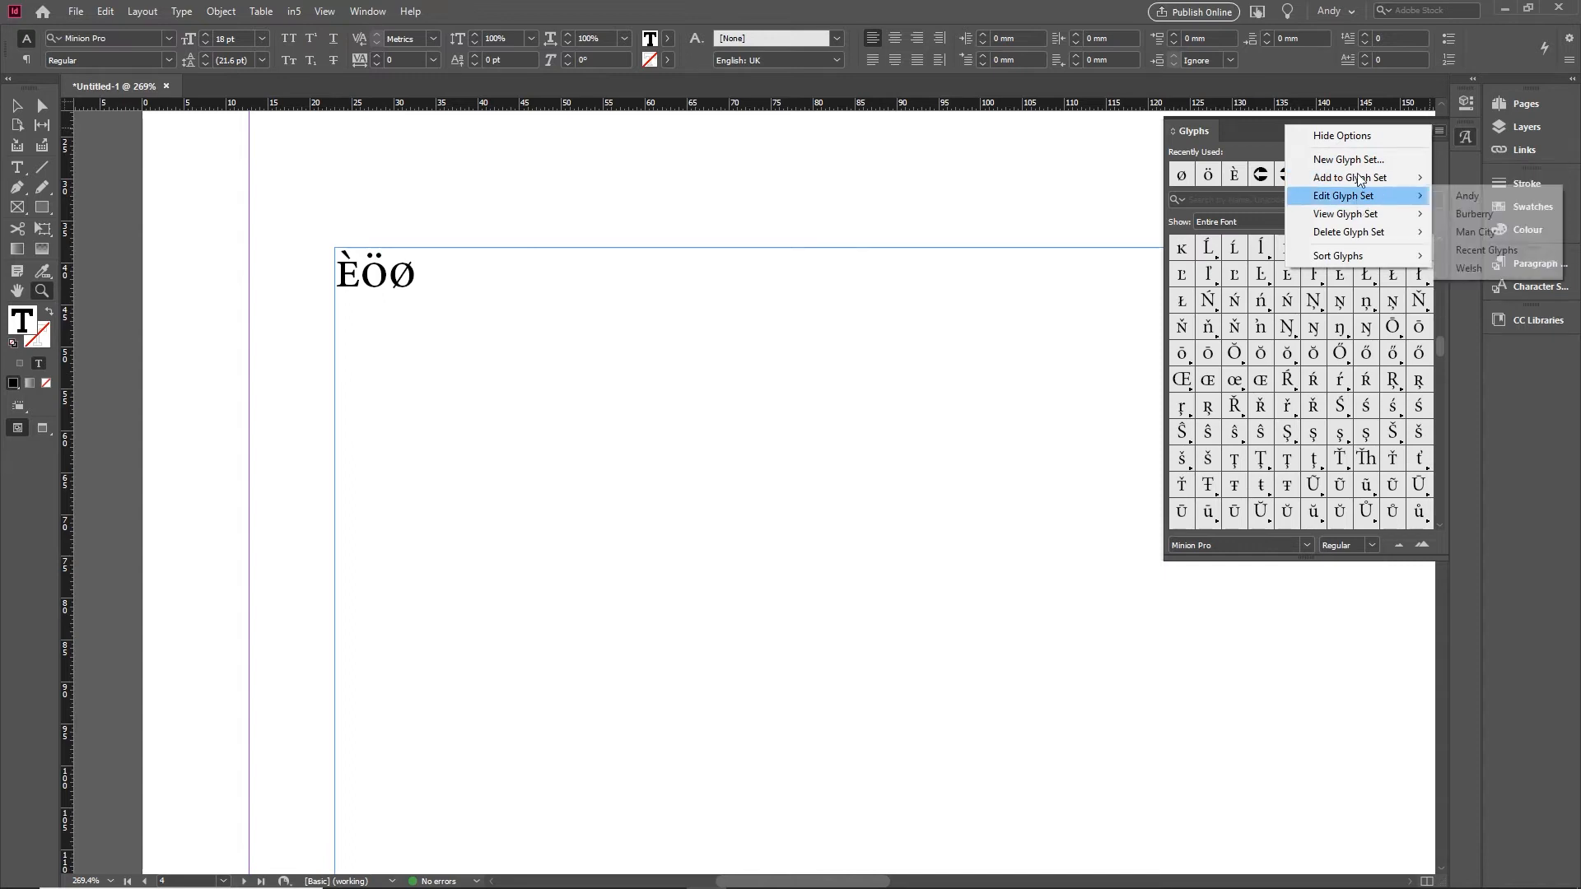
{"action": "left_click", "coordinate": [1348, 160]}
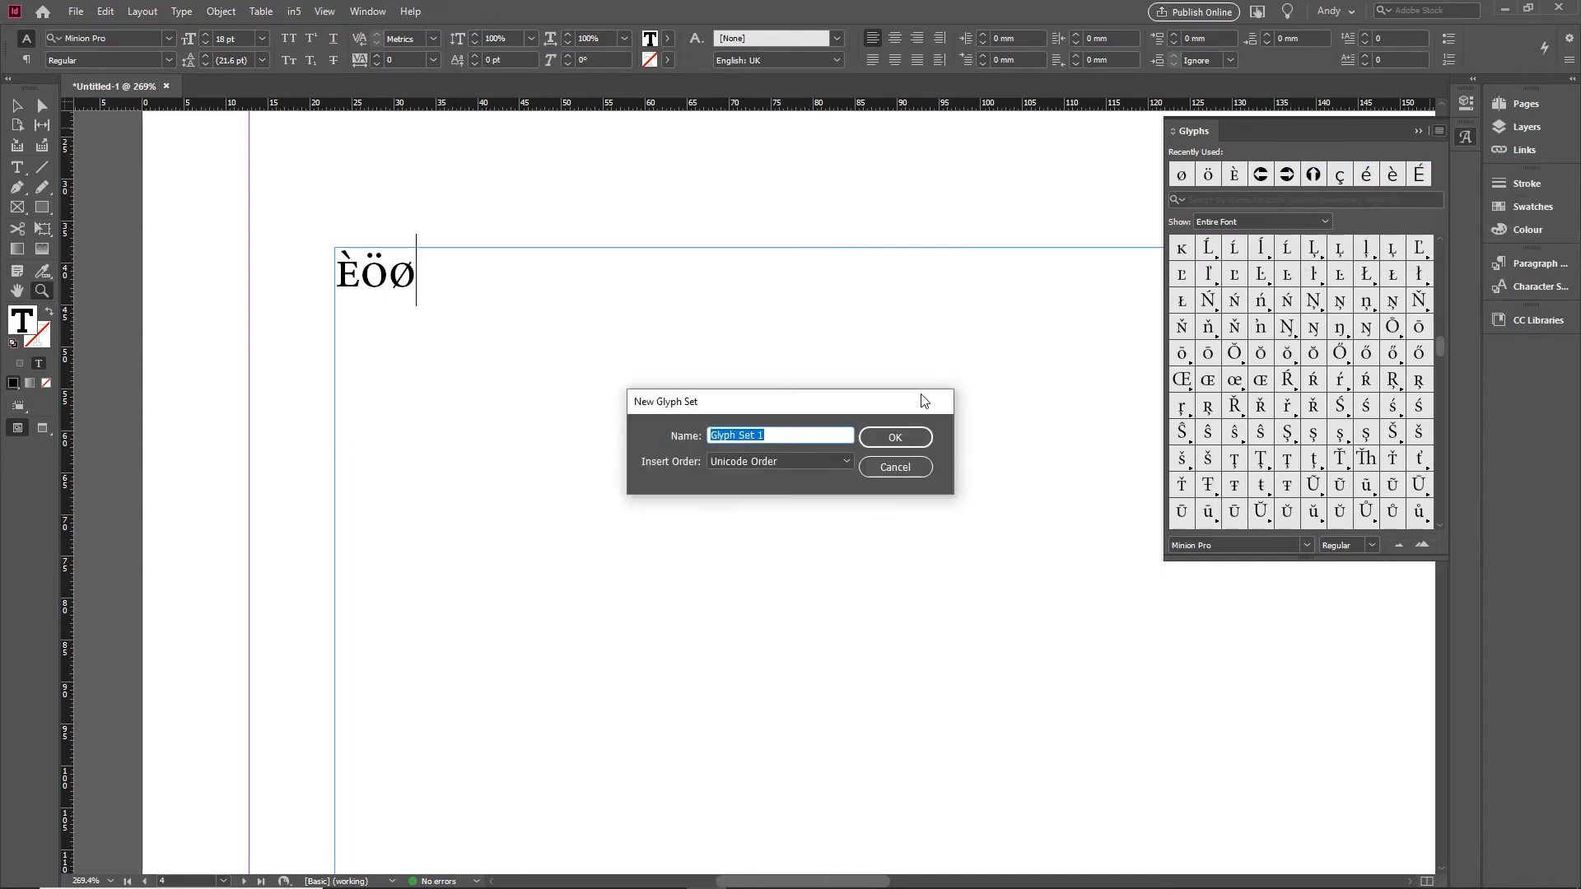
{"action": "type", "text": "Friday"}
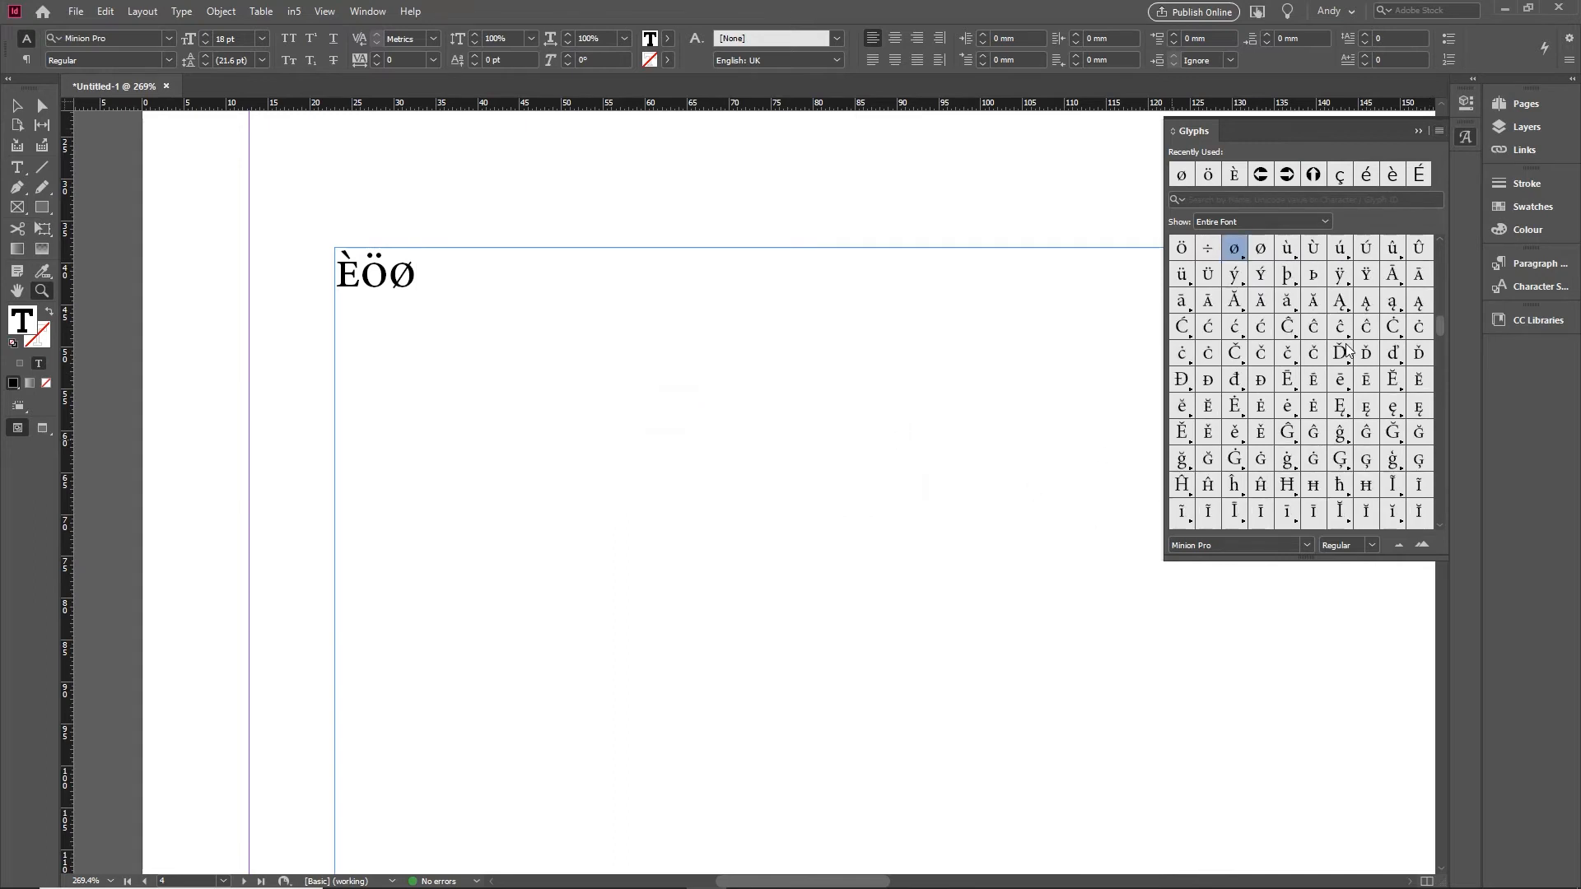
{"action": "mouse_move", "coordinate": [1233, 353]}
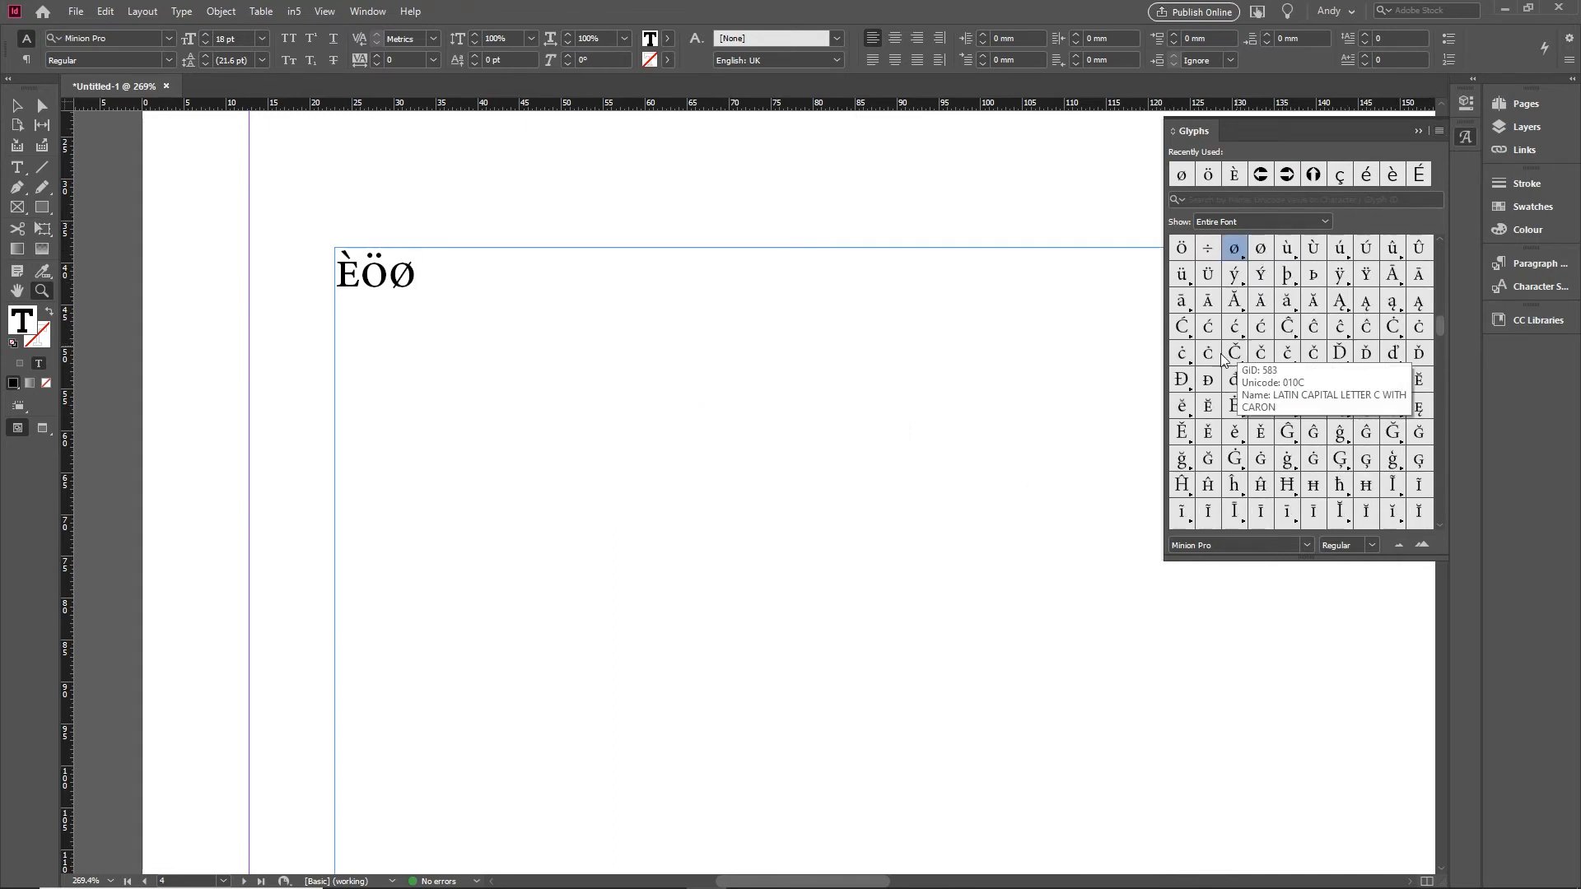
Add the ø, ě and œ glyphs to the Friday set via their right-click menus
{"action": "right_click", "coordinate": [1233, 353]}
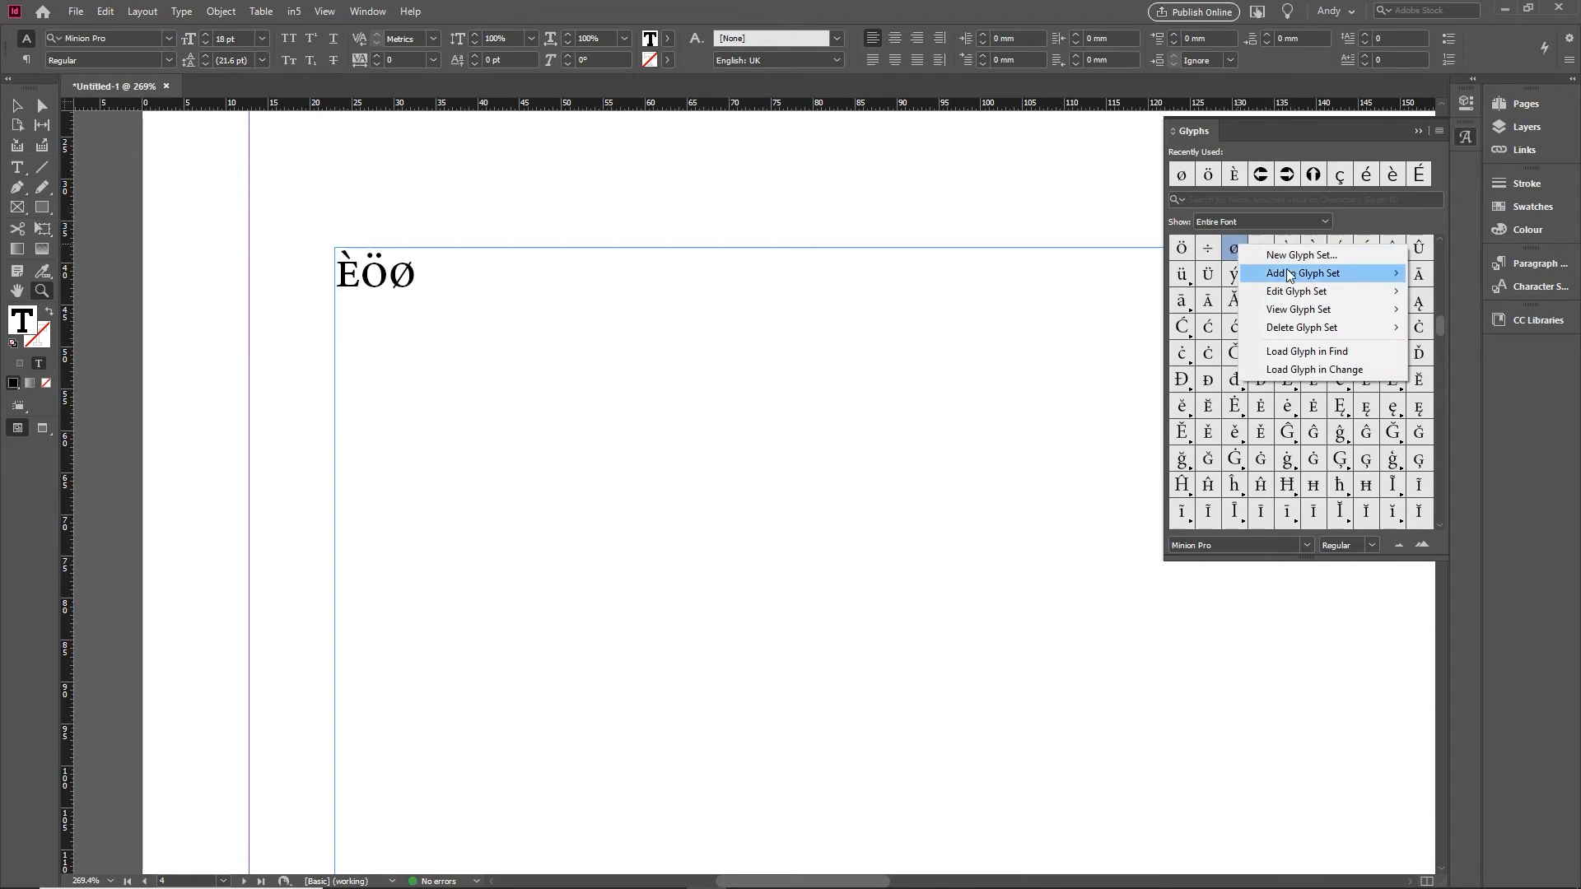
{"action": "left_click", "coordinate": [1301, 272]}
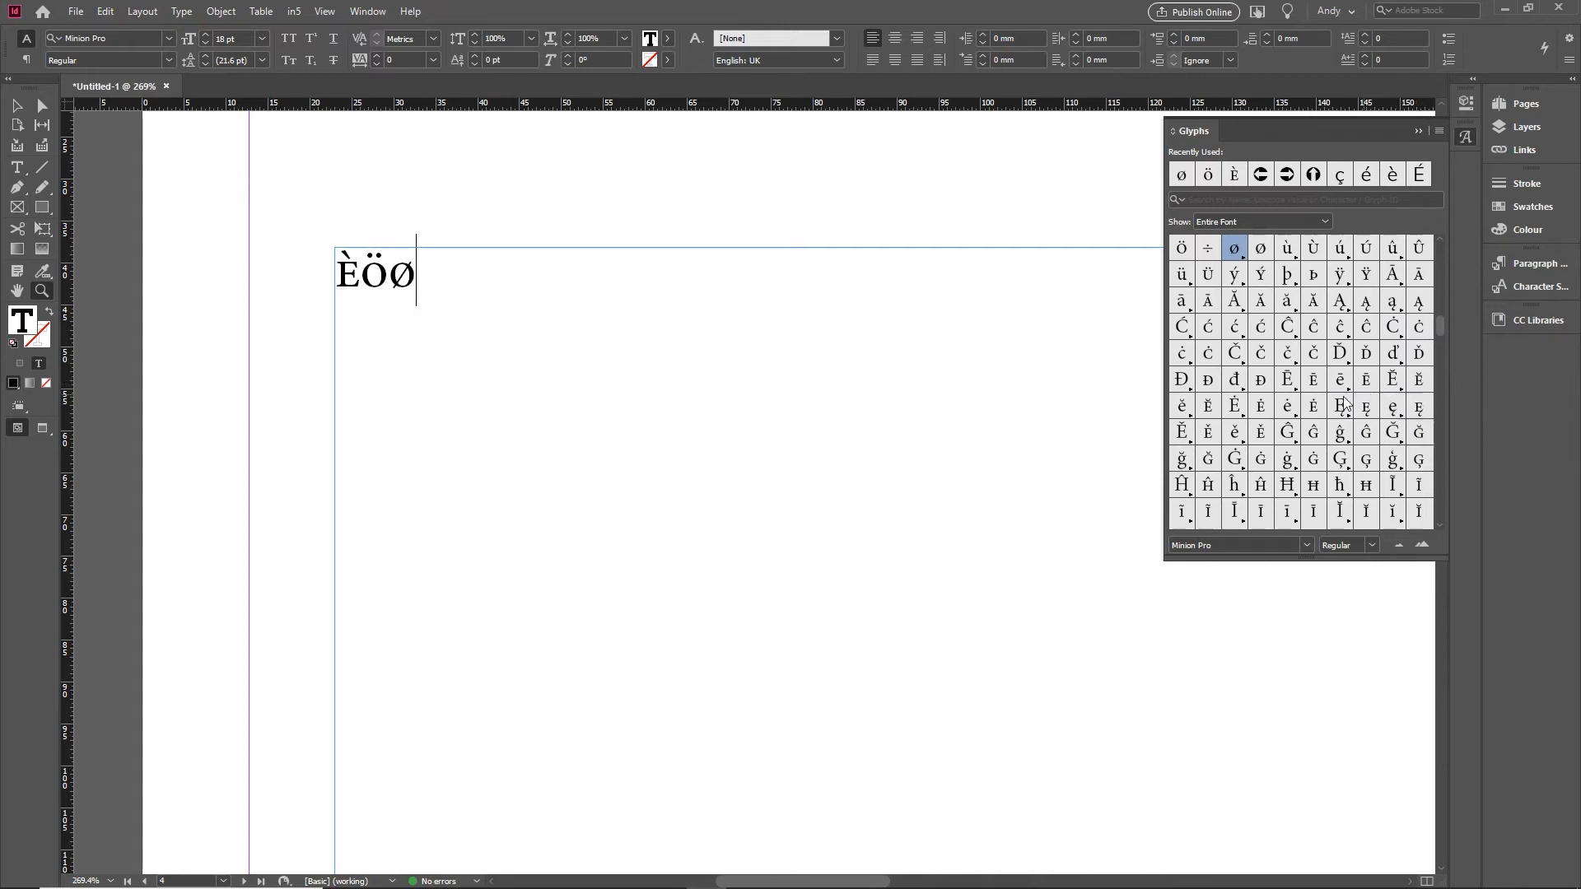
{"action": "right_click", "coordinate": [1182, 405]}
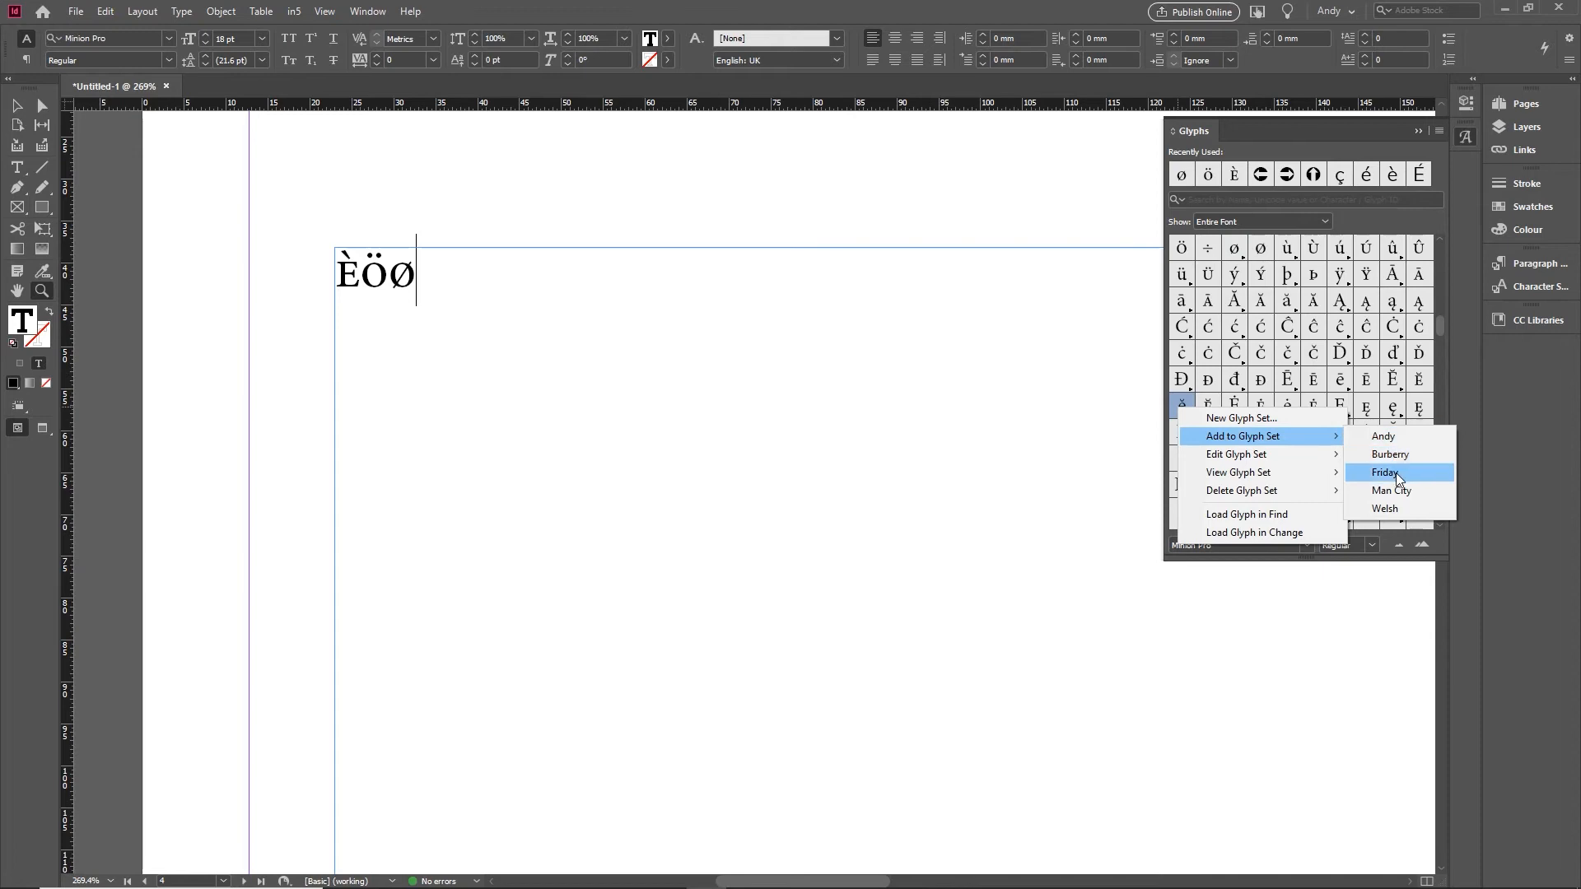
{"action": "left_click", "coordinate": [1386, 473]}
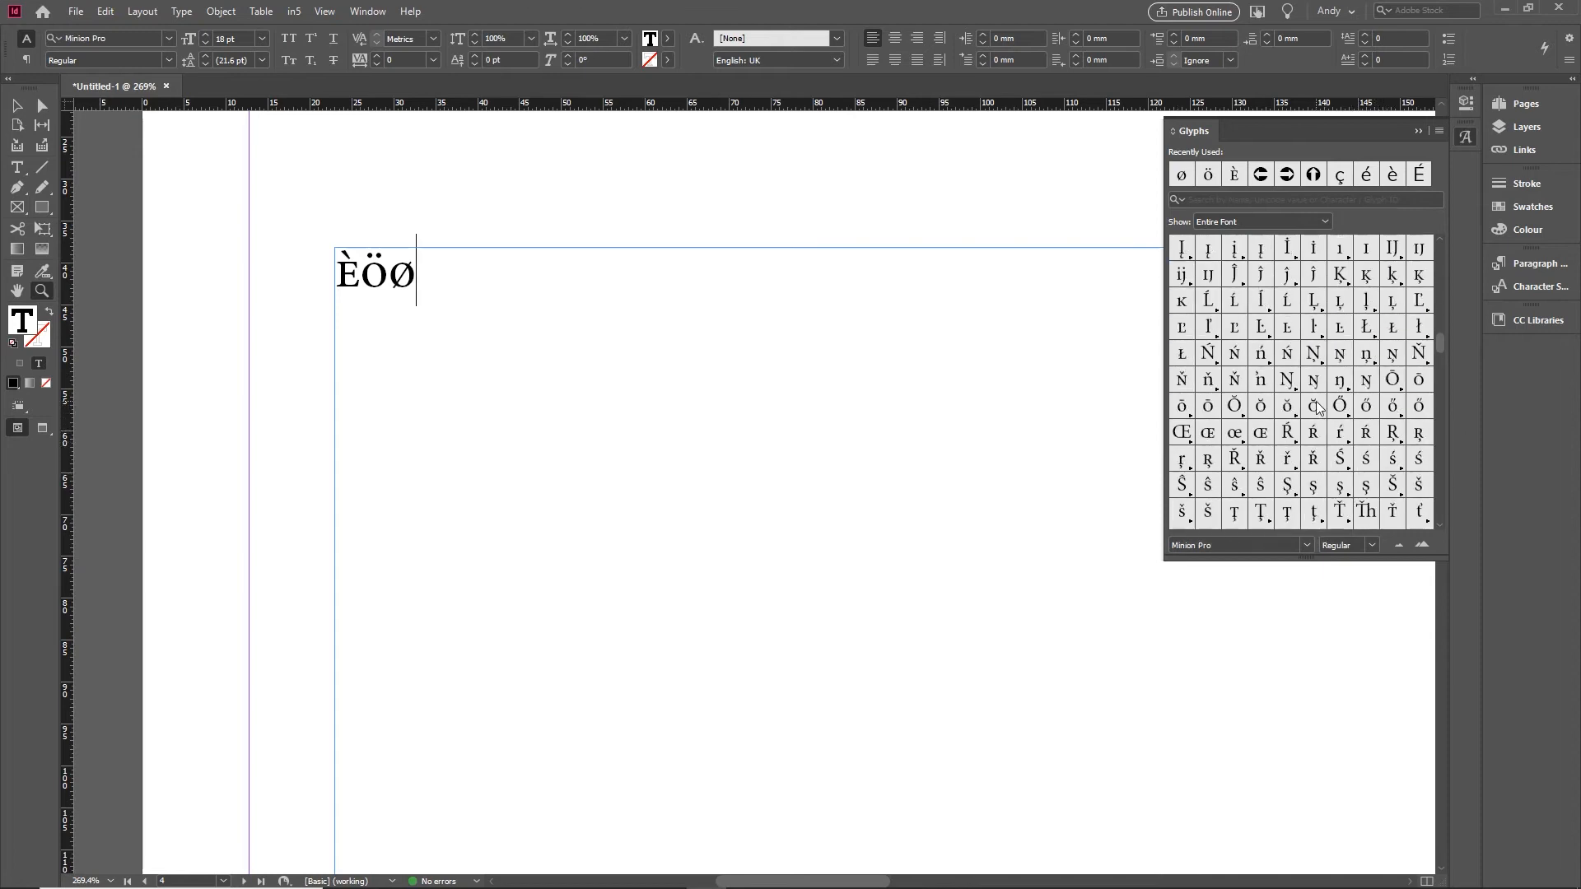
{"action": "right_click", "coordinate": [1233, 431]}
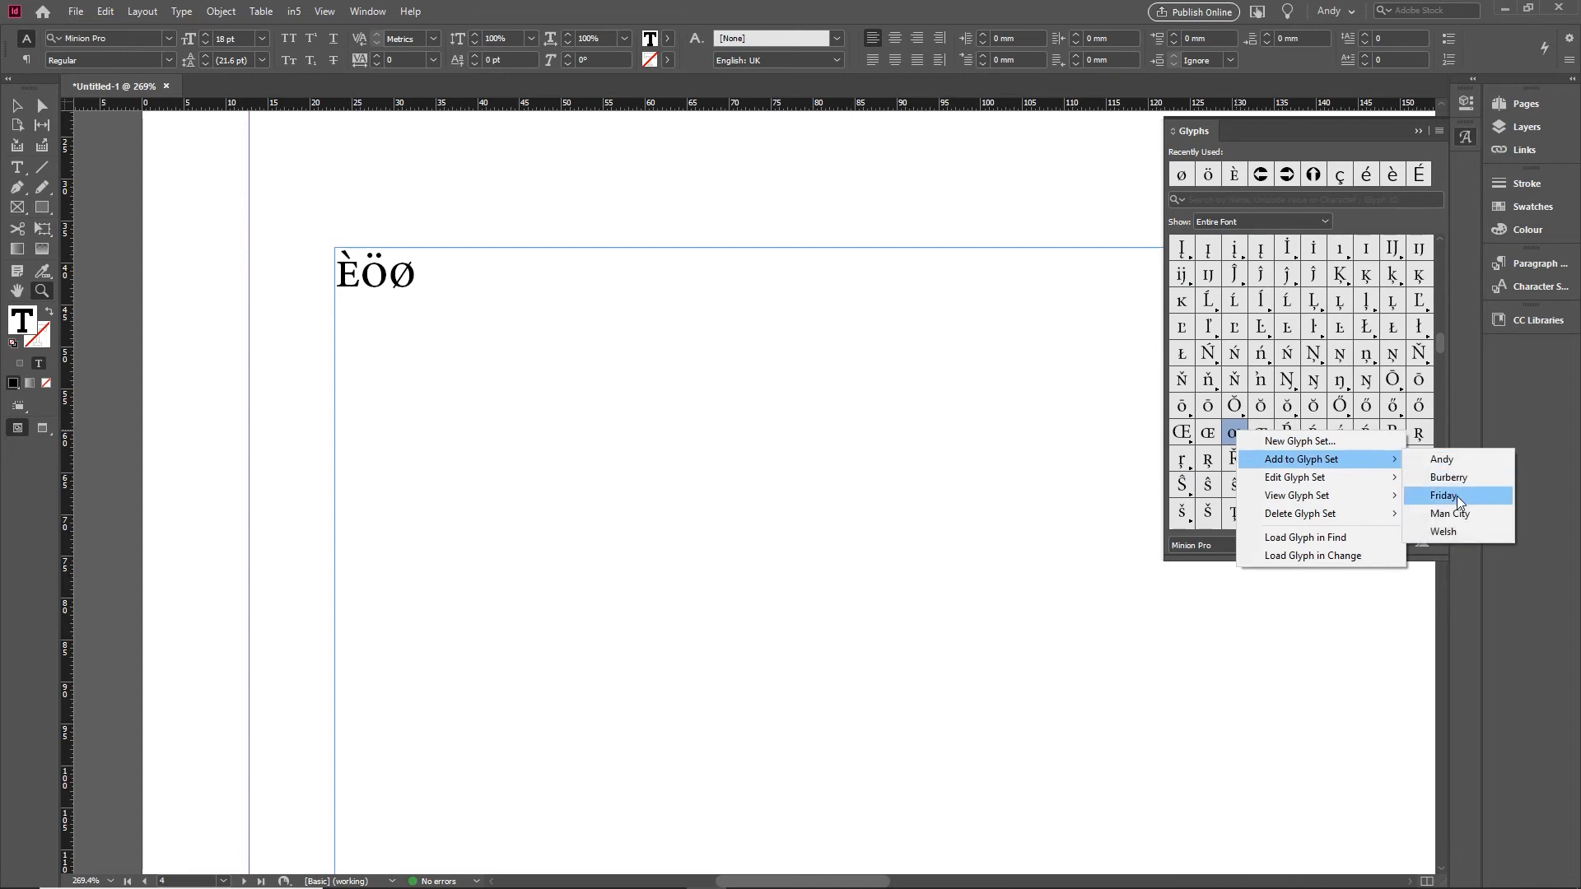
{"action": "left_click", "coordinate": [1442, 495]}
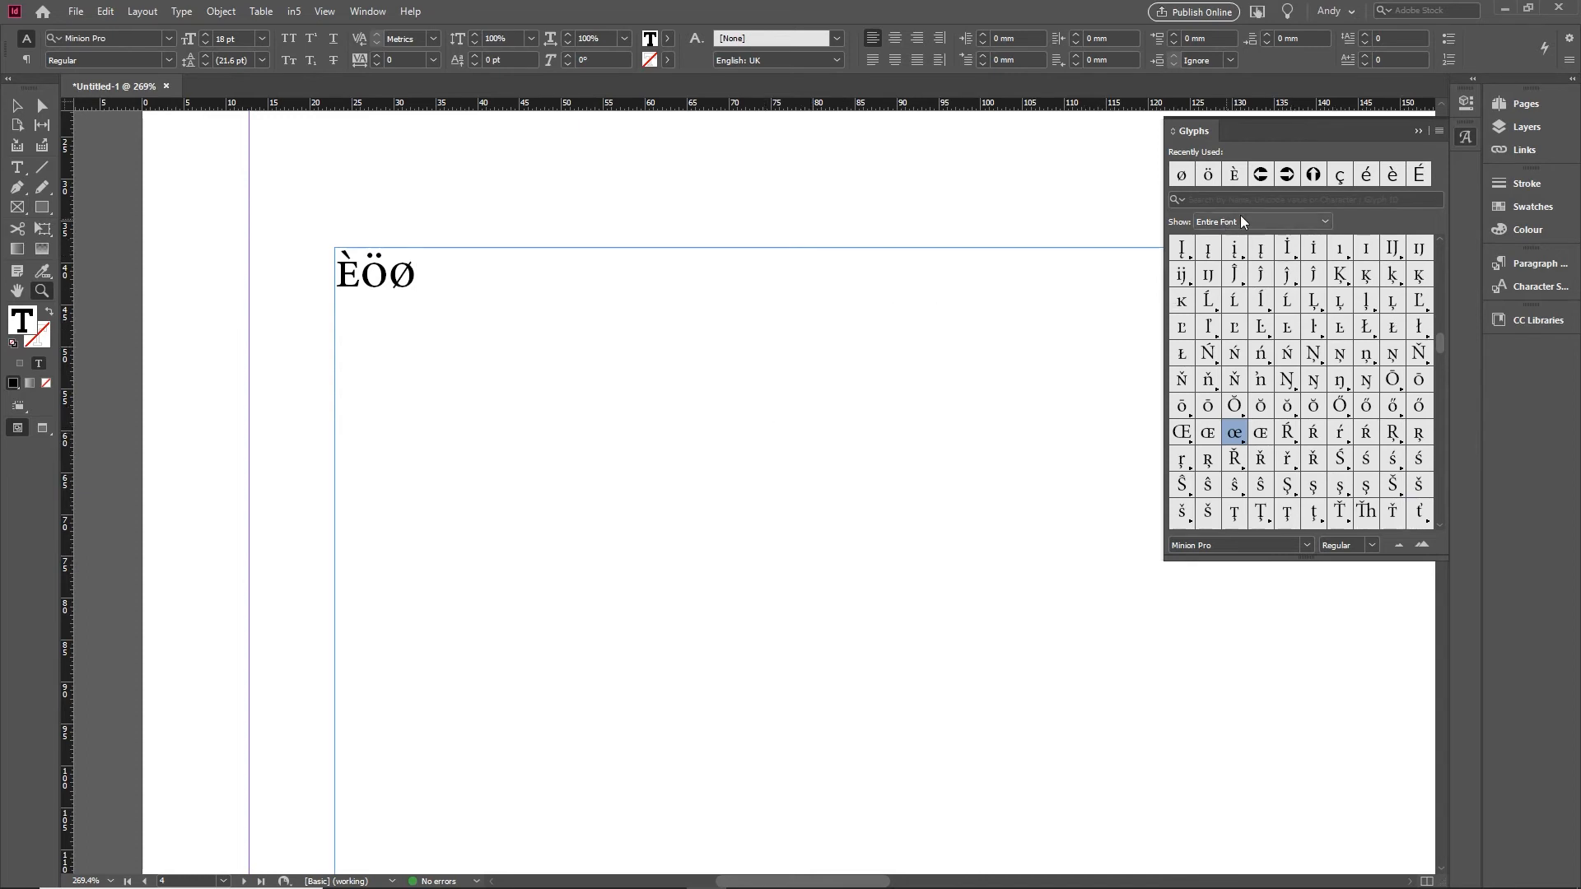
Choose Friday in the Show list so only its ø, ě and œ glyphs display
{"action": "left_click", "coordinate": [1260, 221]}
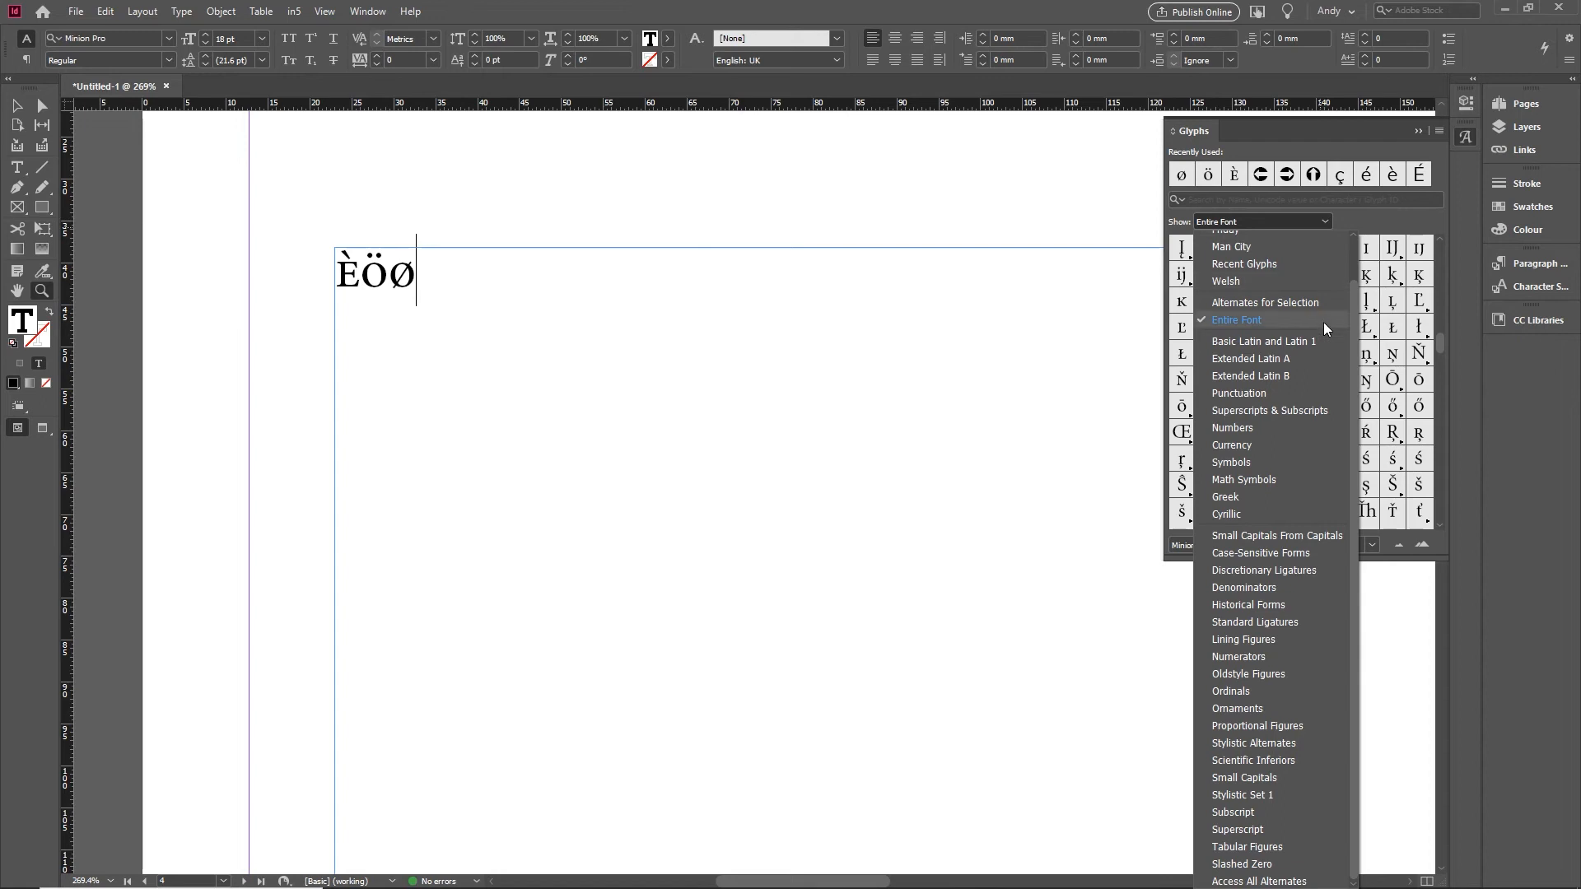
{"action": "scroll", "scroll_direction": "up", "scroll_amount": 3}
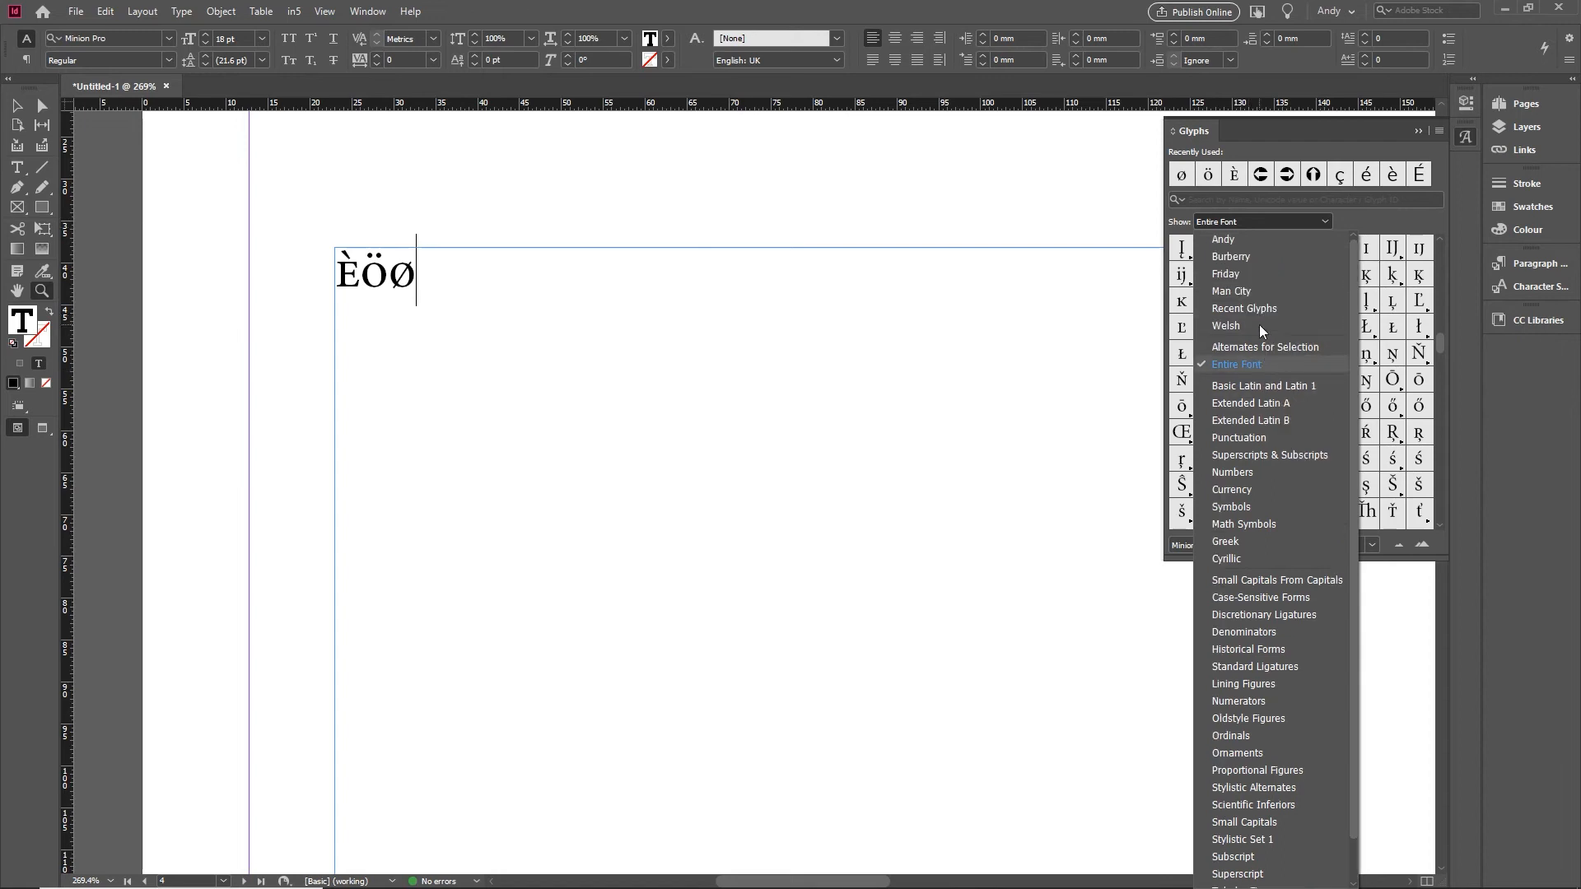
{"action": "mouse_move", "coordinate": [1233, 273]}
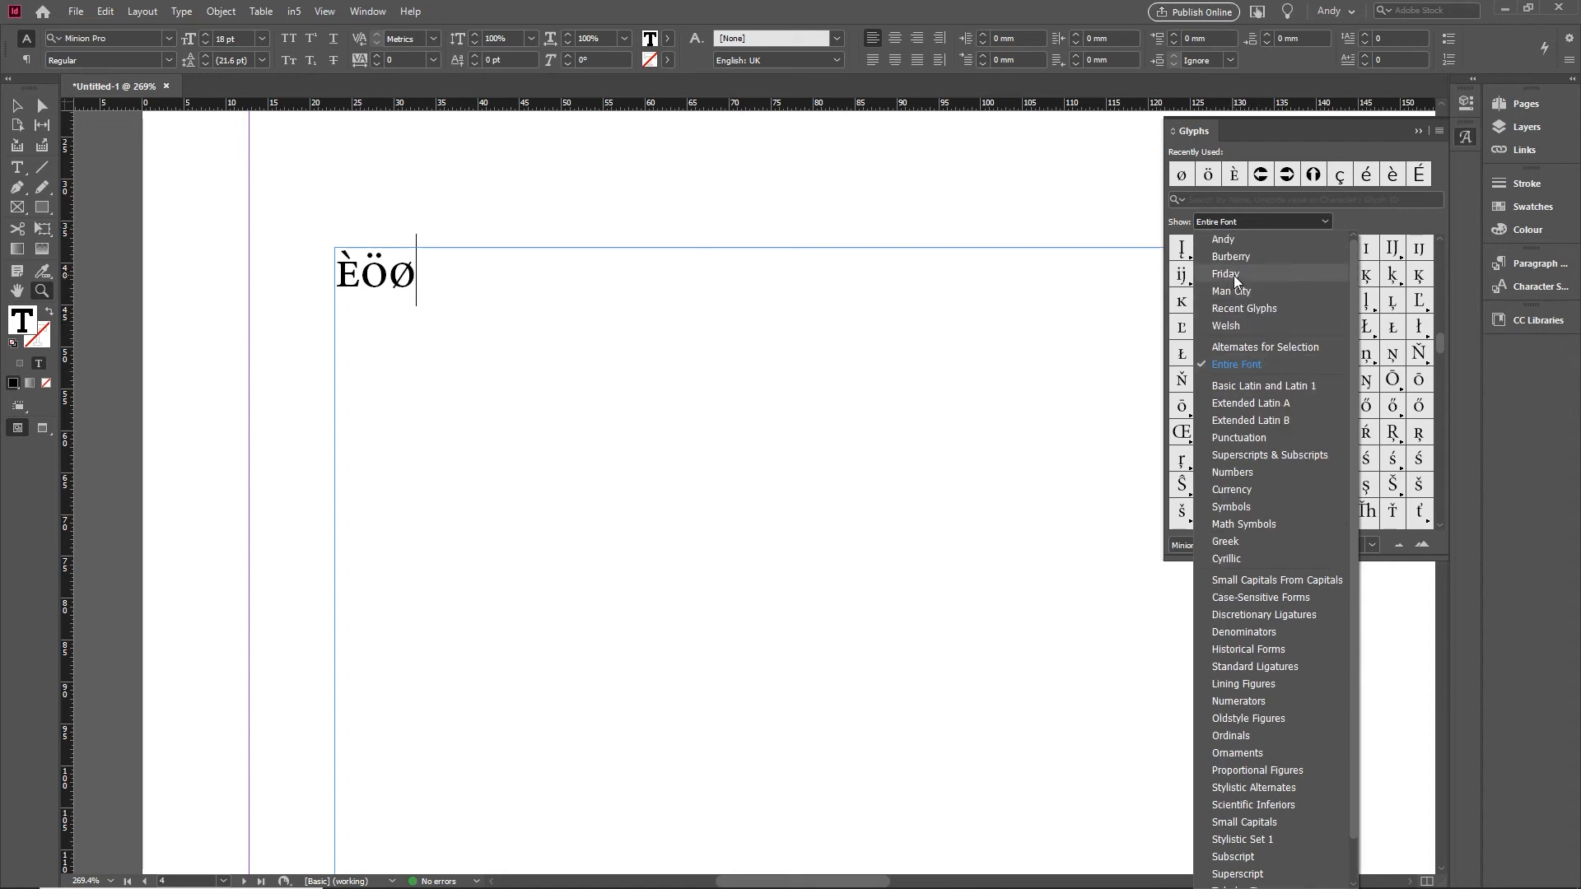
{"action": "left_click", "coordinate": [1225, 273]}
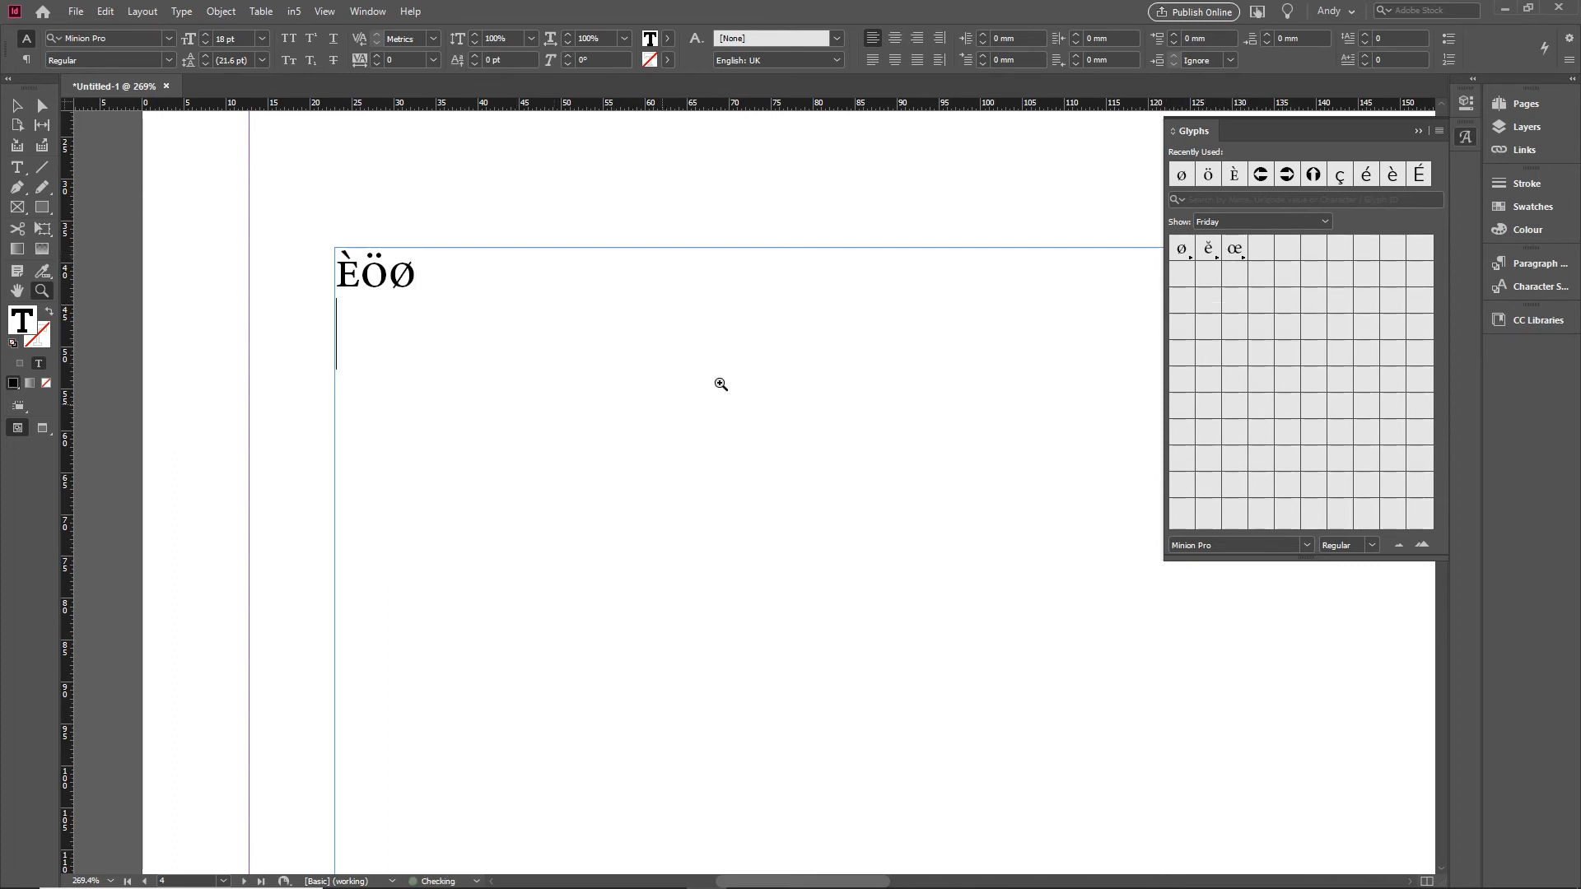
Insert œ, ě and ø from the Friday set on separate lines below ÈÖØ
{"action": "double_click", "coordinate": [1233, 249]}
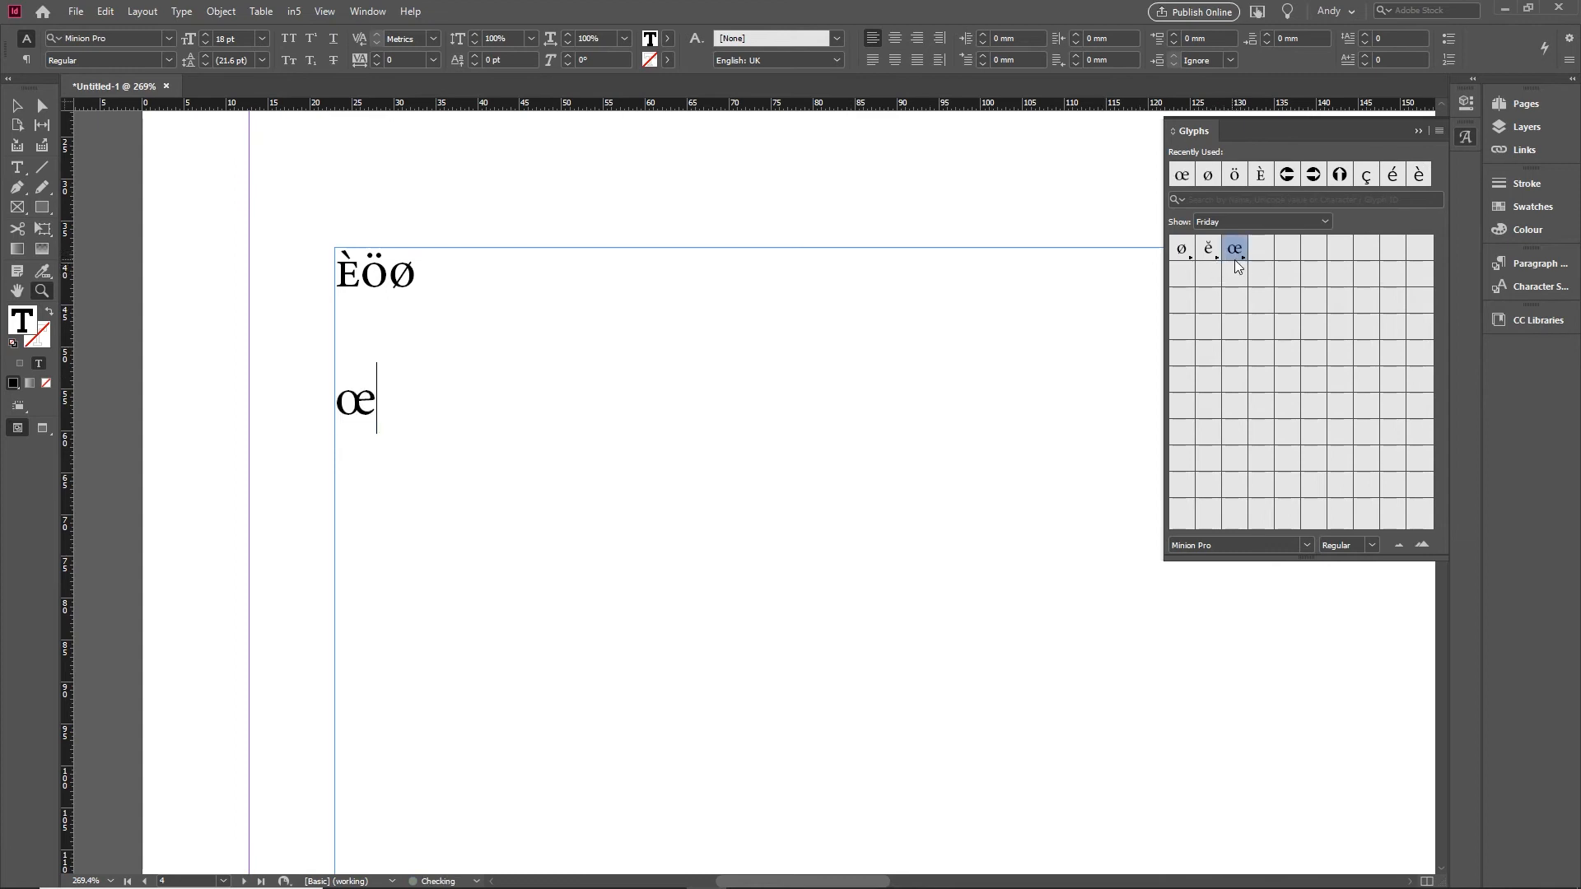
{"action": "double_click", "coordinate": [1206, 249]}
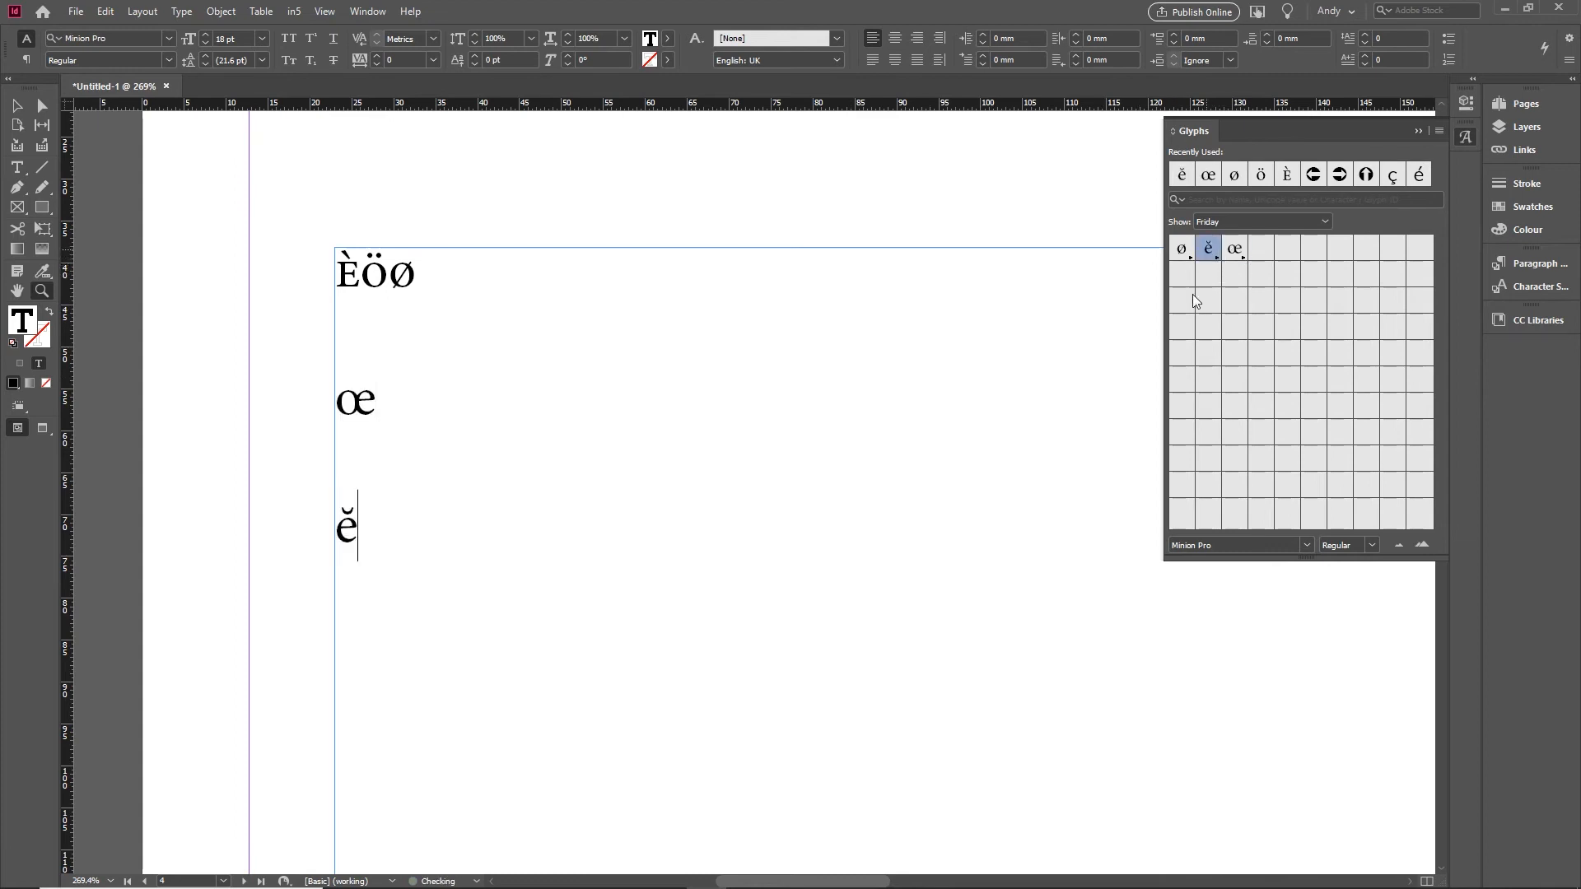
{"action": "double_click", "coordinate": [1181, 249]}
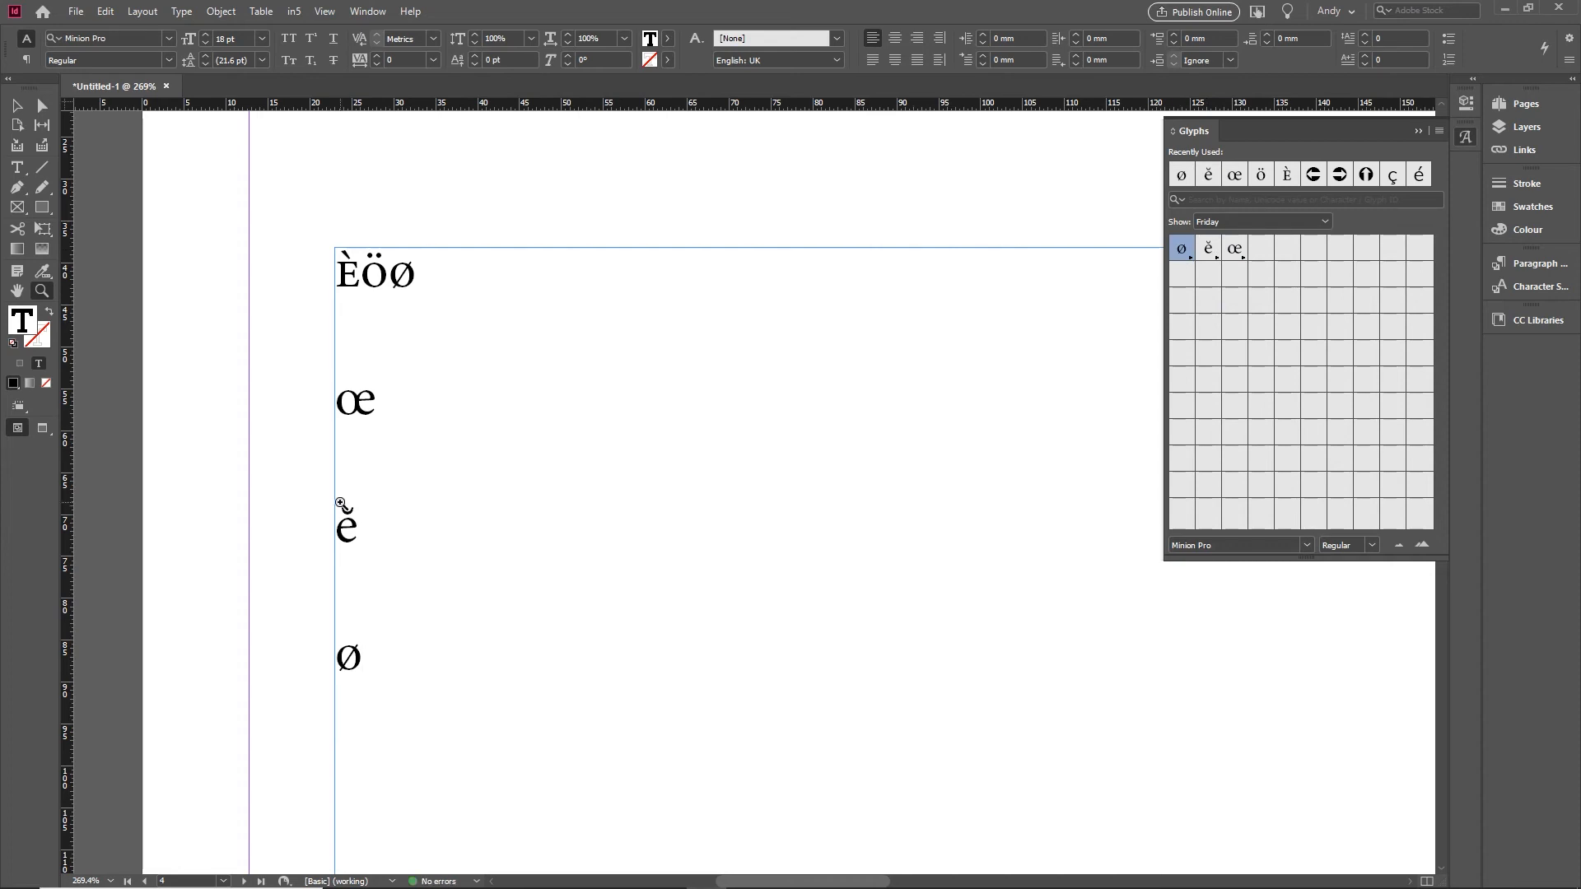
{"action": "left_click", "coordinate": [365, 657]}
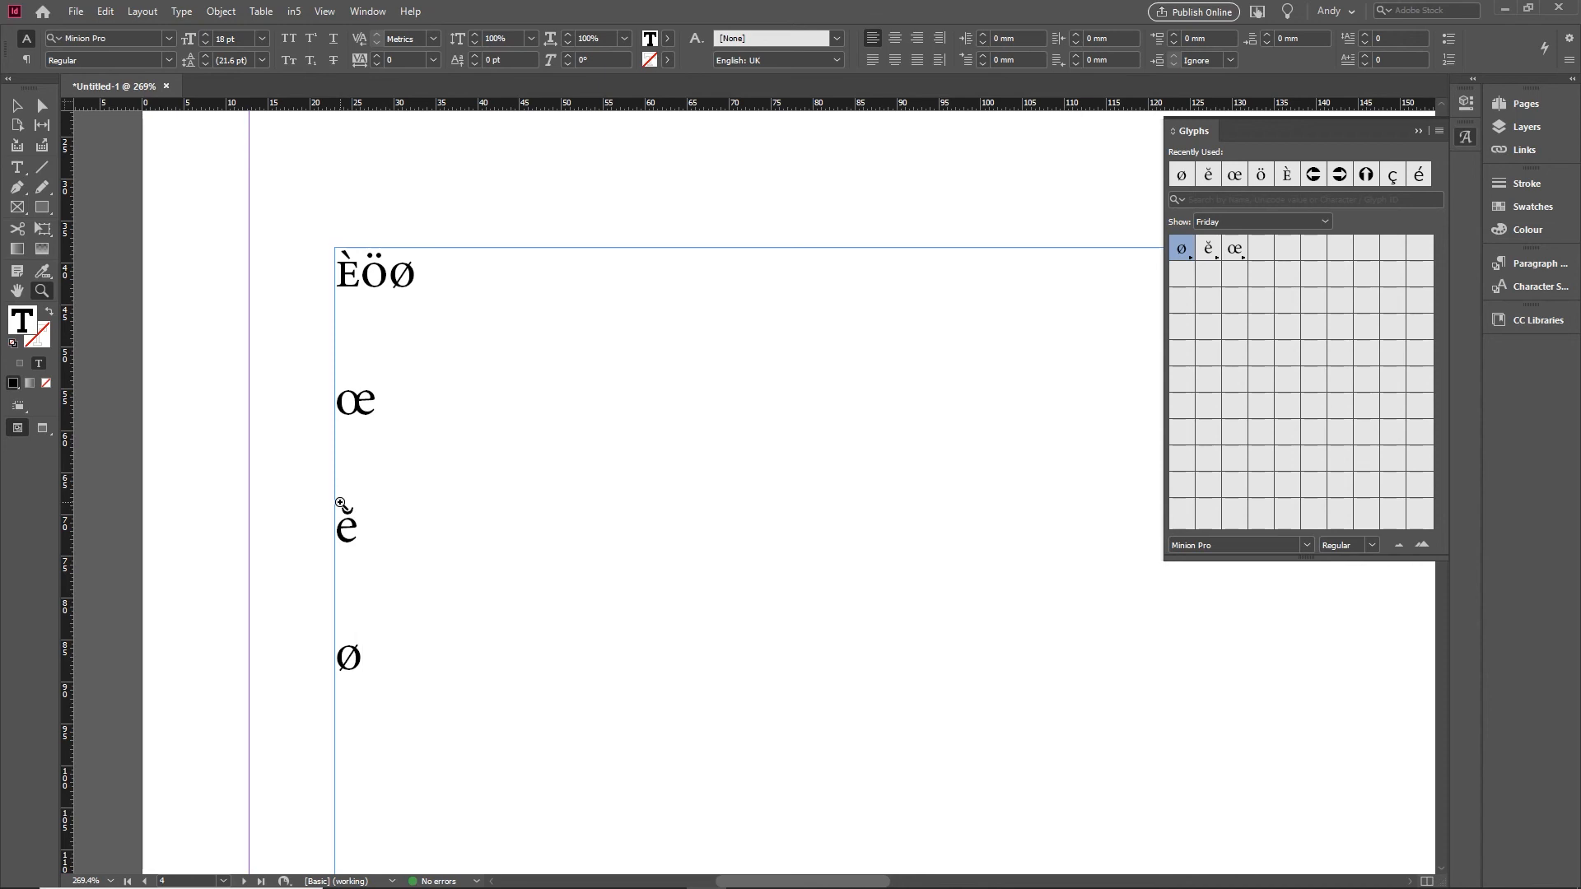
{"action": "mouse_move", "coordinate": [501, 306]}
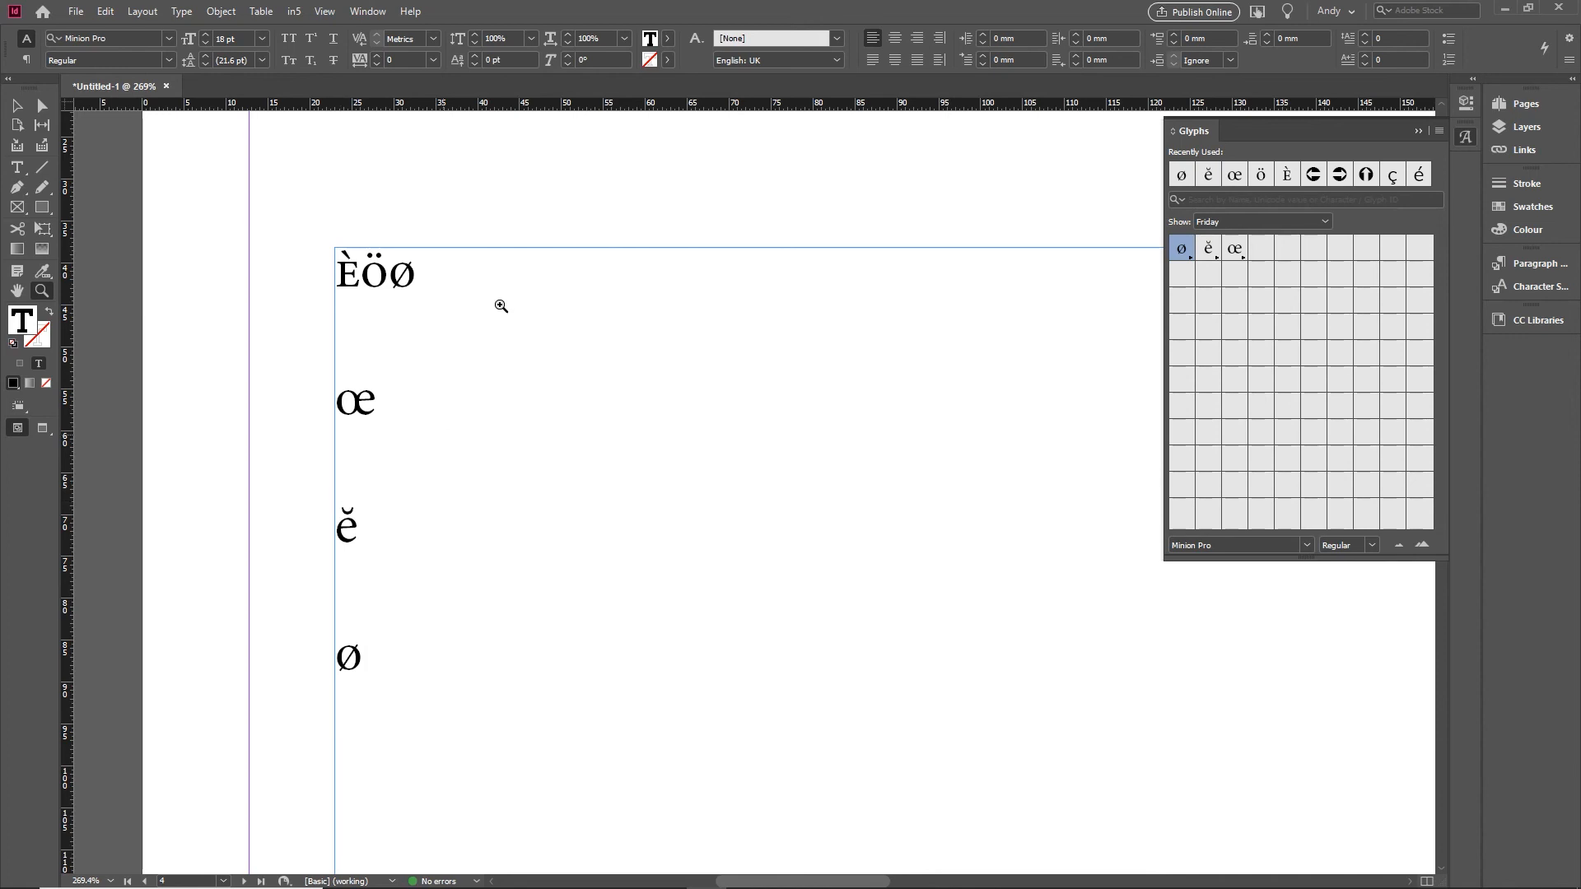
{"action": "mouse_move", "coordinate": [1471, 141]}
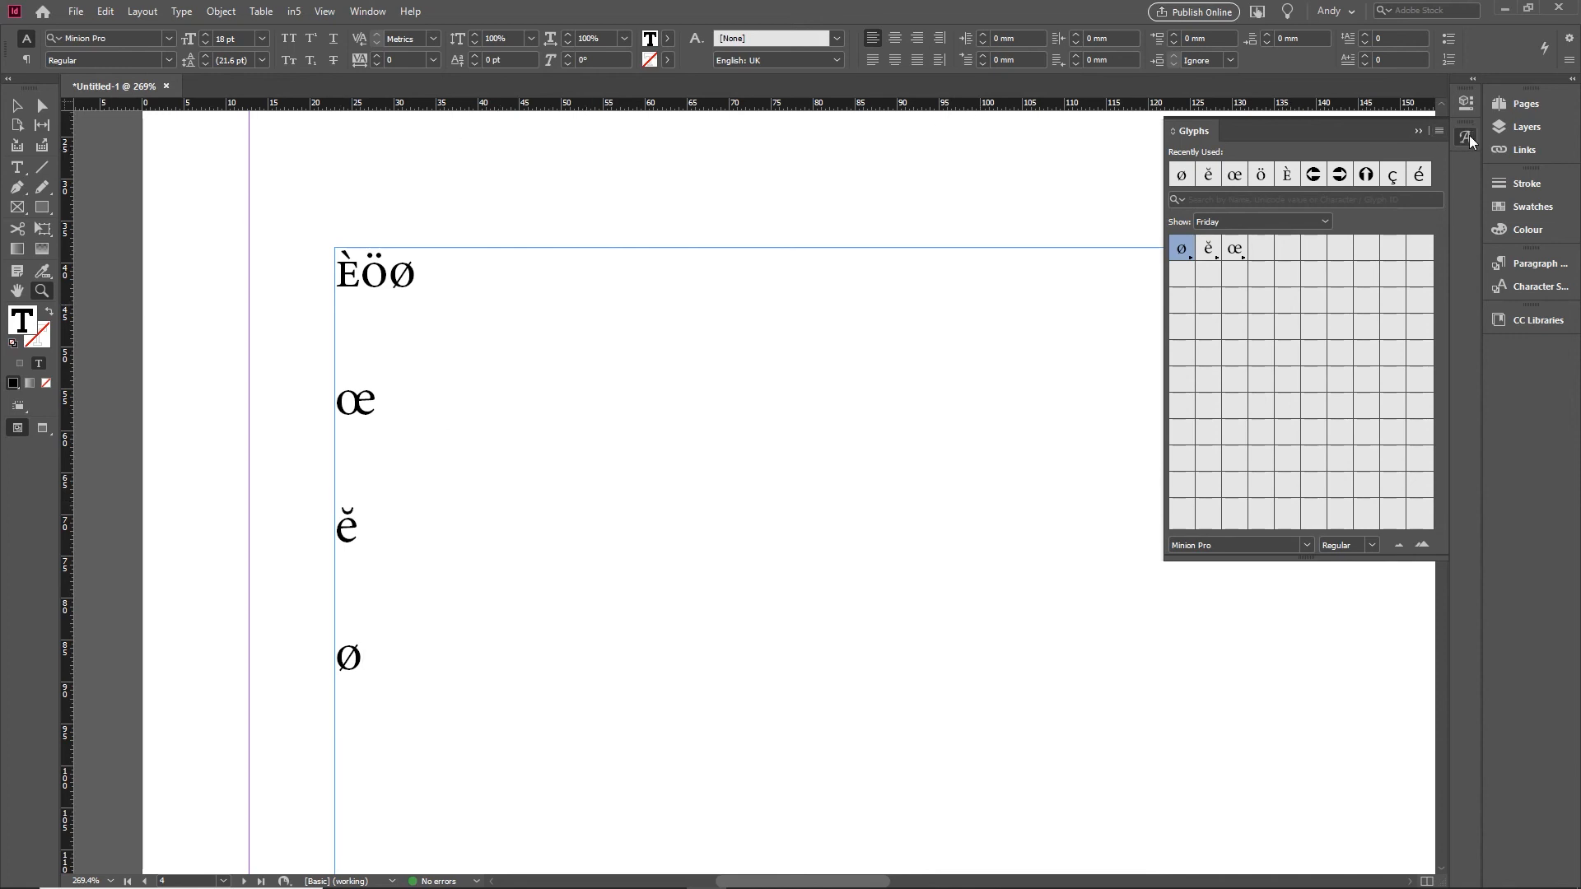
Hide the Glyphs panel, leaving page 4's frame with the inserted letters unobstructed
{"action": "left_click", "coordinate": [1439, 132]}
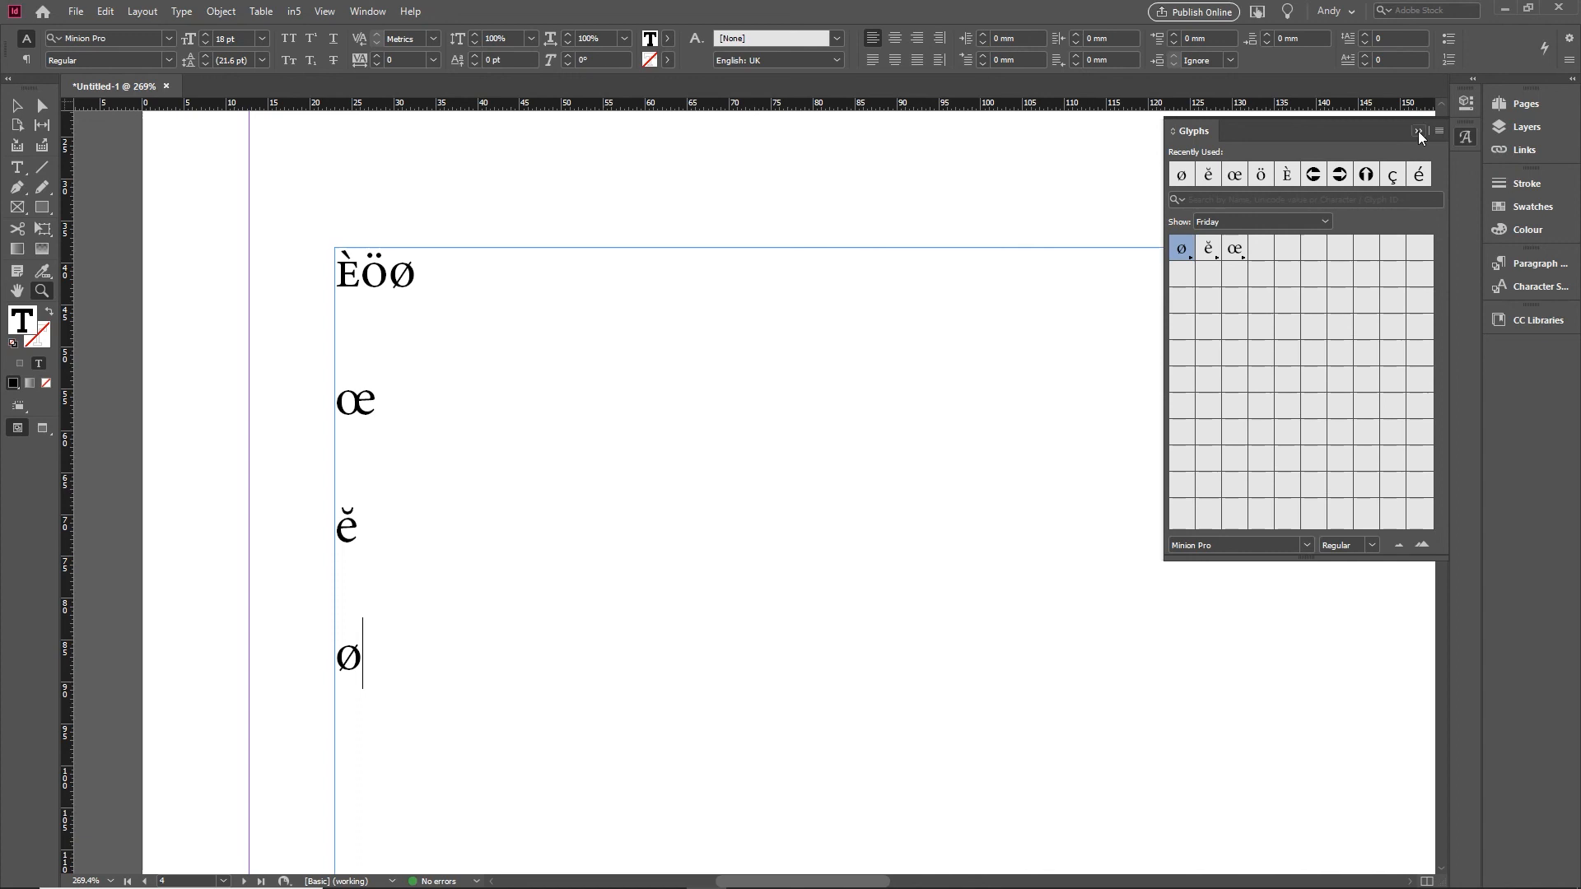
{"action": "left_click", "coordinate": [1417, 132]}
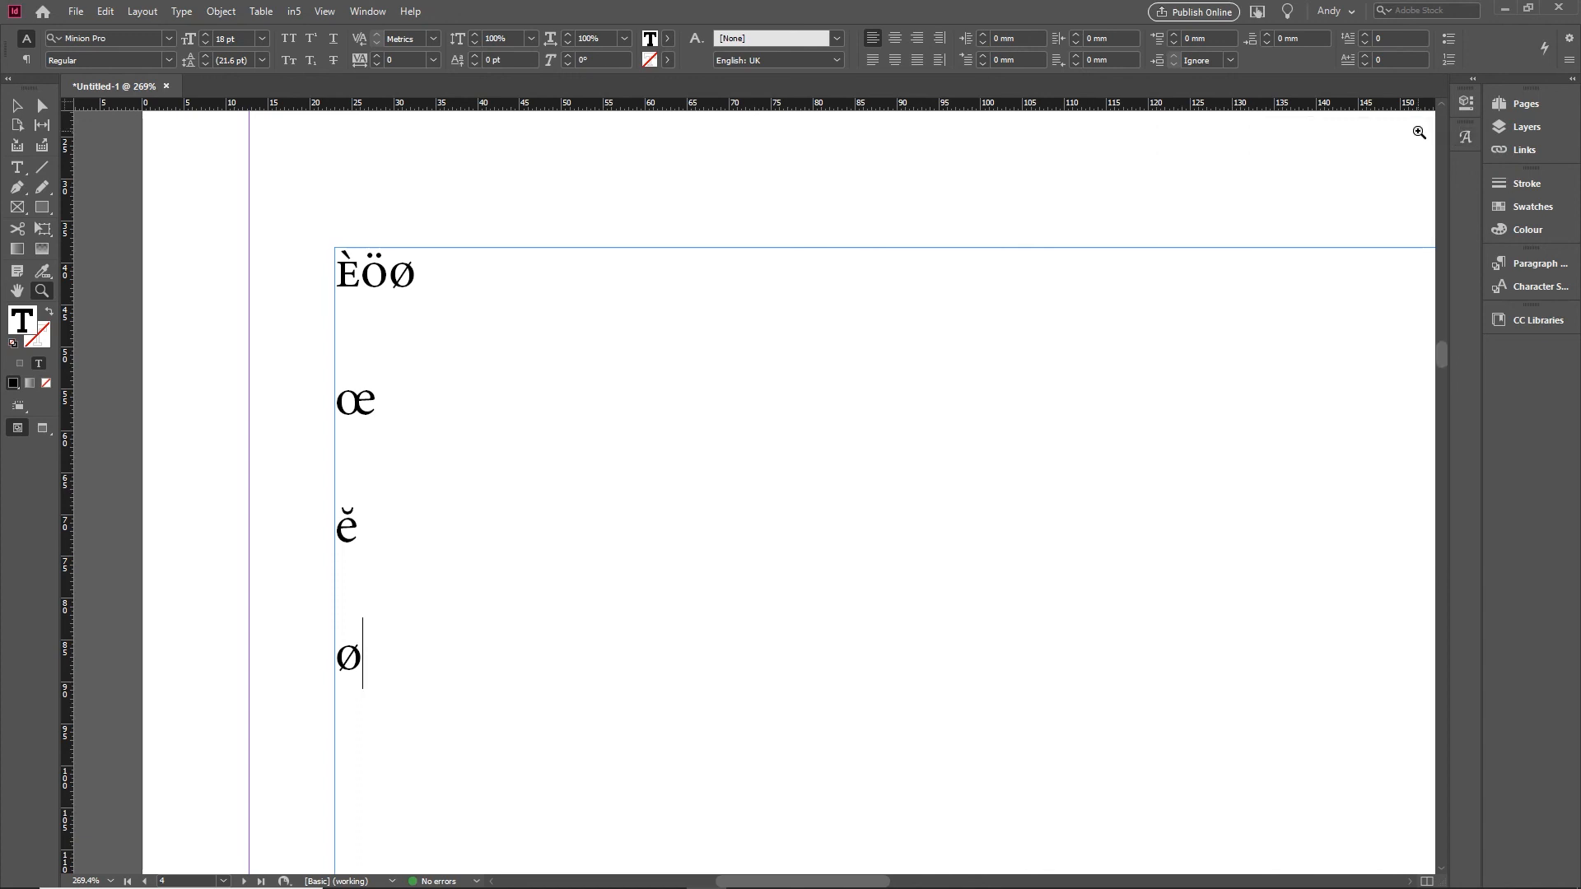